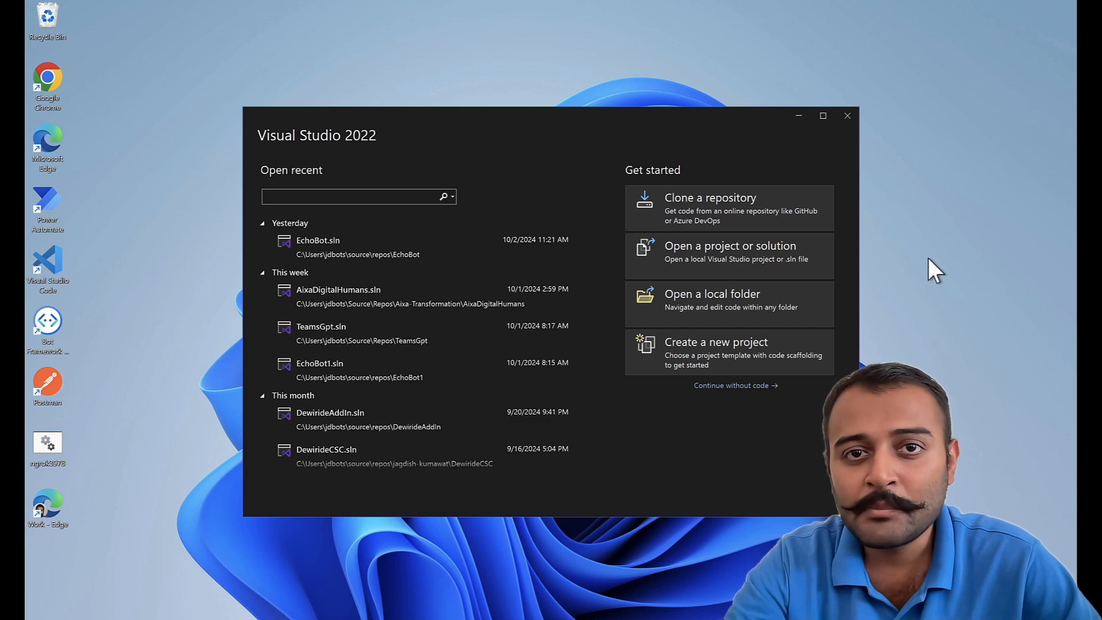
- Create a new Echo Bot template project named AttachmentBot
click(351, 197)
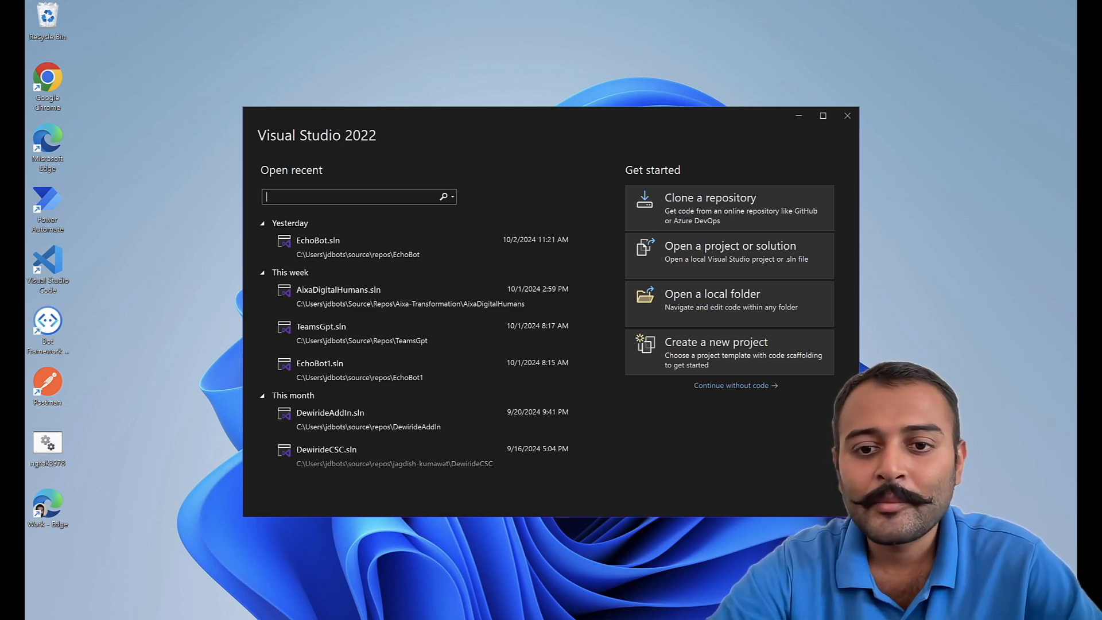
click(717, 351)
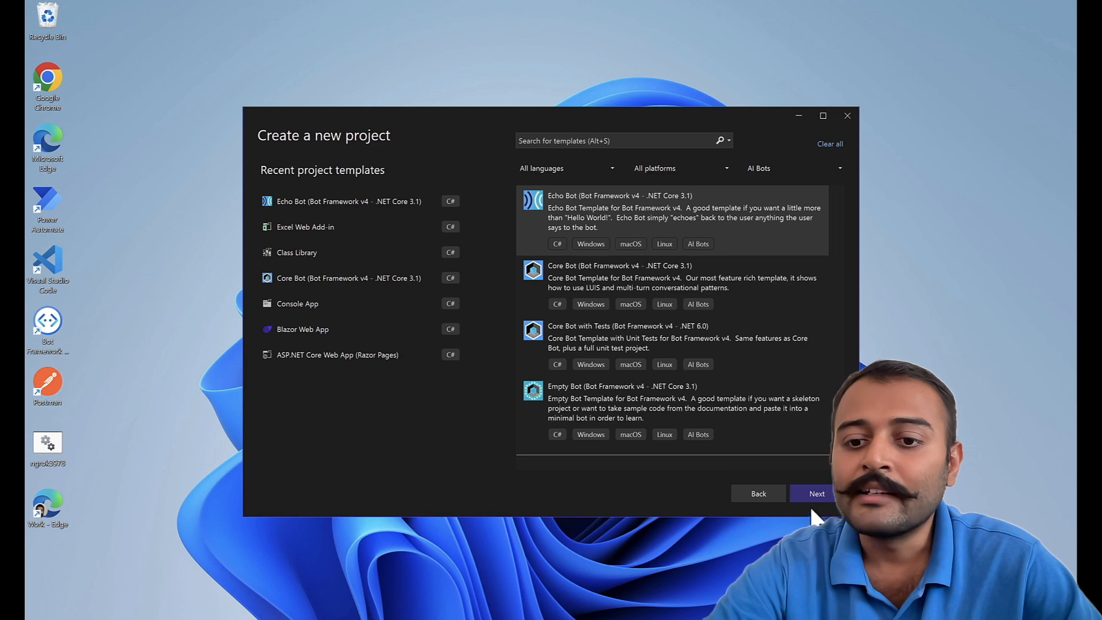
mouse_move(633, 232)
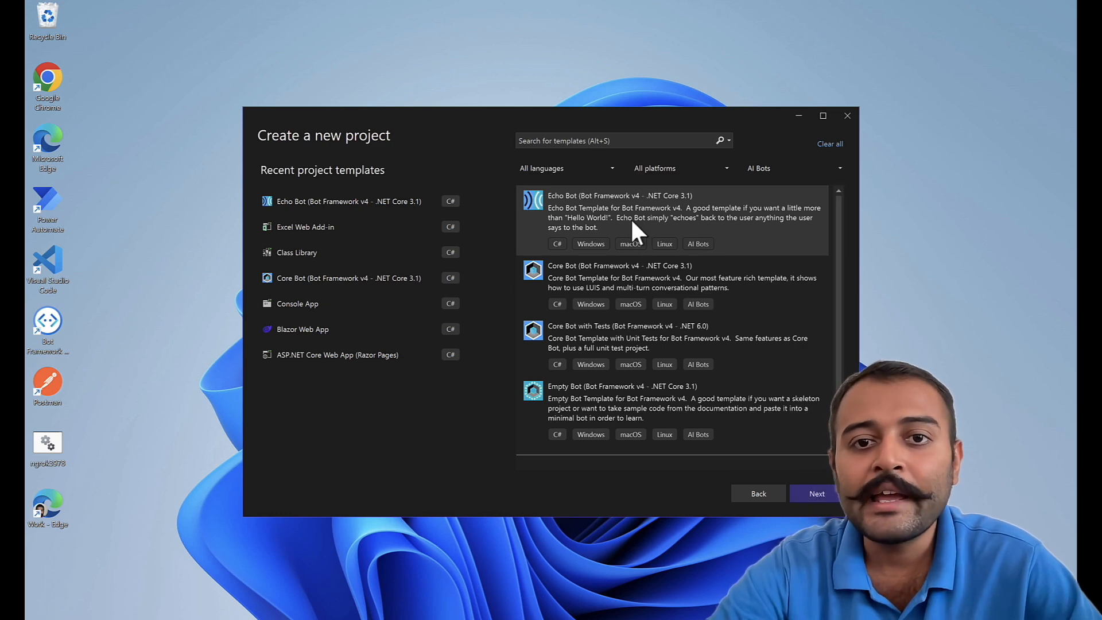
click(817, 493)
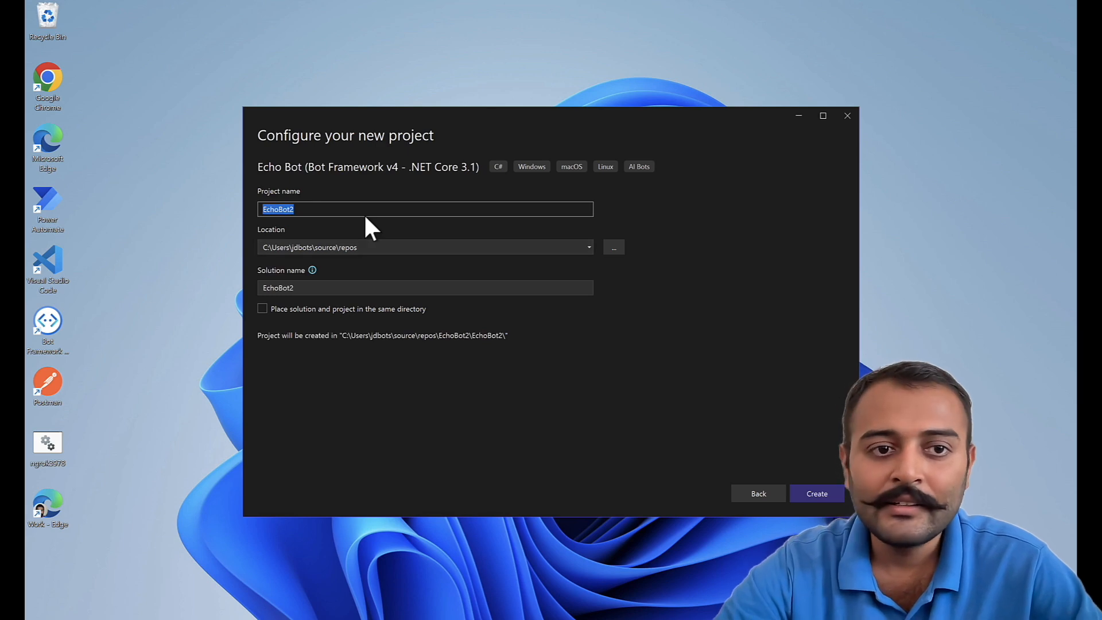
text(Attachment)
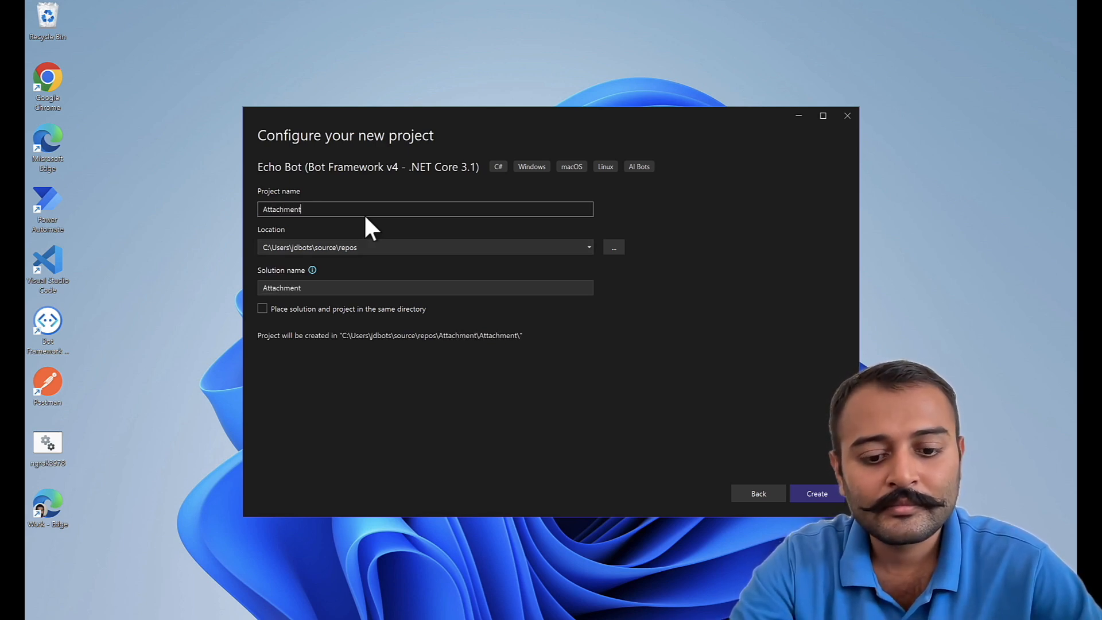
text(Bot)
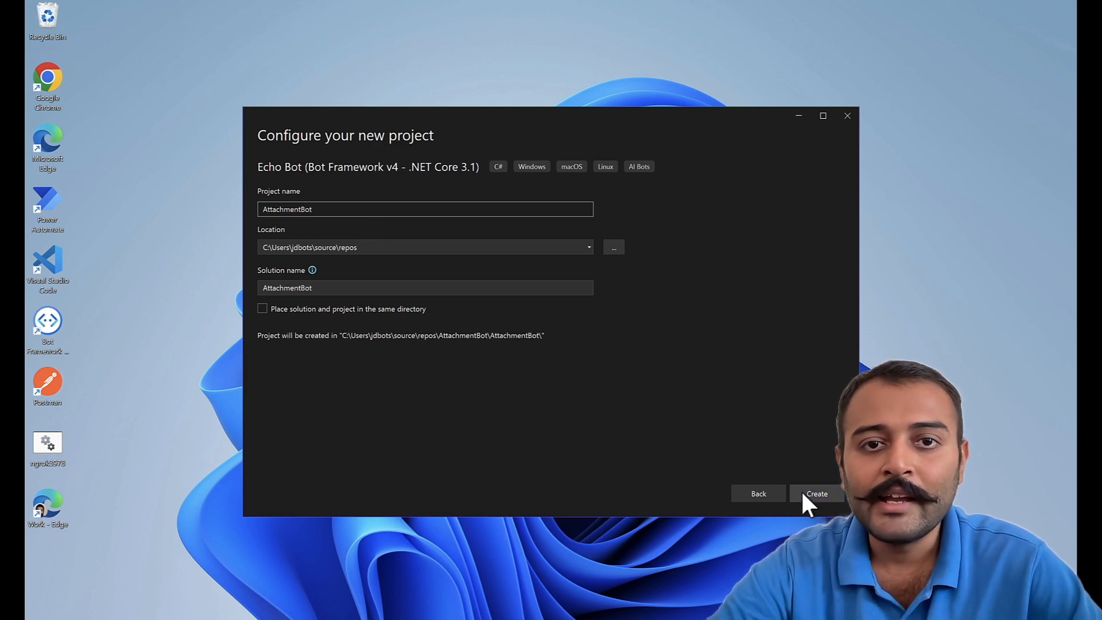
click(817, 494)
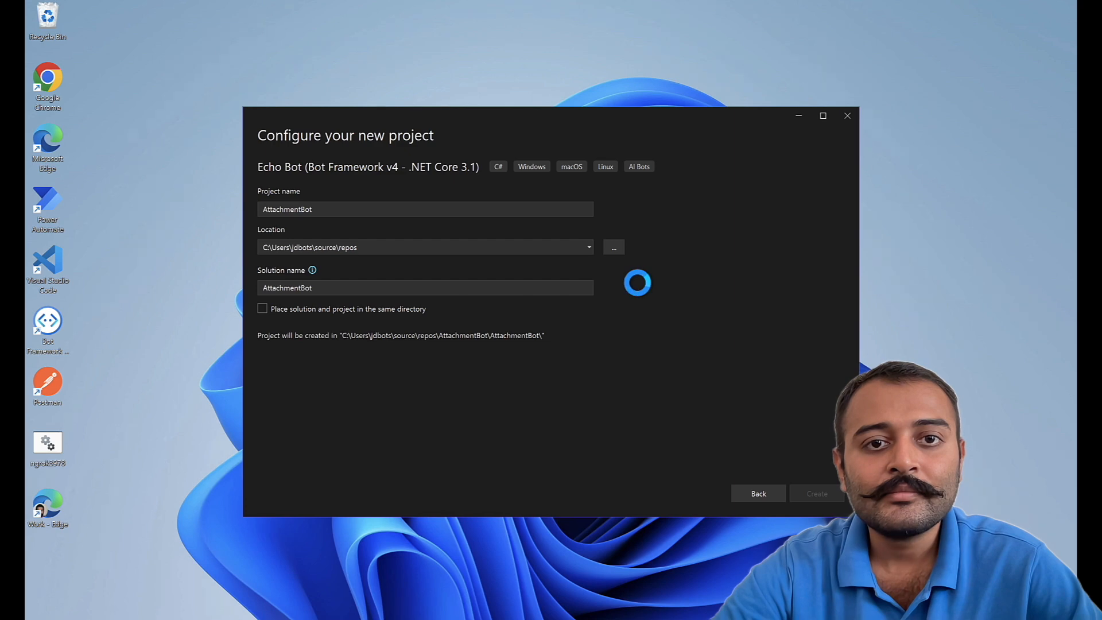
- Set the AttachmentBot project's target framework to .NET 8.0 and close its properties page
click(817, 494)
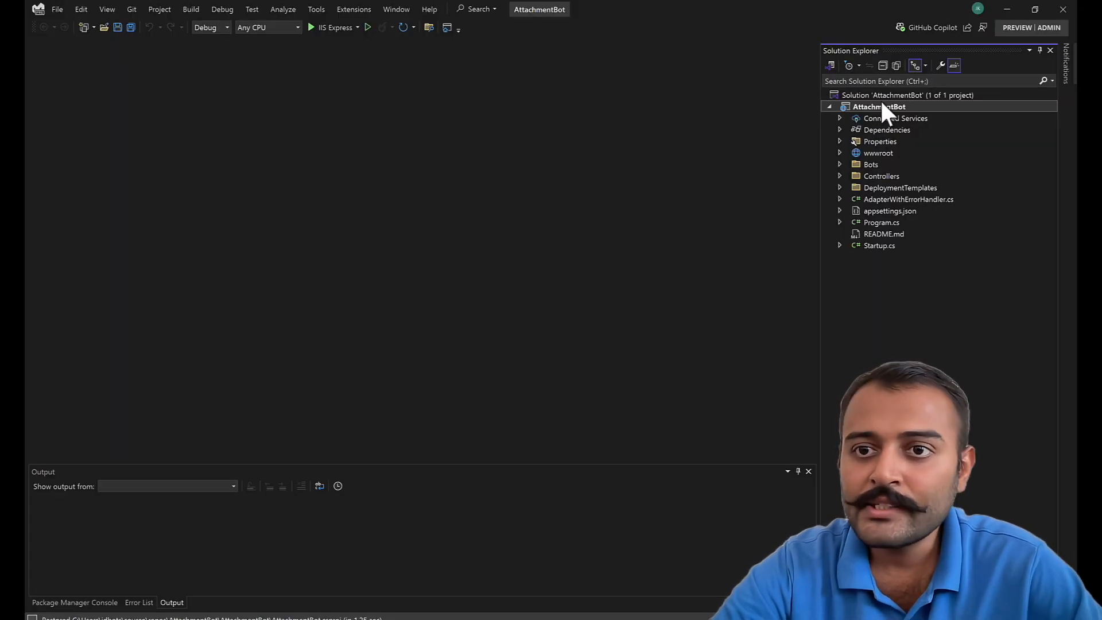
right_click(878, 106)
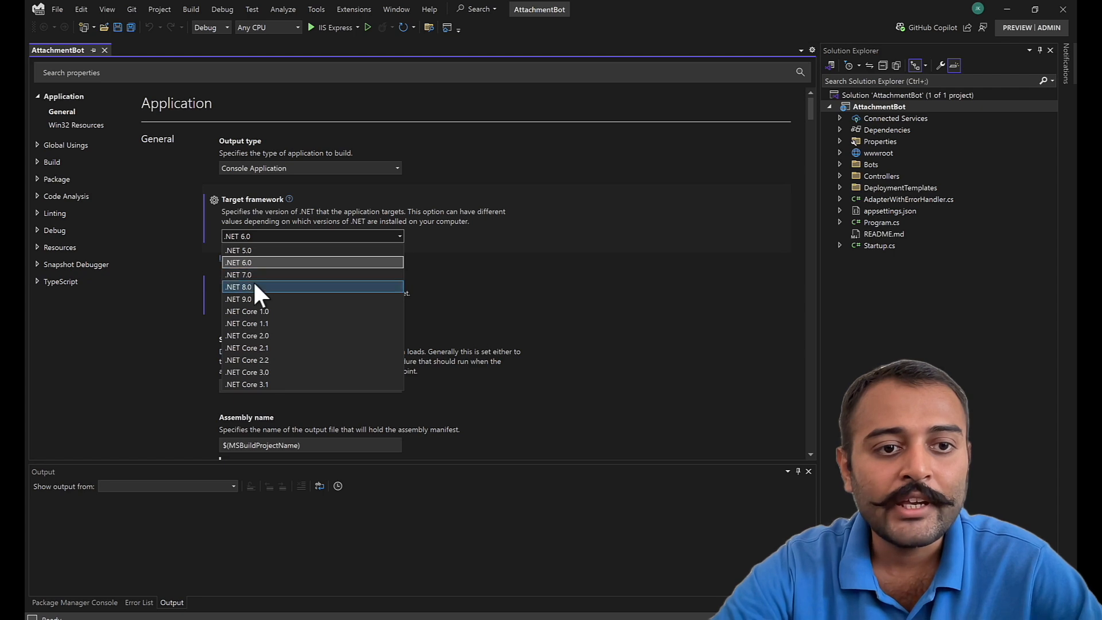
click(239, 287)
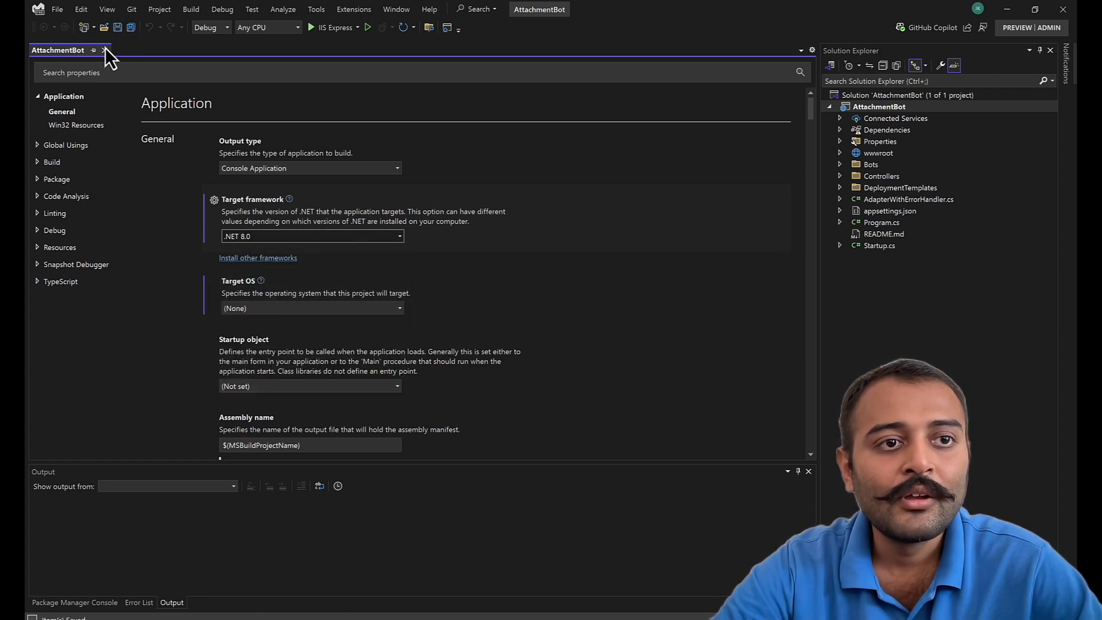
click(103, 49)
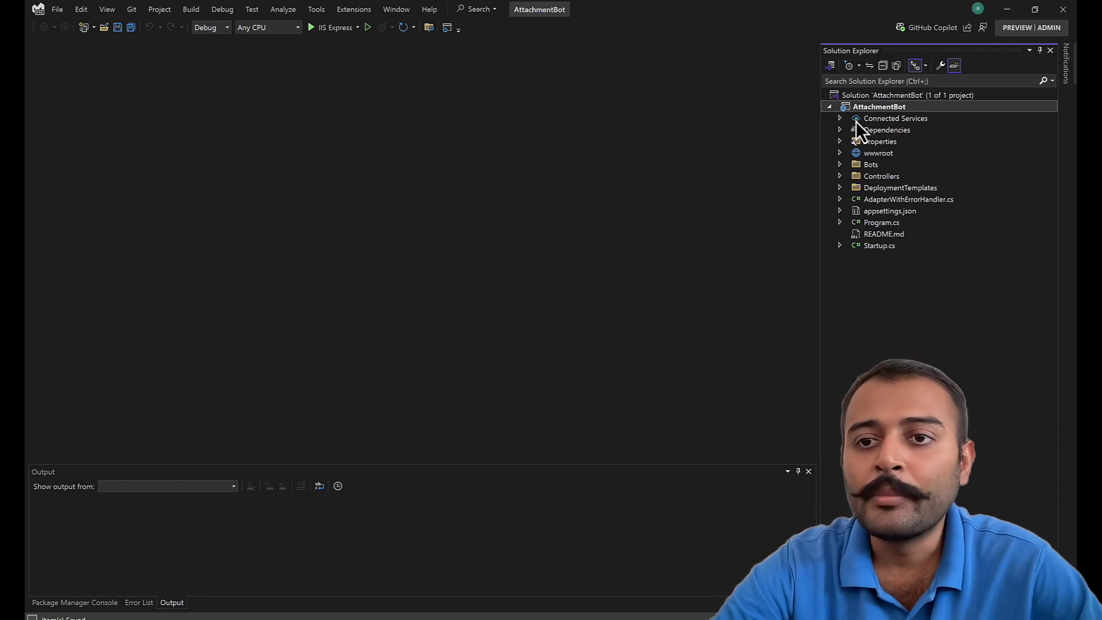
- Update all outdated NuGet packages from the Updates list, accepting the license terms
right_click(887, 130)
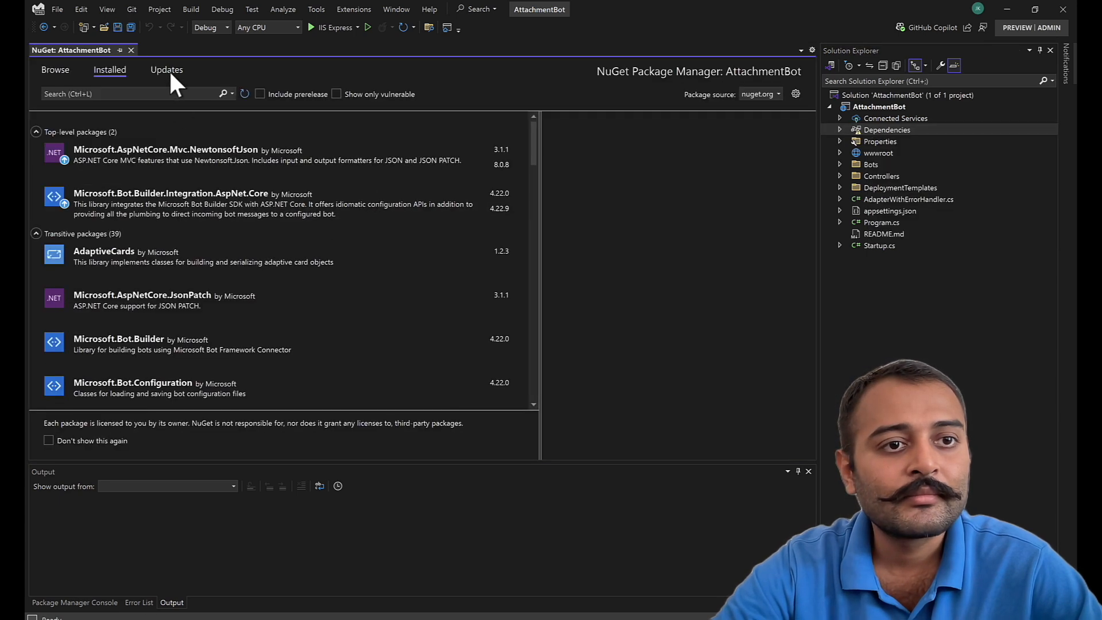
click(166, 69)
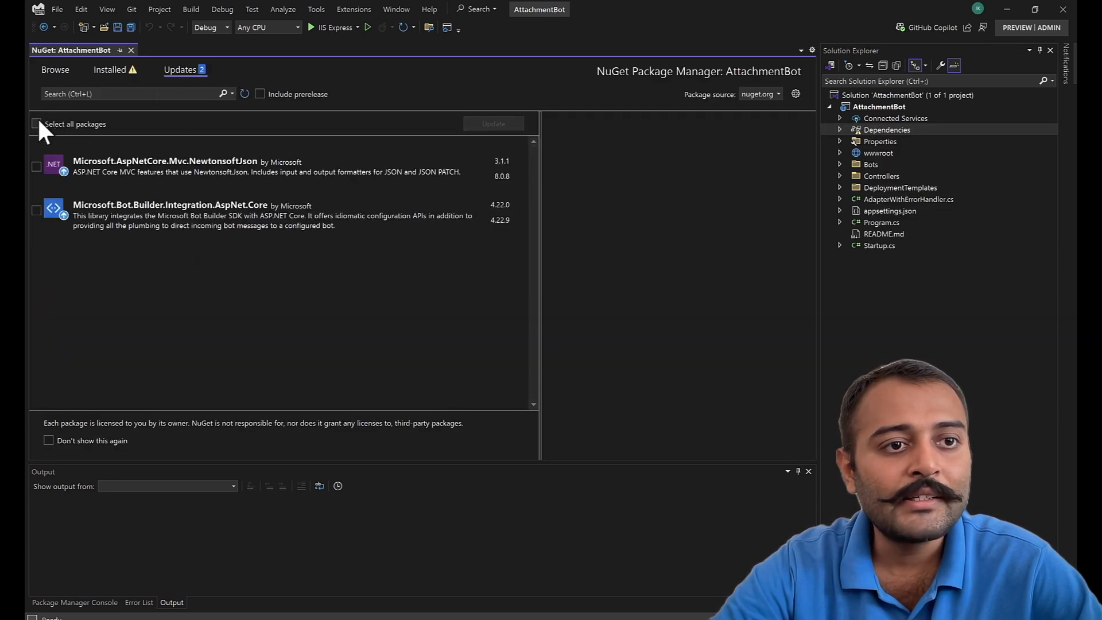
click(35, 124)
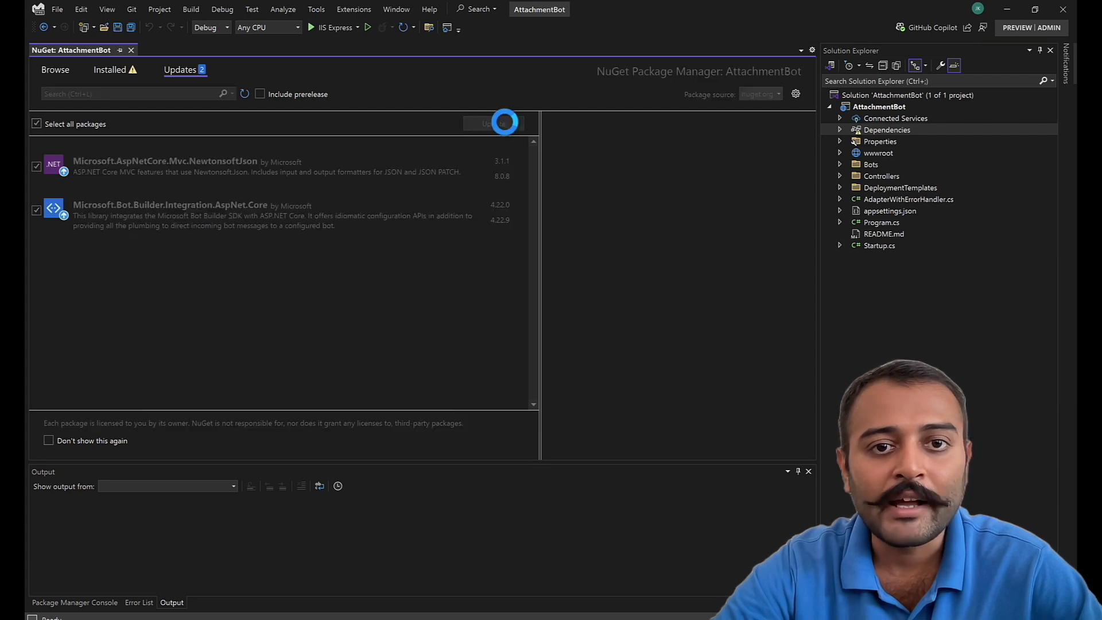
click(492, 124)
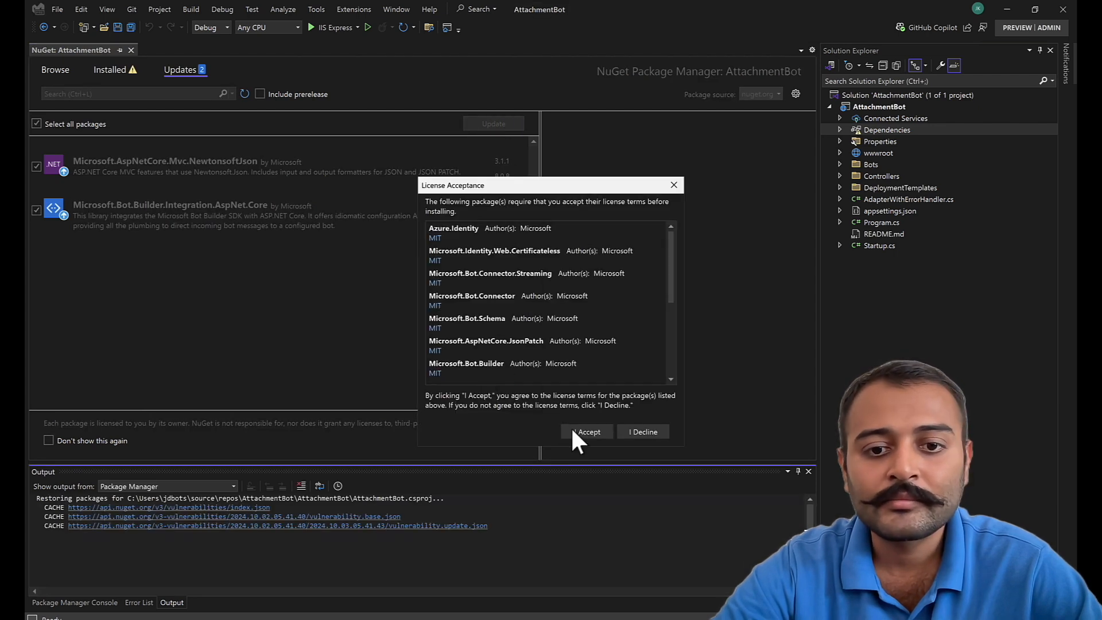
click(588, 432)
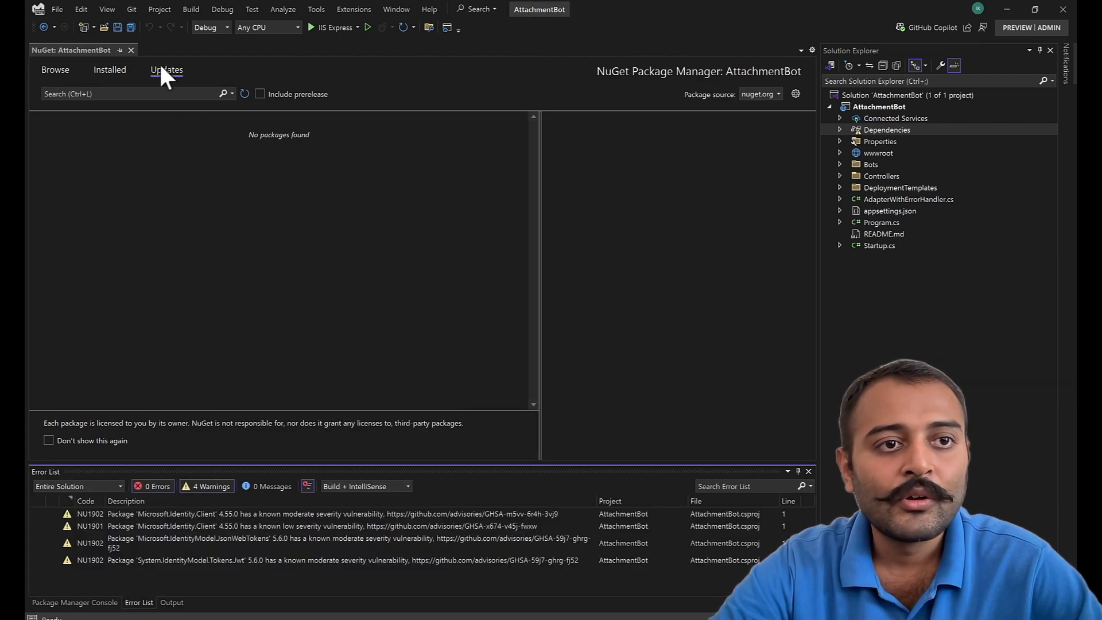
click(166, 69)
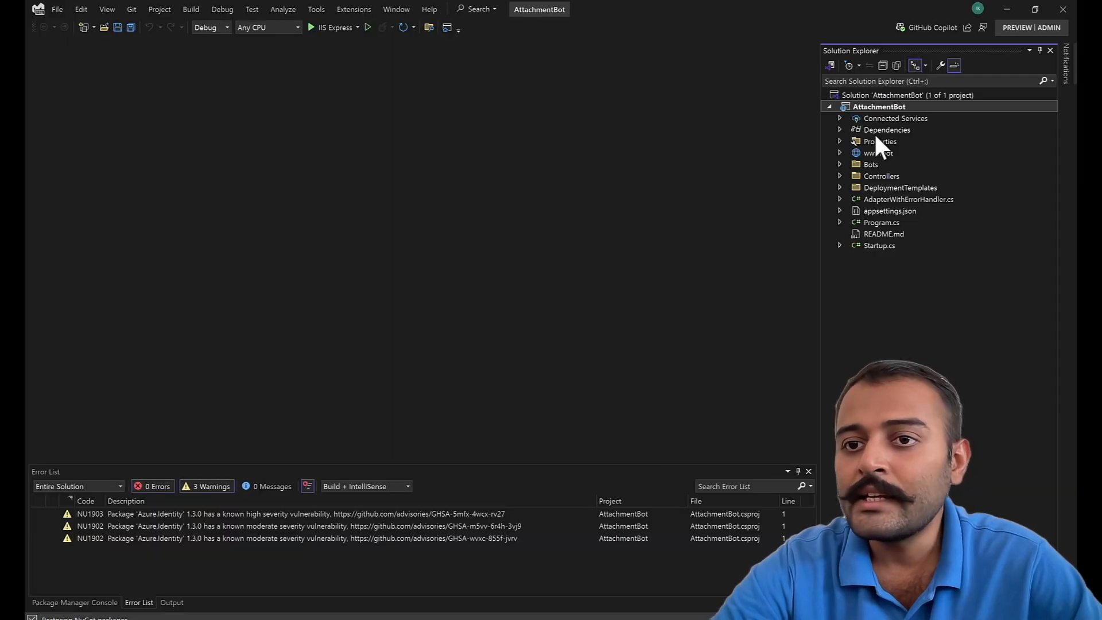
mouse_move(880, 150)
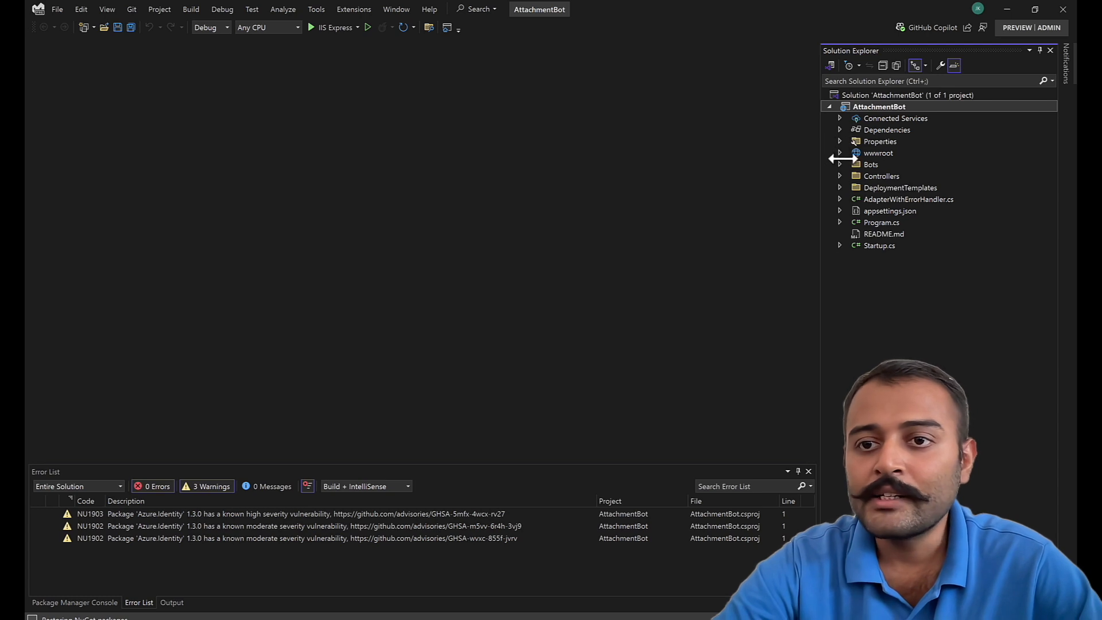
- Rename EchoBot.cs and its class to AttachmentBot; welcomeText invites typing anything to get started
click(840, 164)
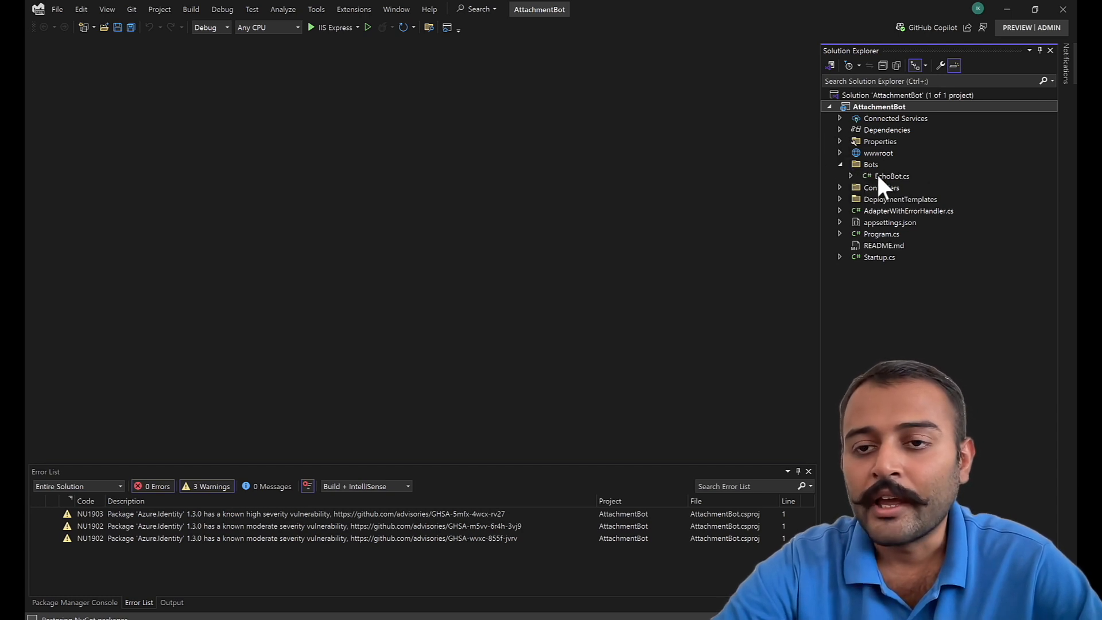
double_click(890, 176)
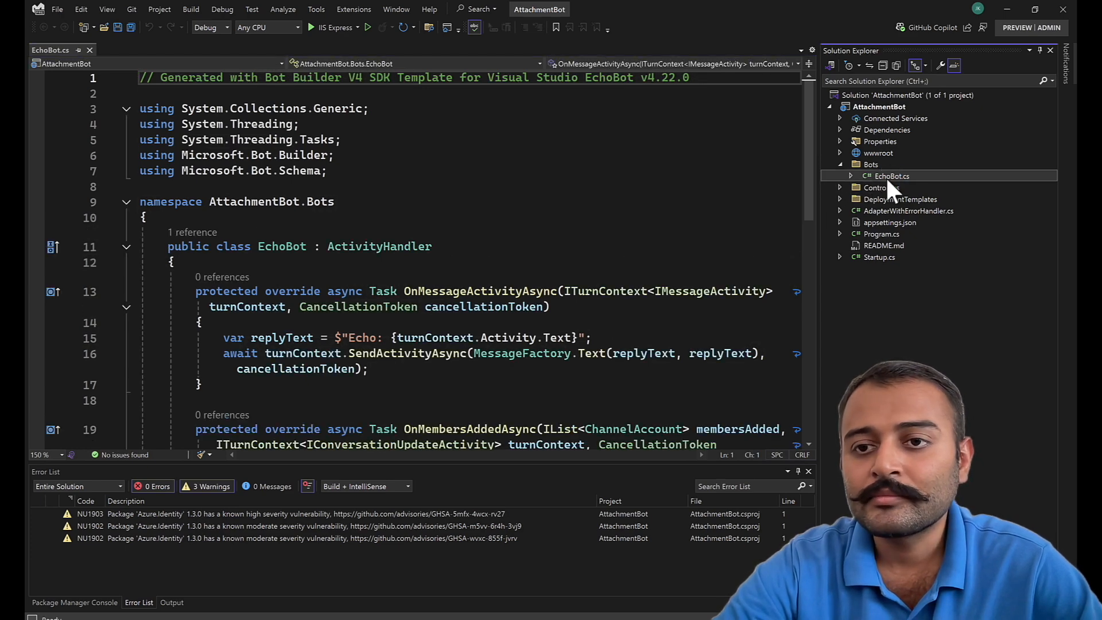
double_click(892, 175)
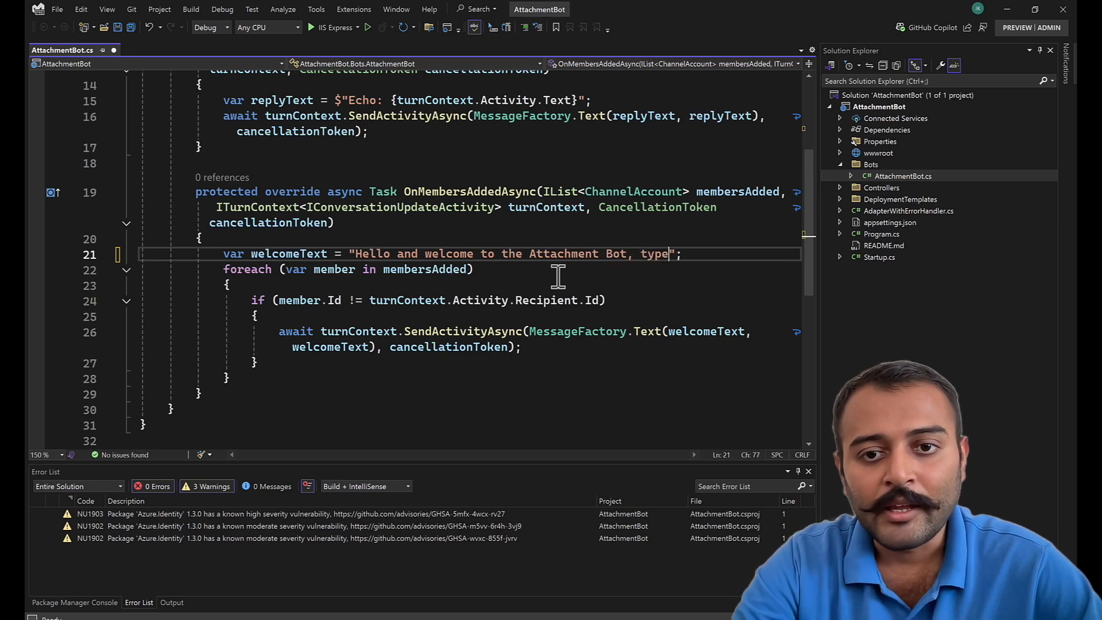
text(anything t)
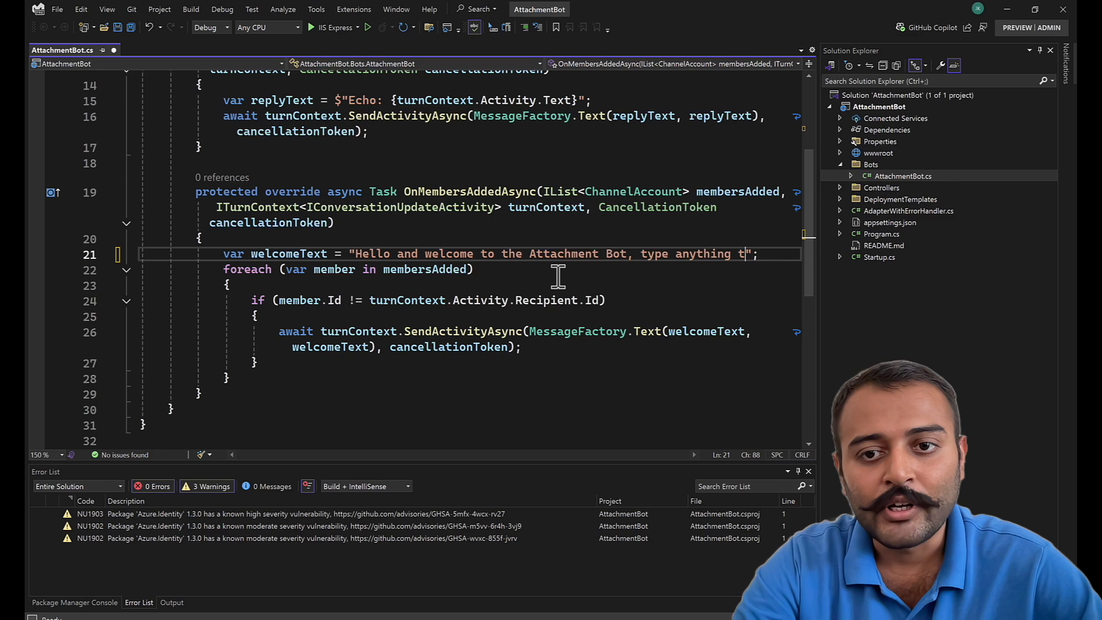
text(o get started.)
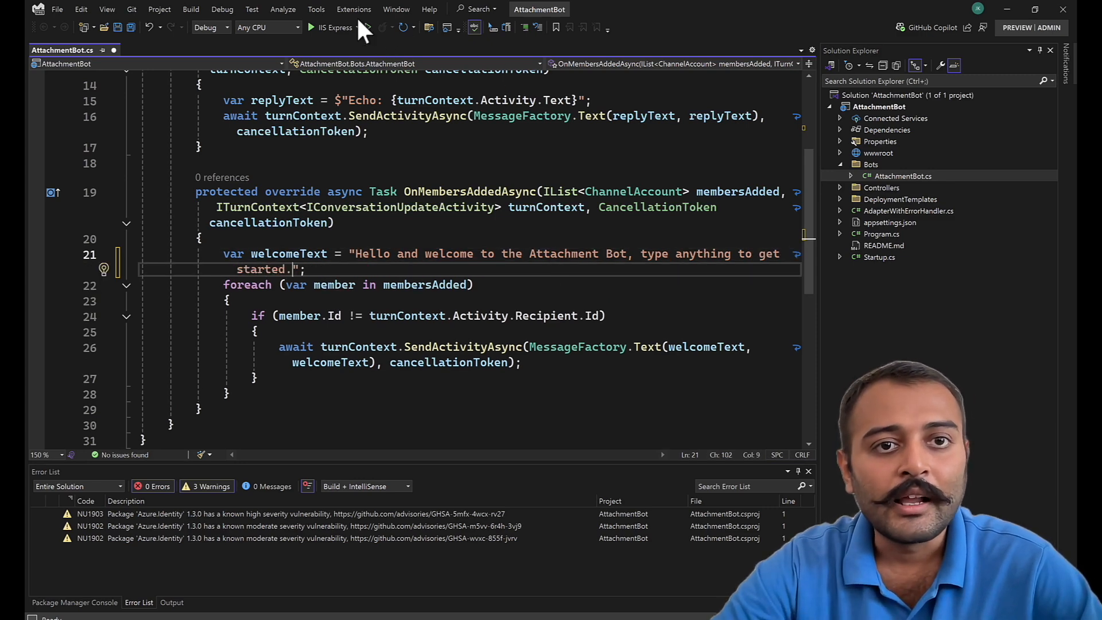
click(309, 27)
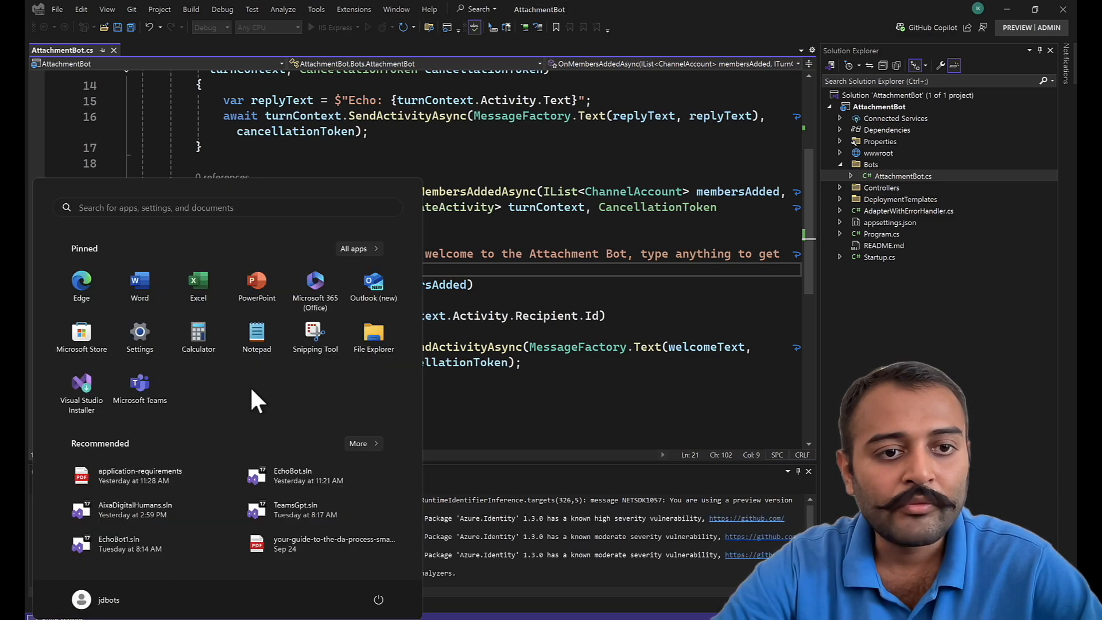
text(bo)
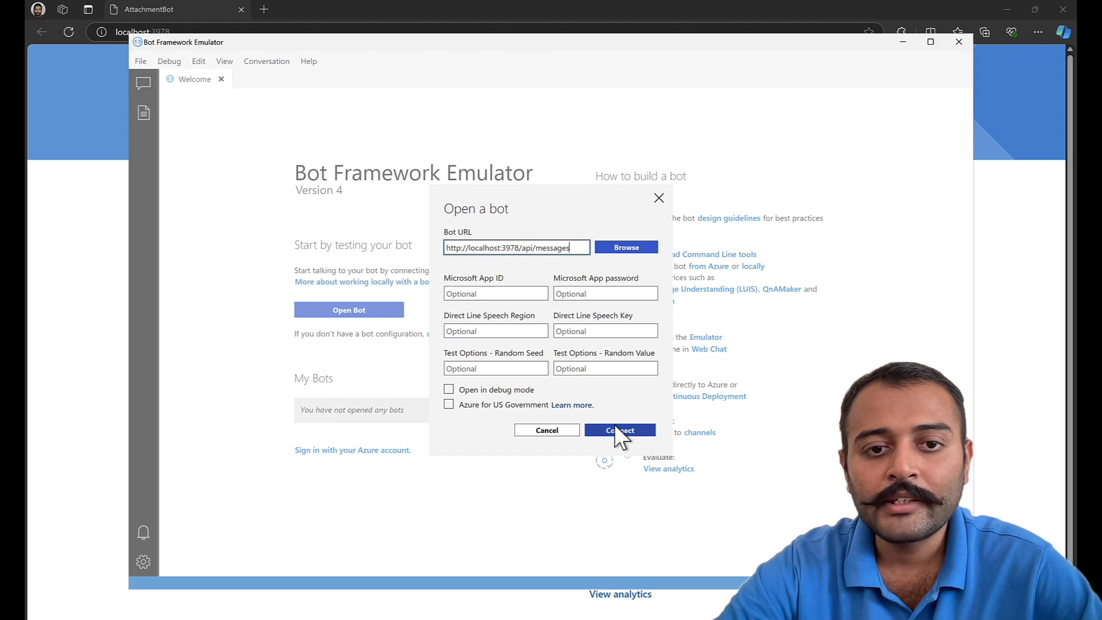
click(619, 430)
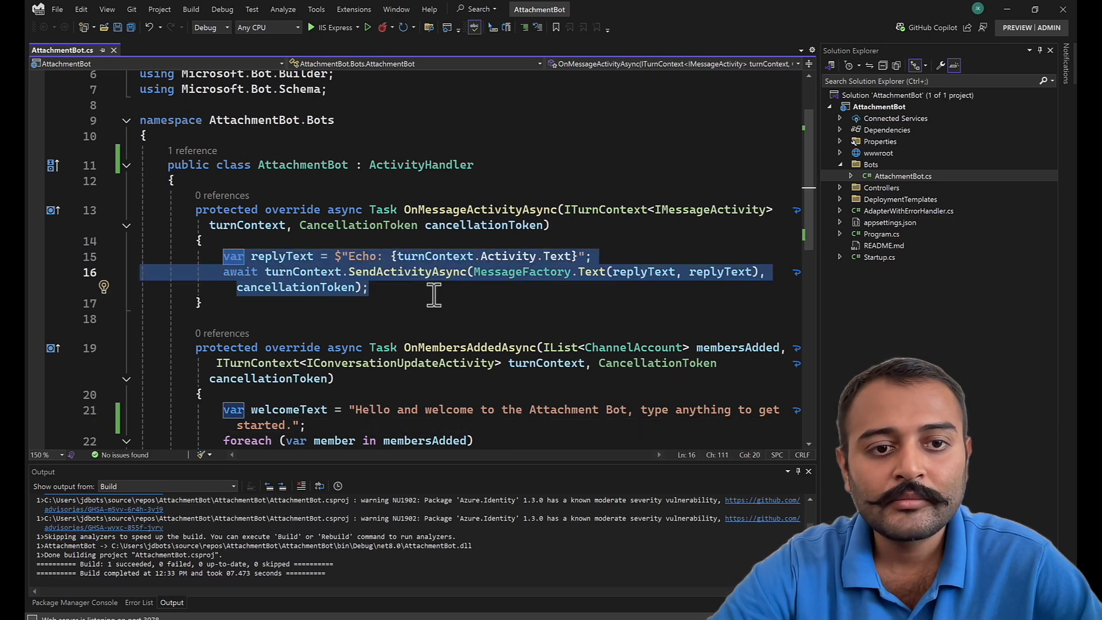
- Replace the echo reply with string userInput = turnContext.Activity.Text;
text(st)
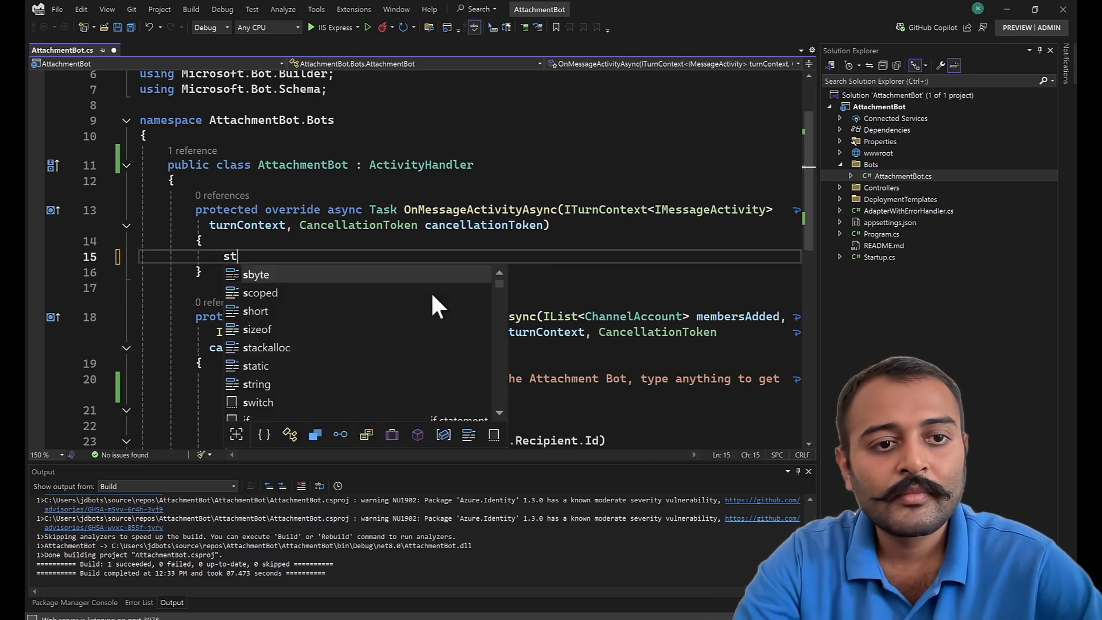
text(ring)
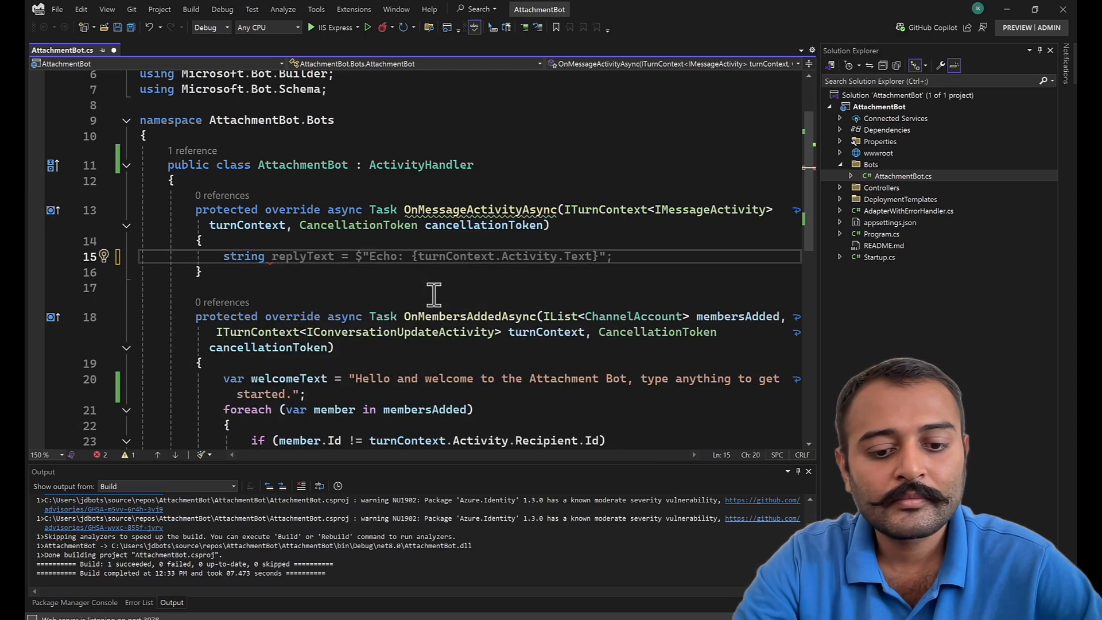
text(userInpu)
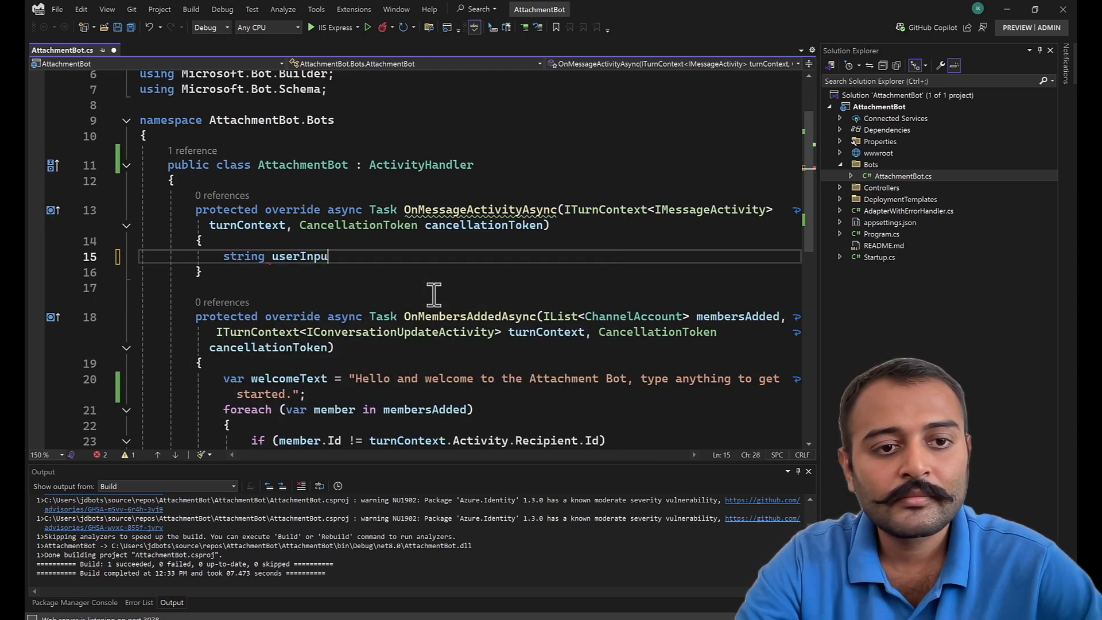
text(= null;)
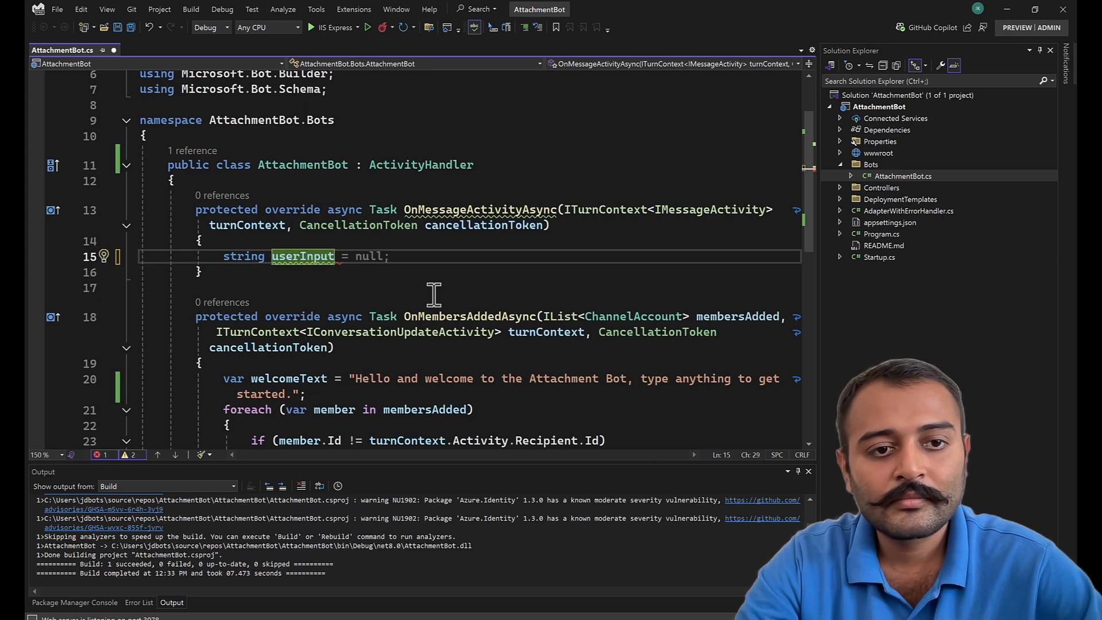
text(turnContext.Activity.Text)
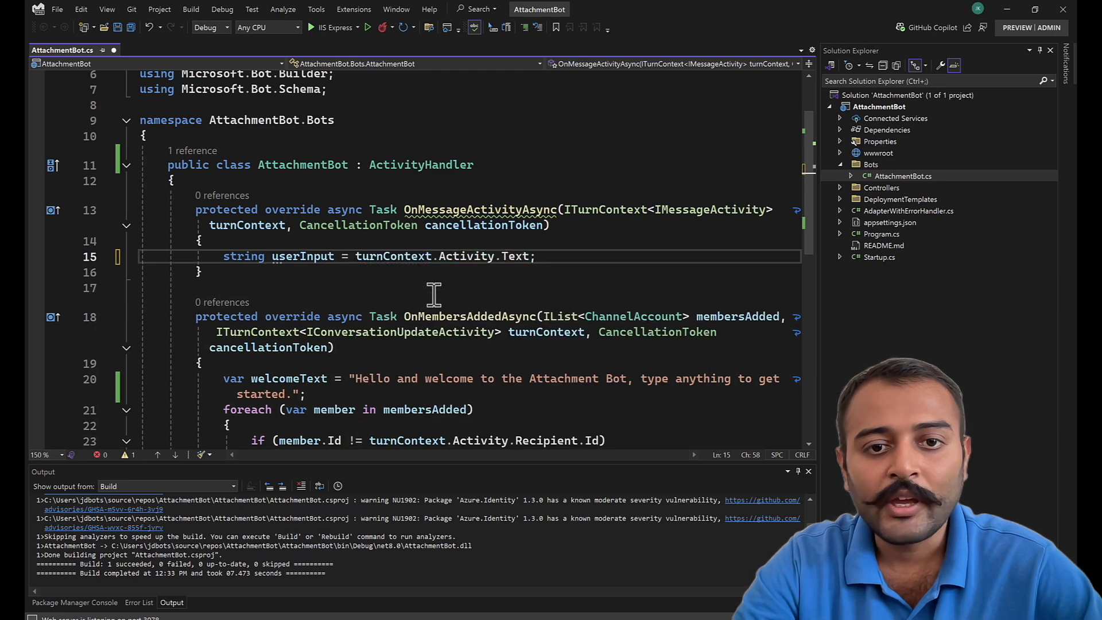
click(536, 256)
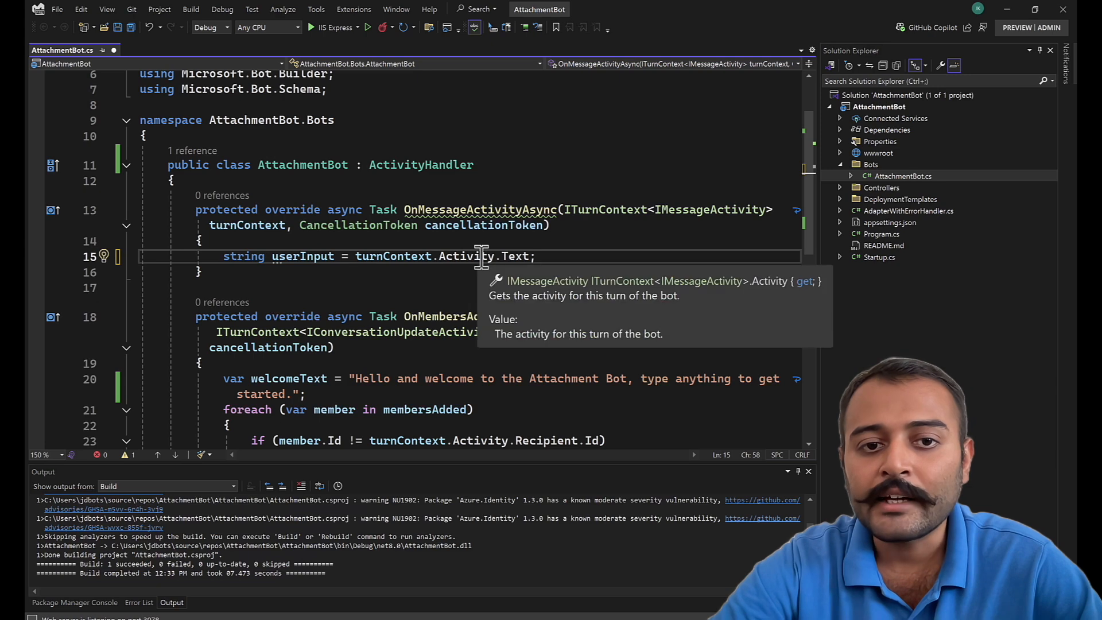
mouse_move(541, 256)
text(s)
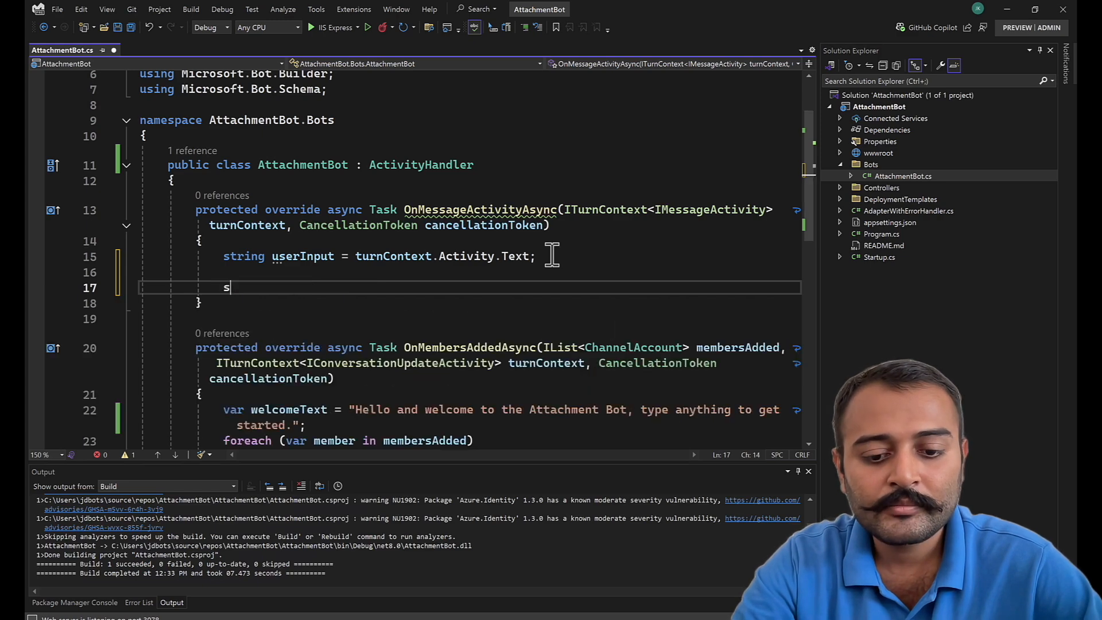
- Add a switch on userInput with image, pdf, video and default cases, commenting out send calls
text(wit)
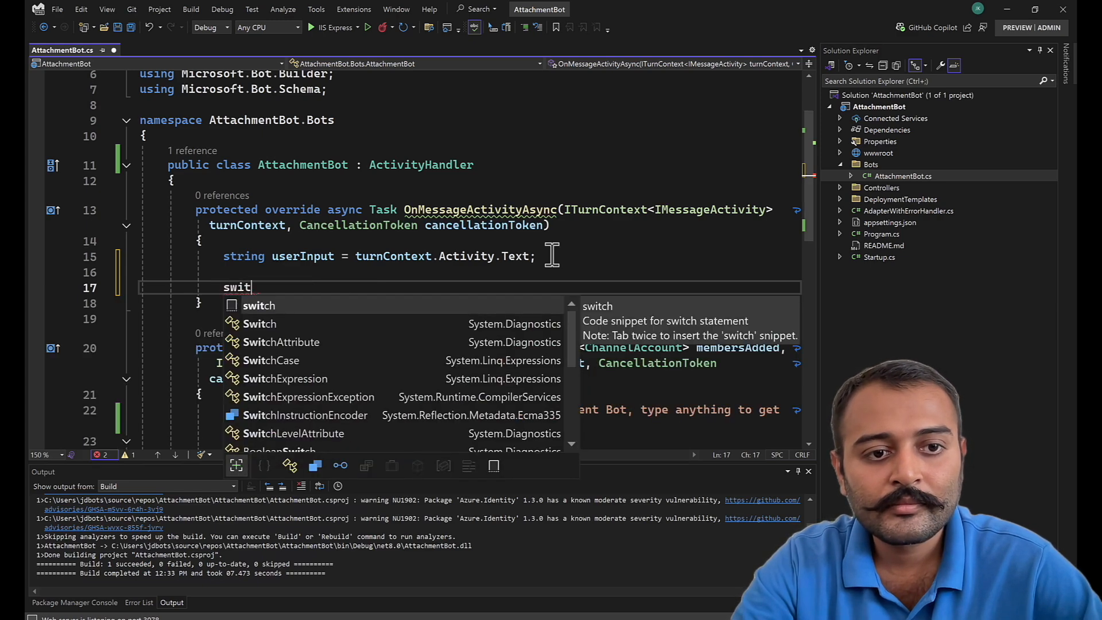
key(Tab)
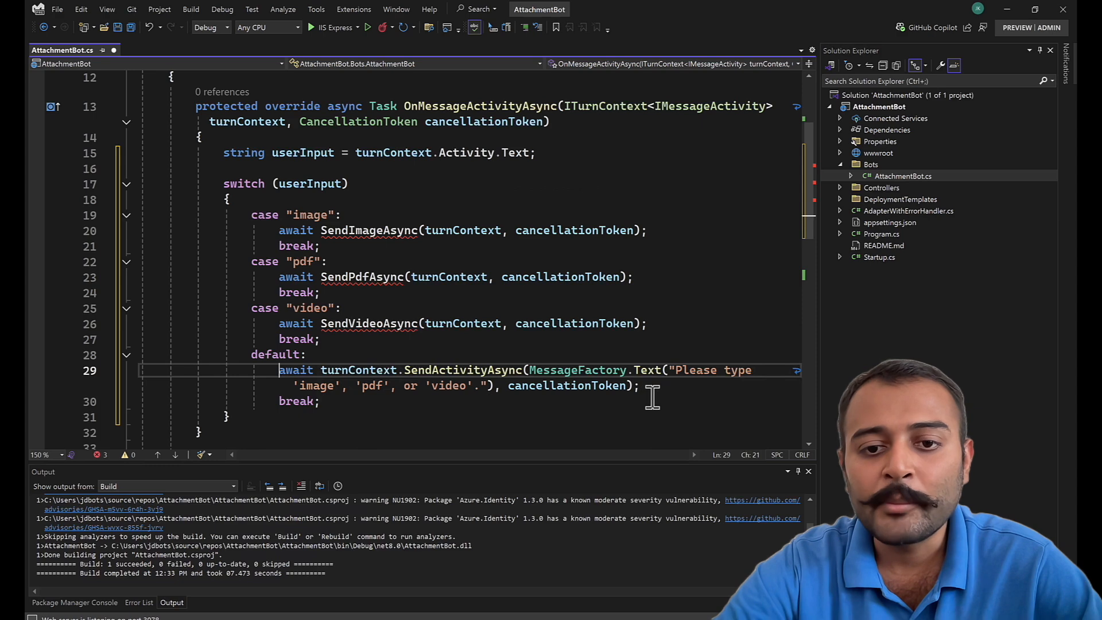
drag(279, 370, 639, 386)
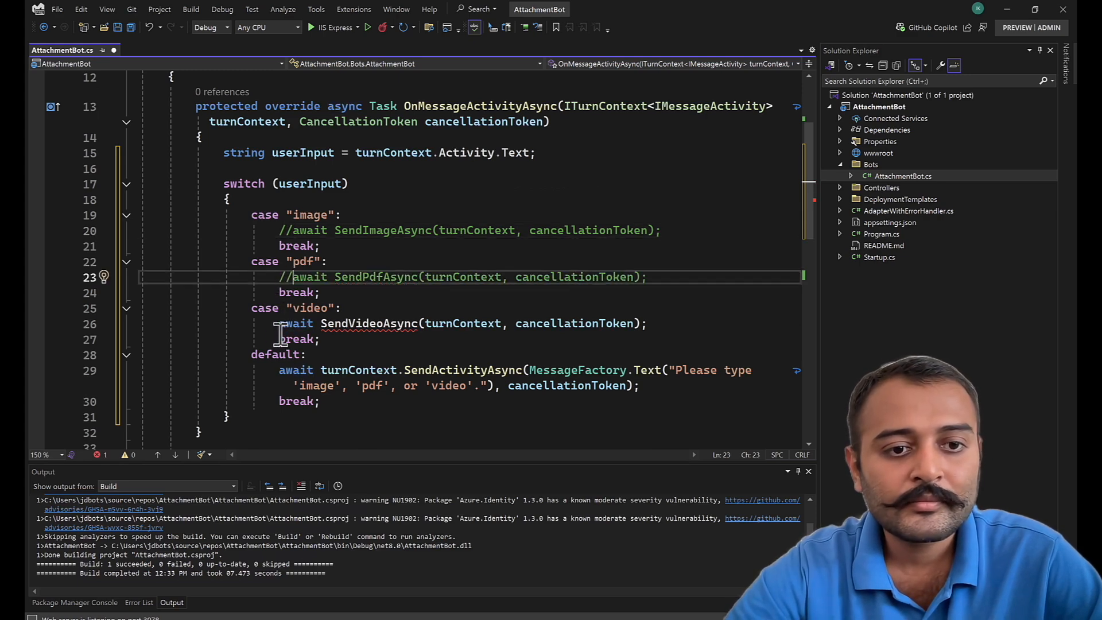
double_click(301, 323)
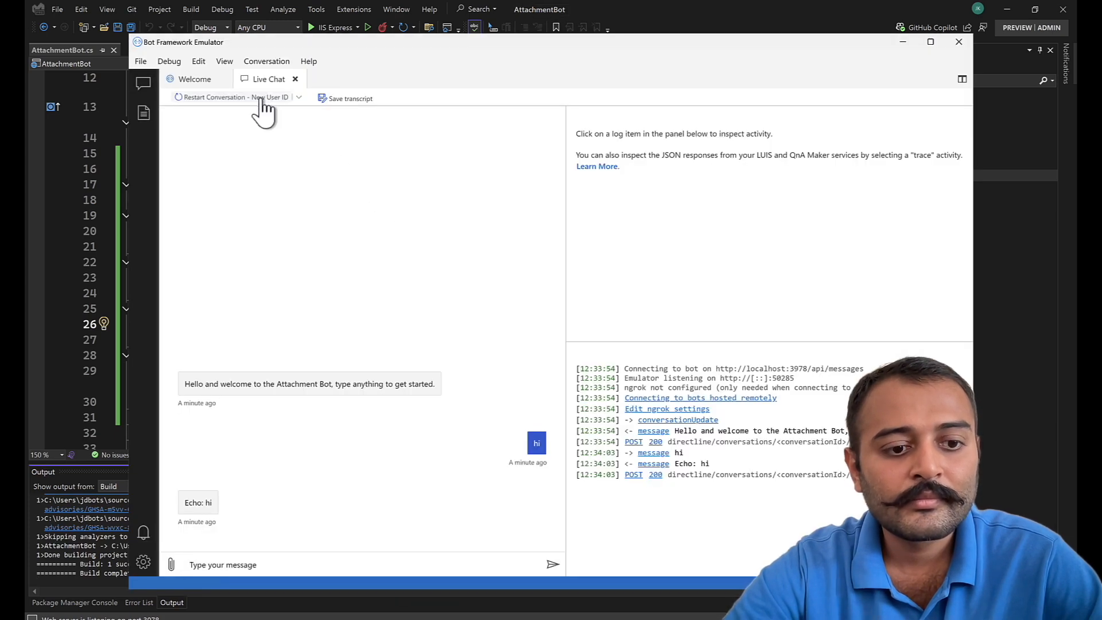
- Restart the Emulator conversation with a new user ID and send 'hi'
click(215, 97)
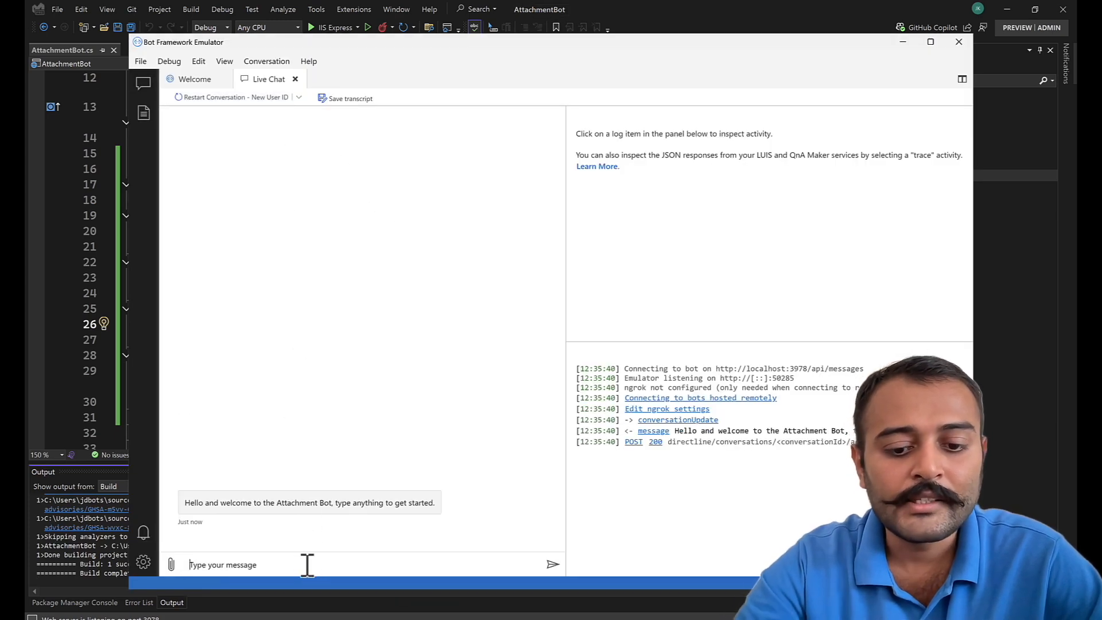
text(hi)
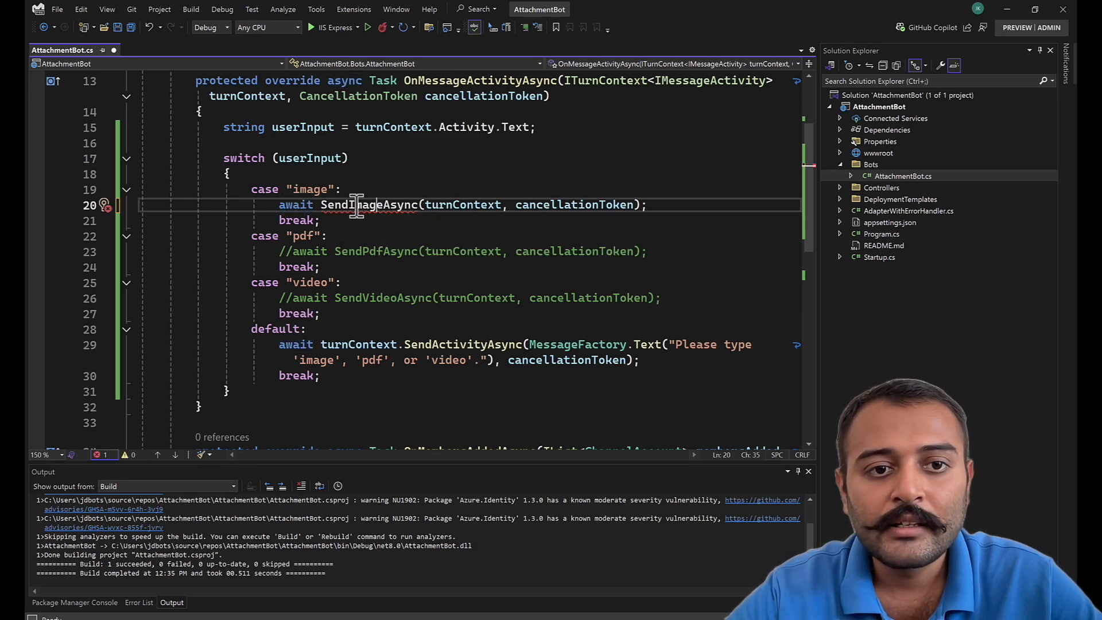
- Generate SendImageAsync to reply with the BotFrameworkOverview.png attachment from Microsoft docs
click(327, 223)
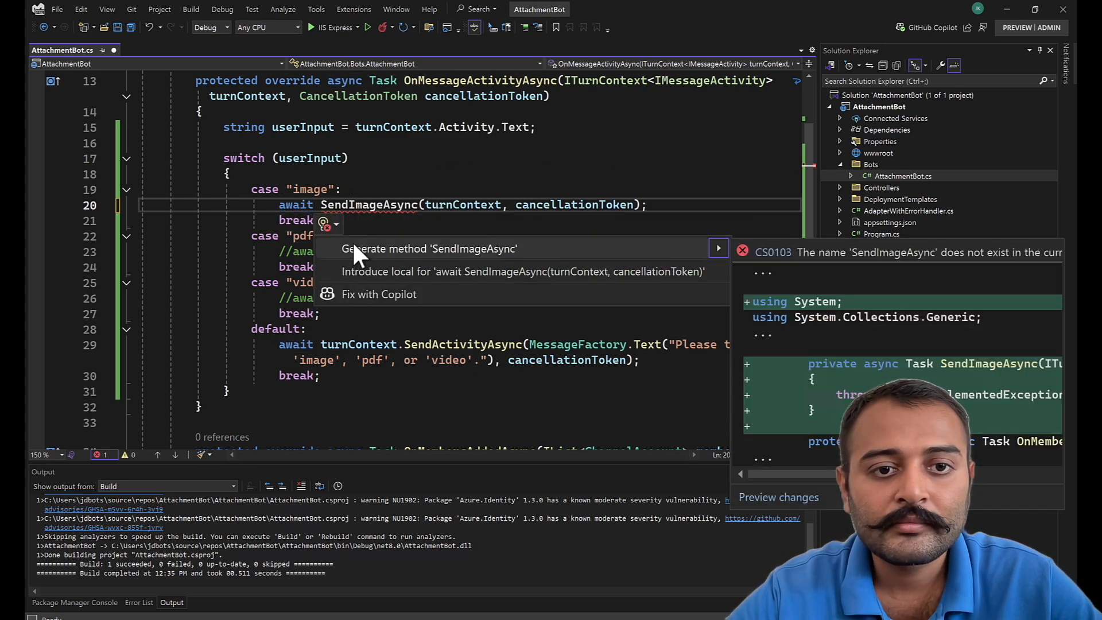
click(428, 248)
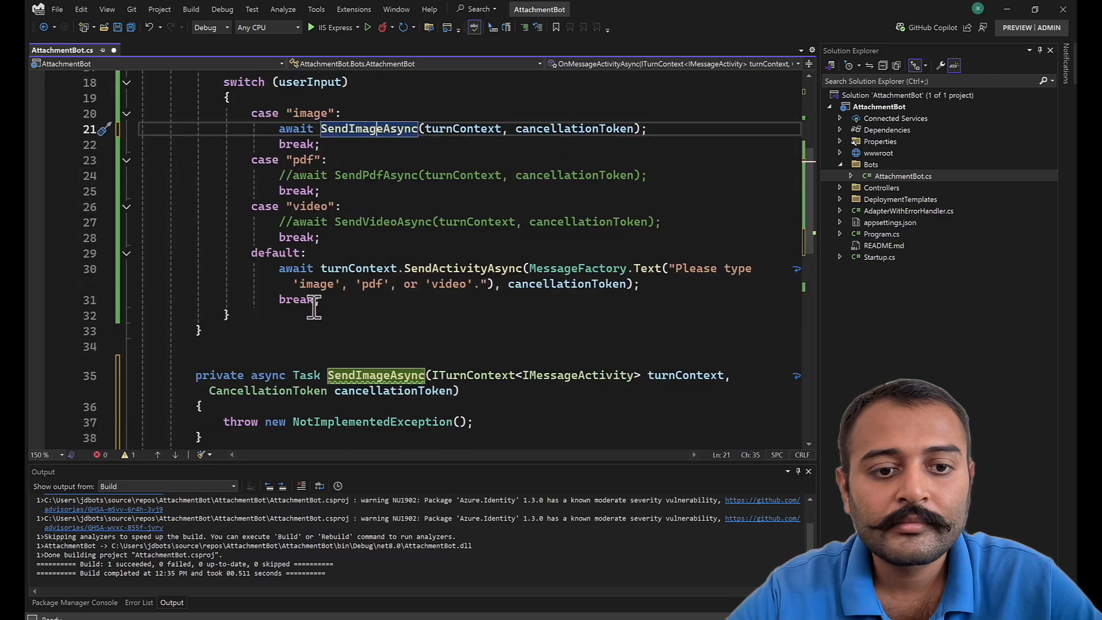
scroll(down, 3)
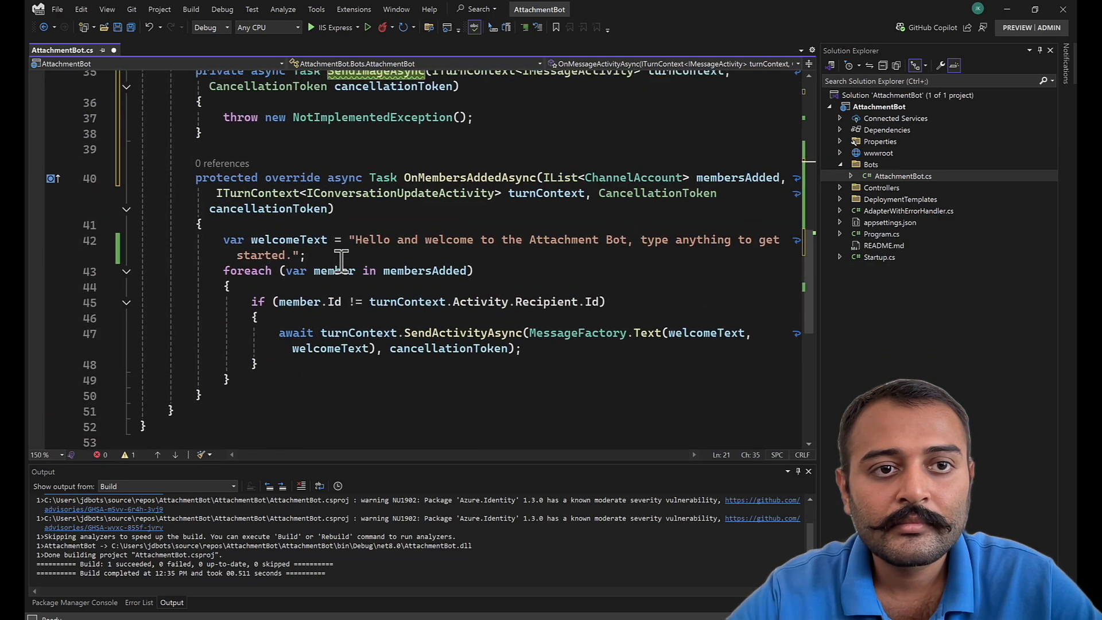
scroll(down, 3)
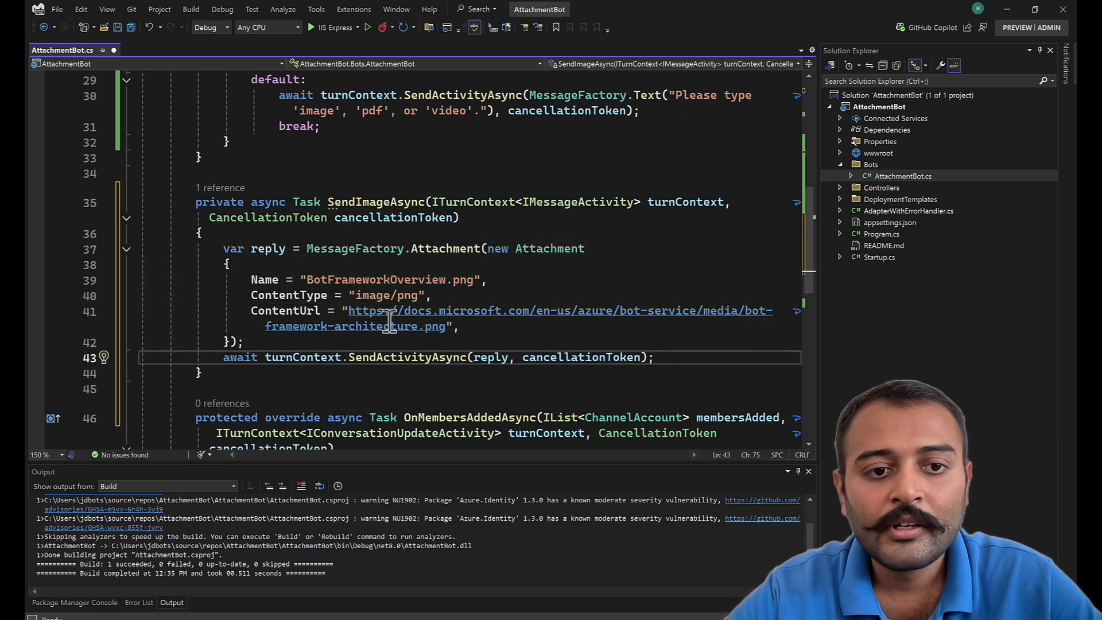
click(430, 294)
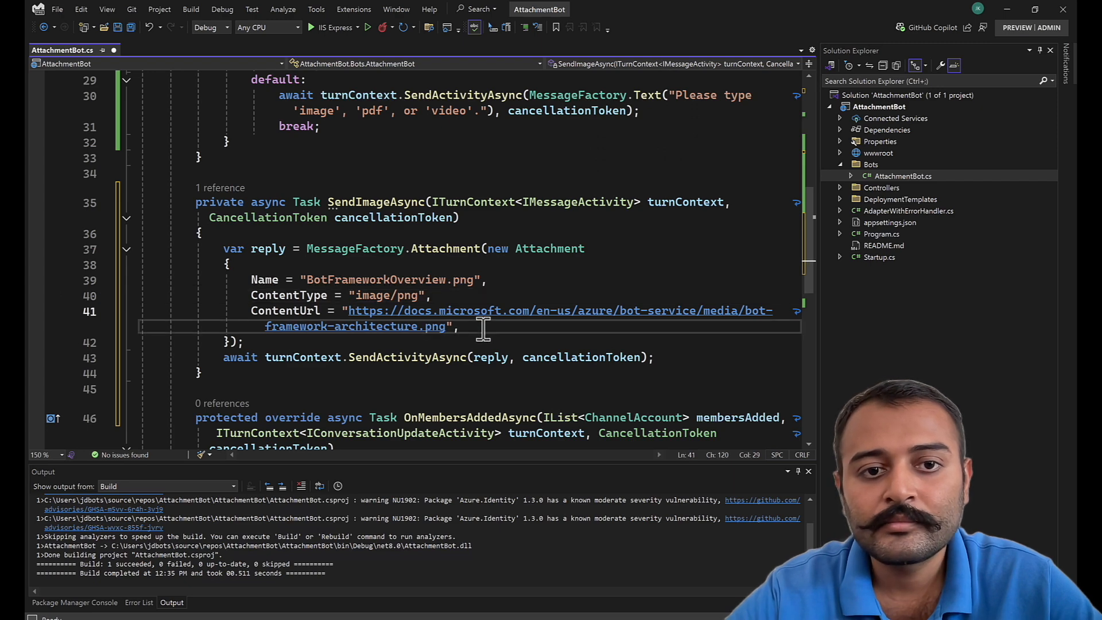
click(286, 248)
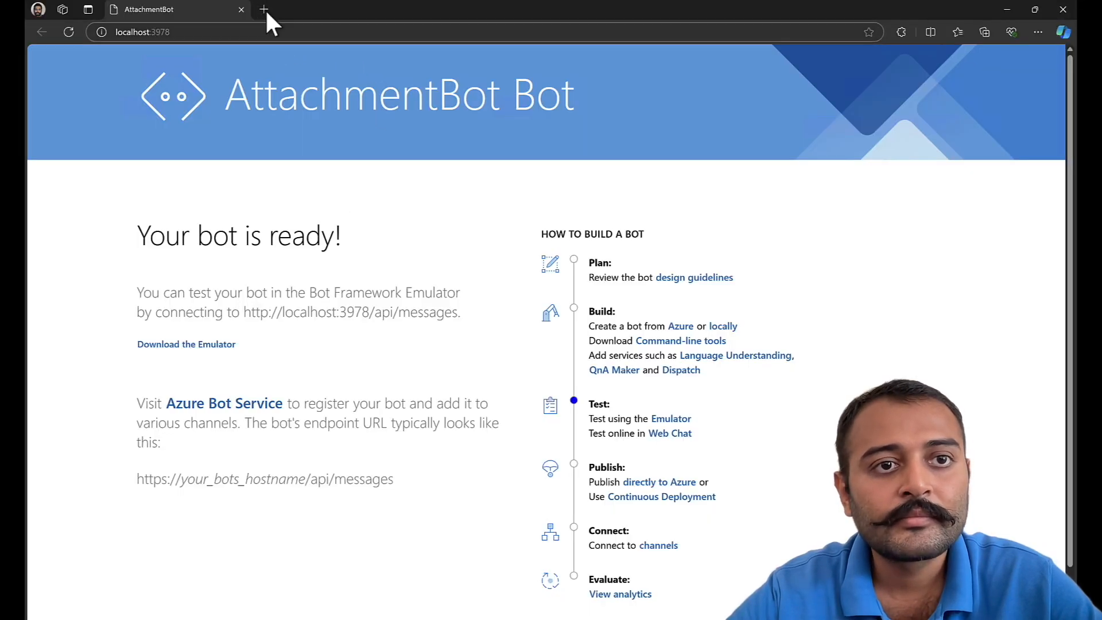
- Search Bing Images for 'chatbot' and open the g2.com chatbot picture
click(264, 9)
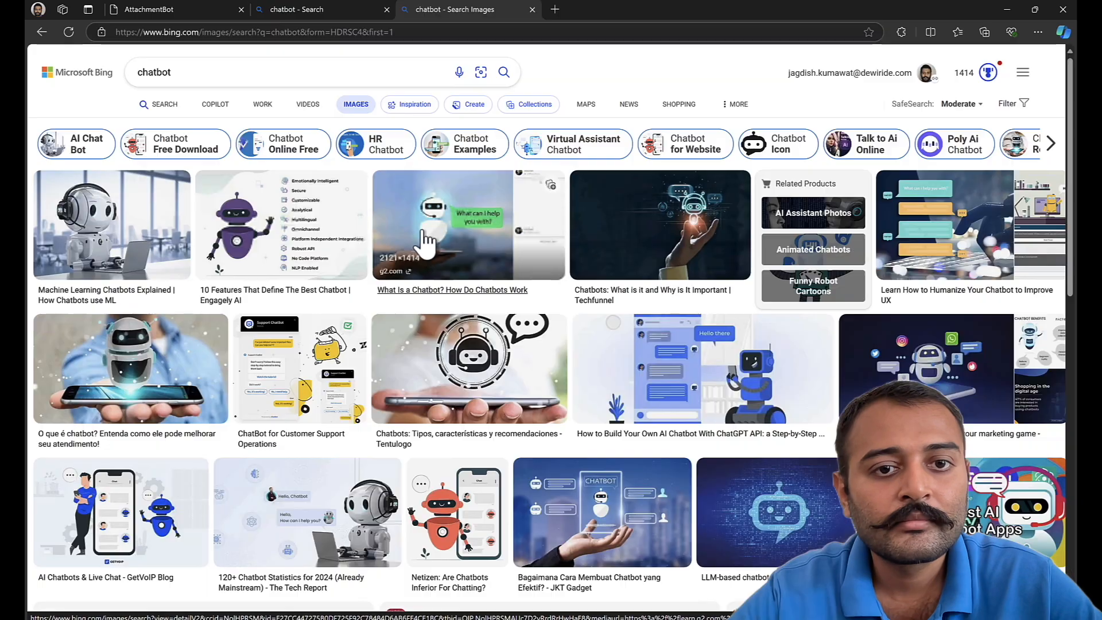
click(469, 224)
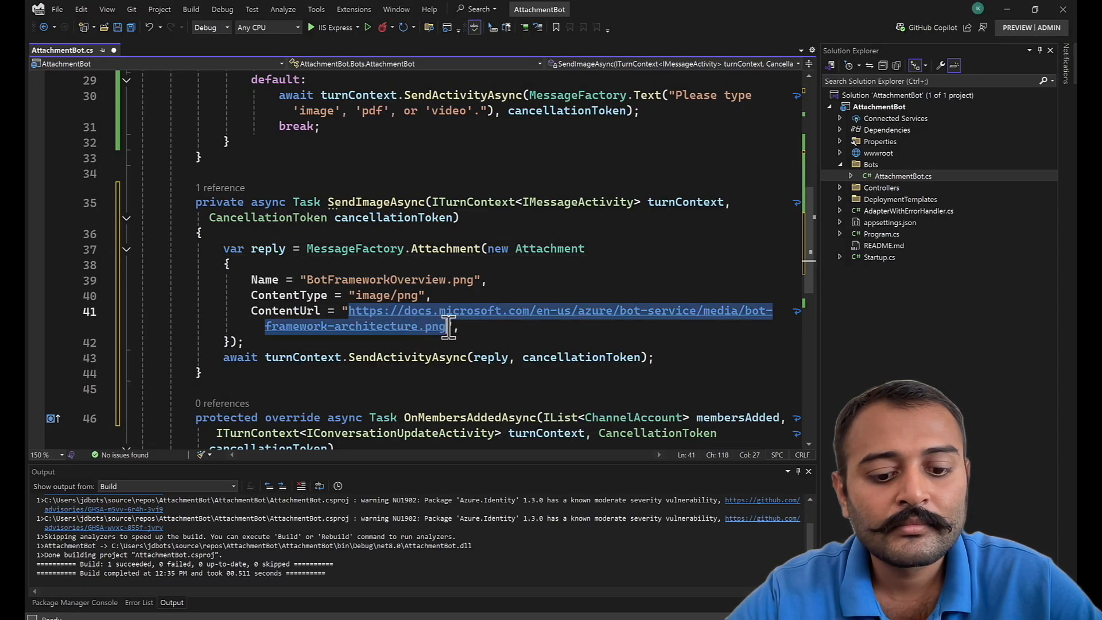
- Point the attachment at learn.g2.com's chatbot-3.jpg, with type image/jpeg and name chatbot-3.jpg
text(https://learn.g2.com/hubfs/chatbot-3.jpg",)
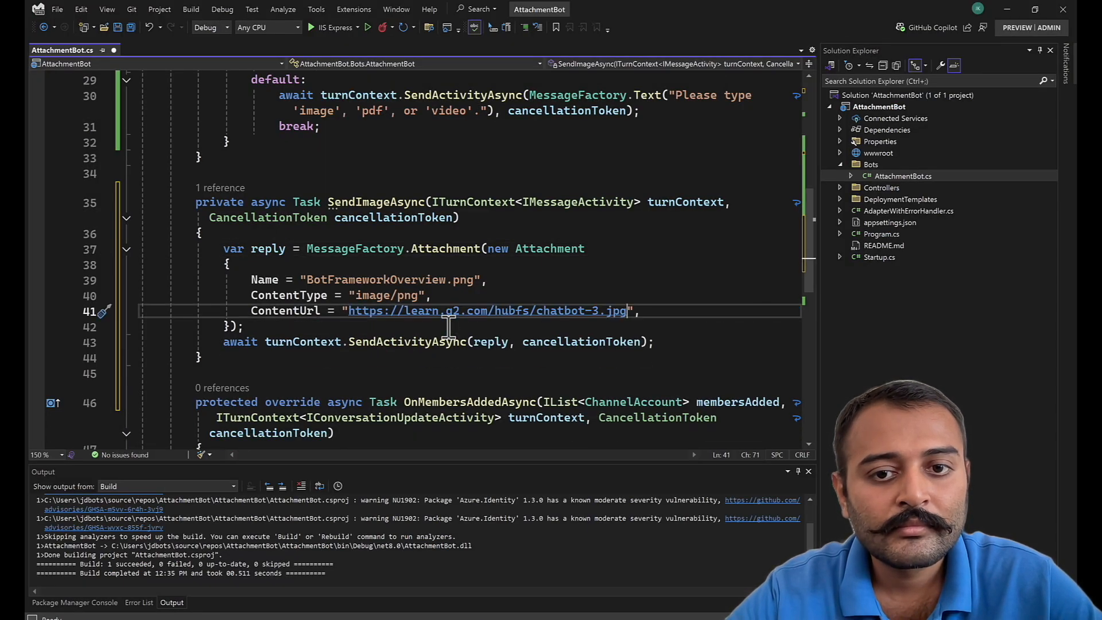
mouse_move(419, 294)
text(j)
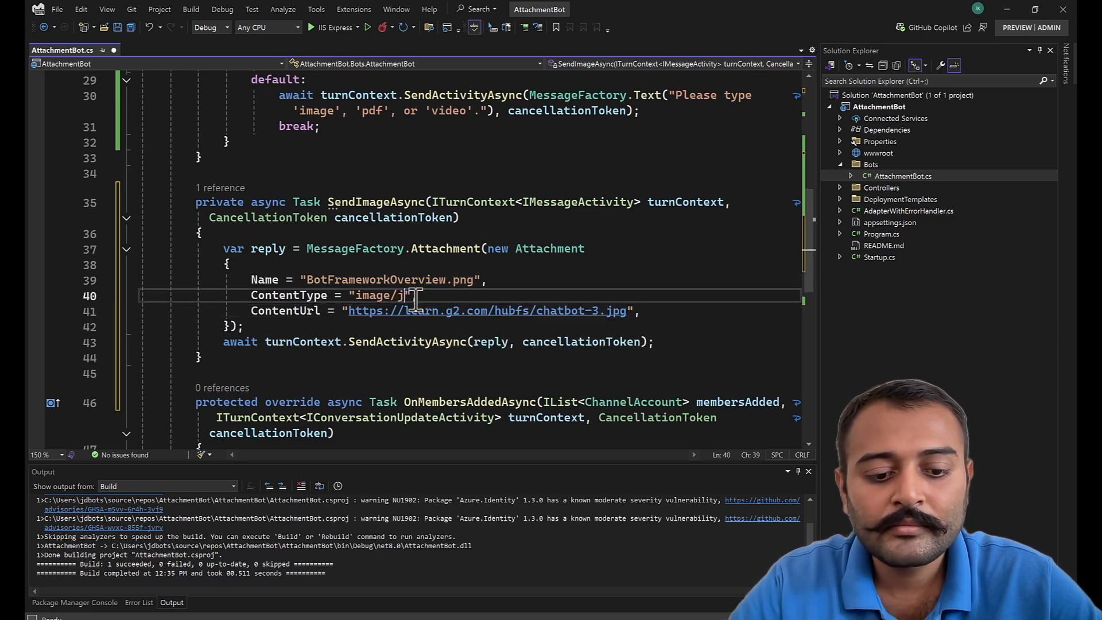
text(peg)
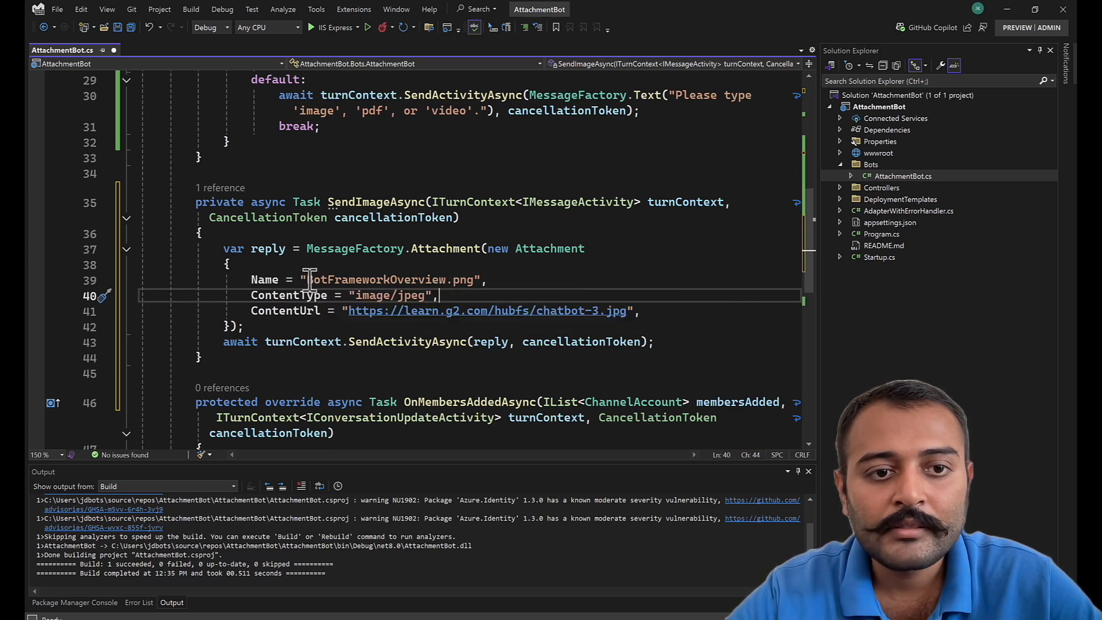
double_click(376, 280)
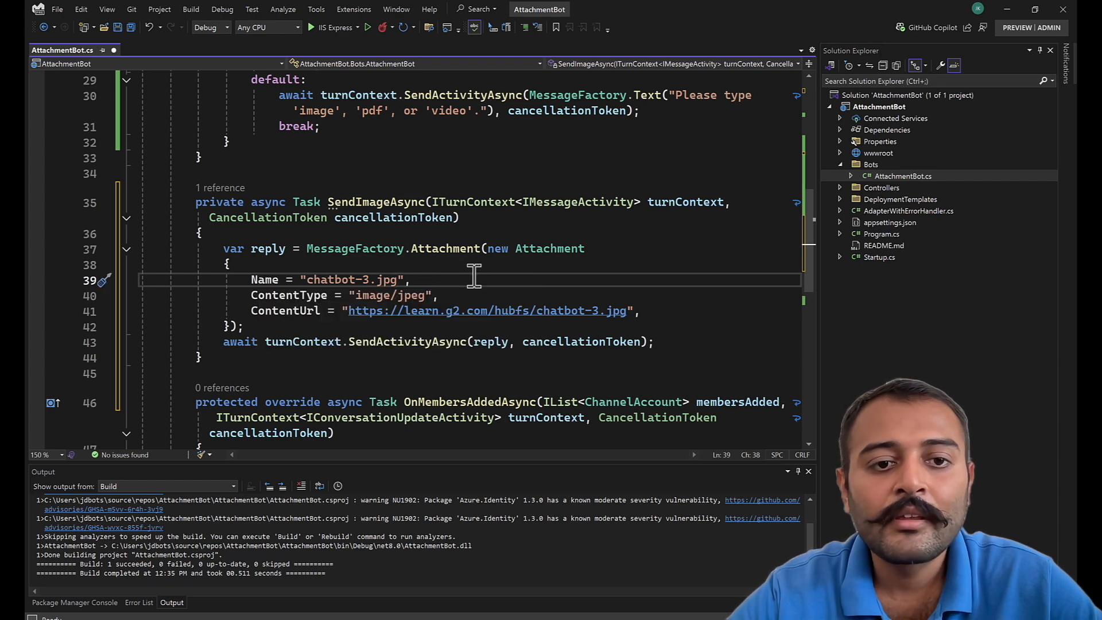
mouse_move(288, 296)
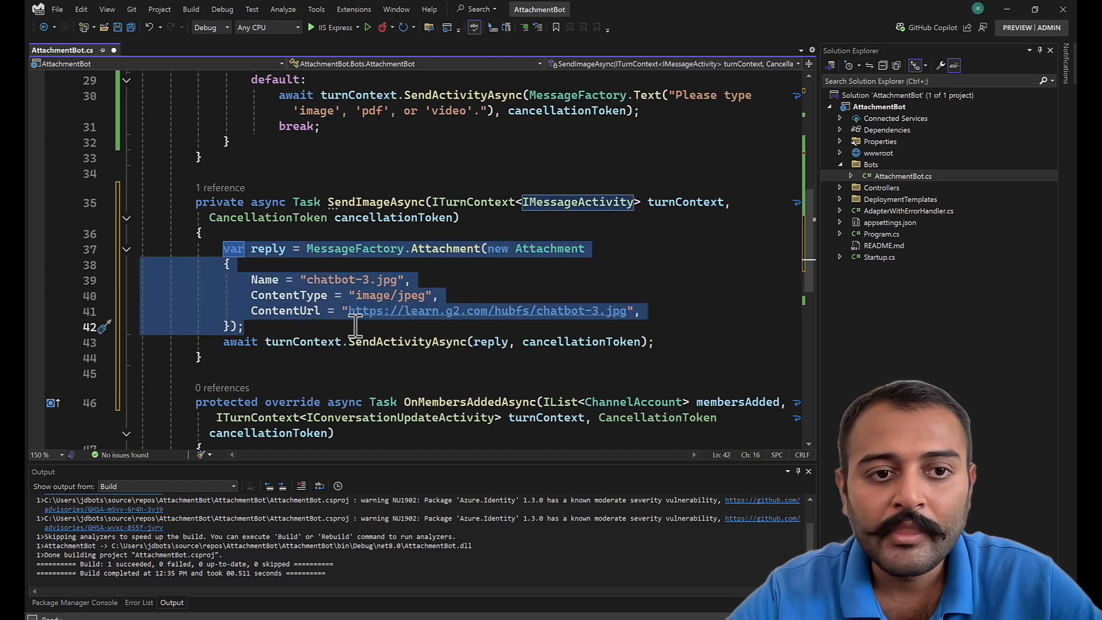
mouse_move(232, 248)
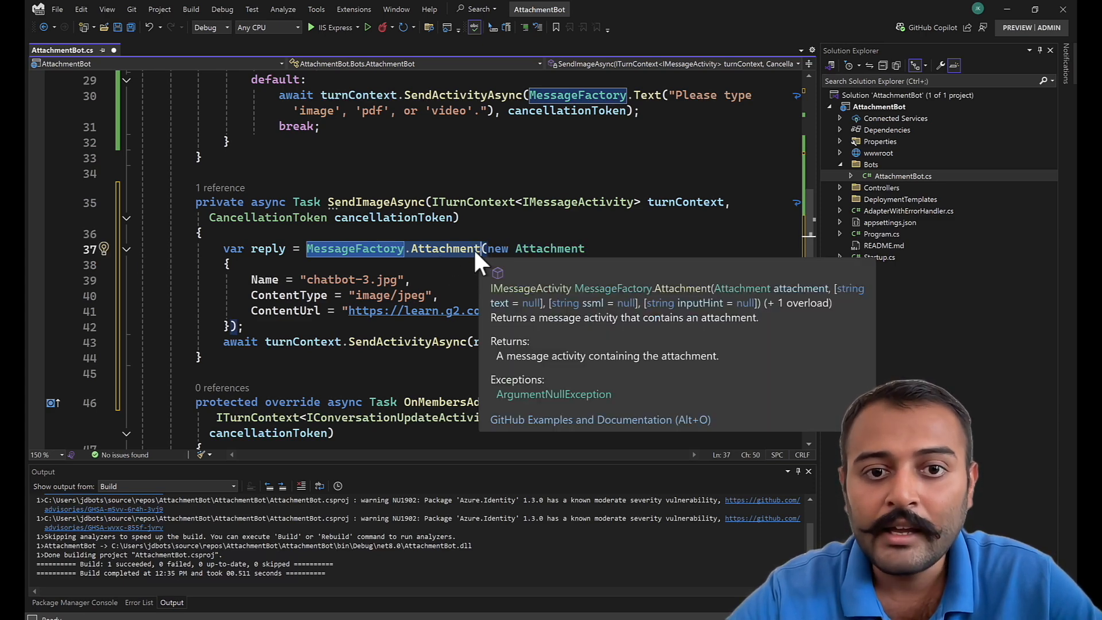
mouse_move(598, 260)
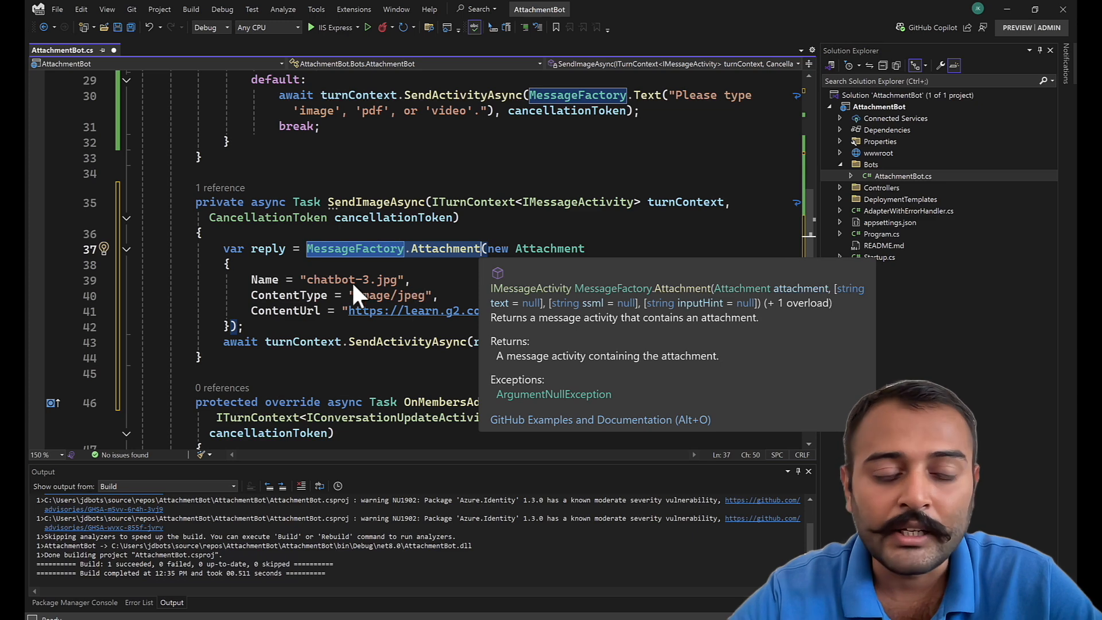
mouse_move(270, 302)
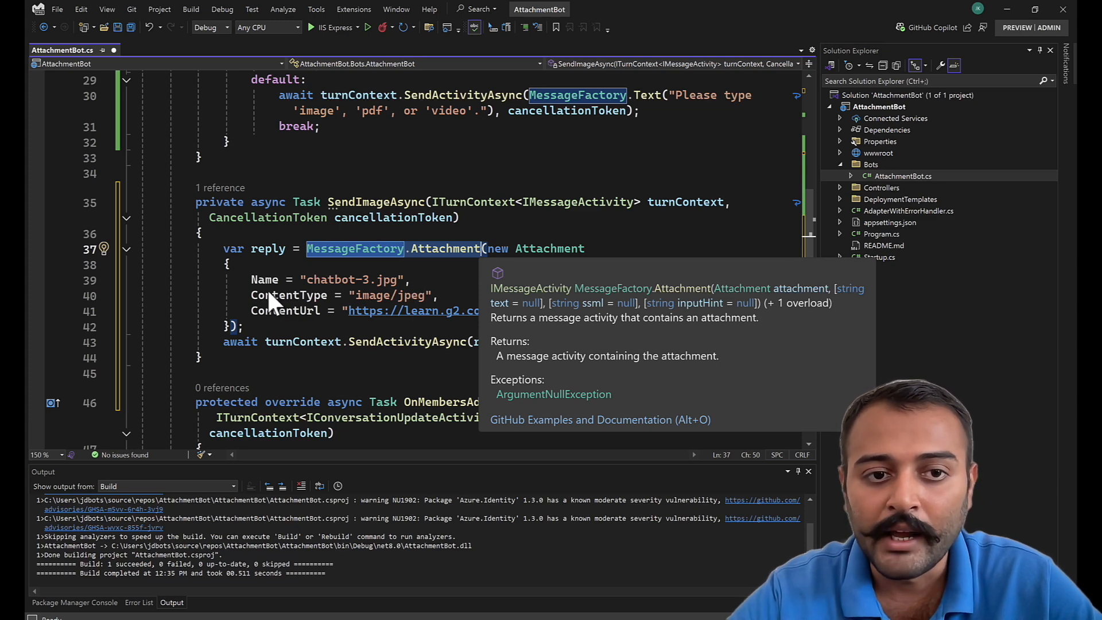
mouse_move(251, 322)
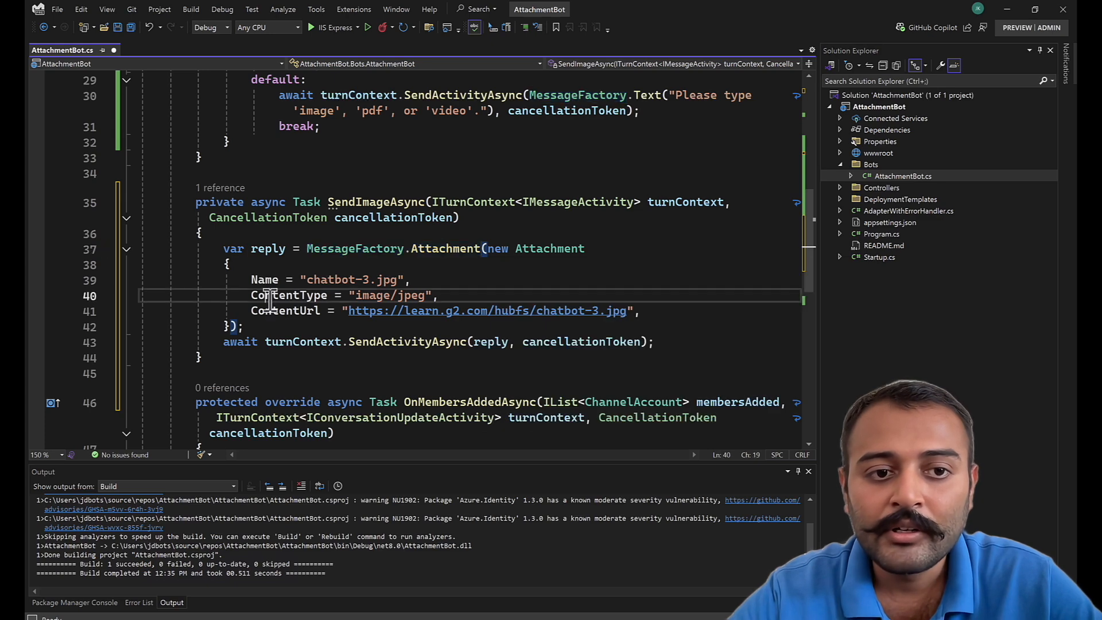
- Finish the MessageFactory.Attachment reply, build the project and start debugging the bot
double_click(288, 295)
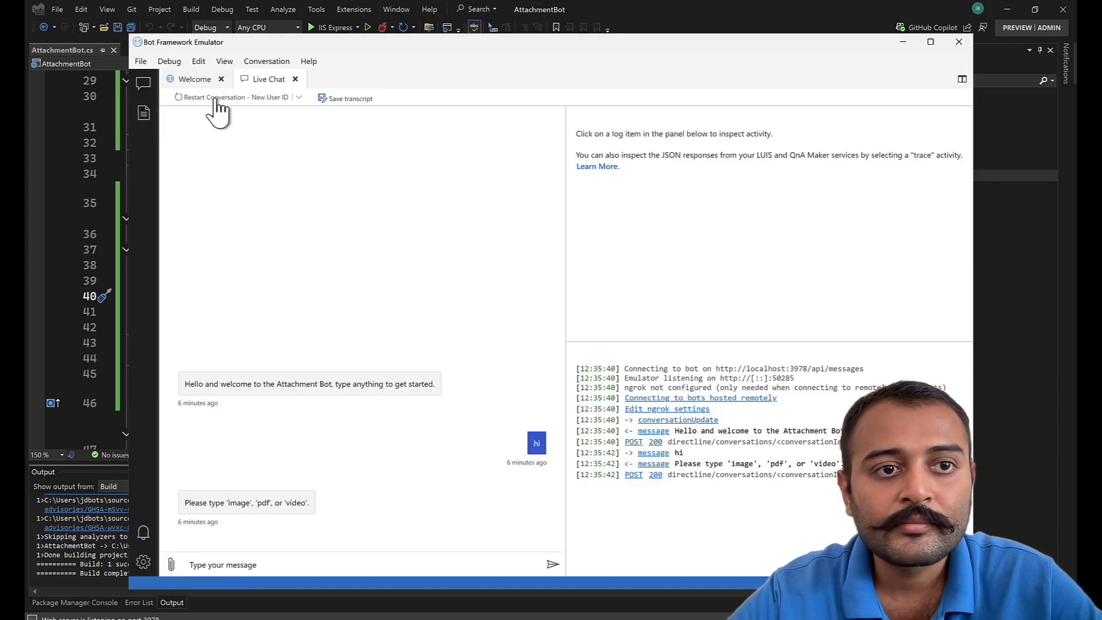
- Restart the conversation and send 'image' to the bot
click(234, 97)
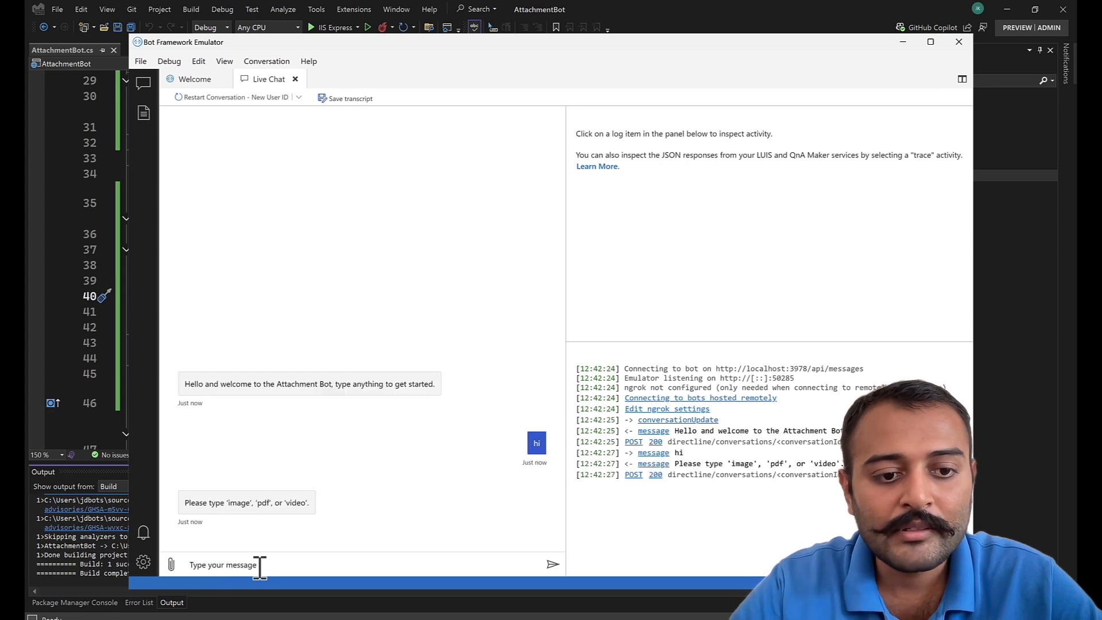
text(image)
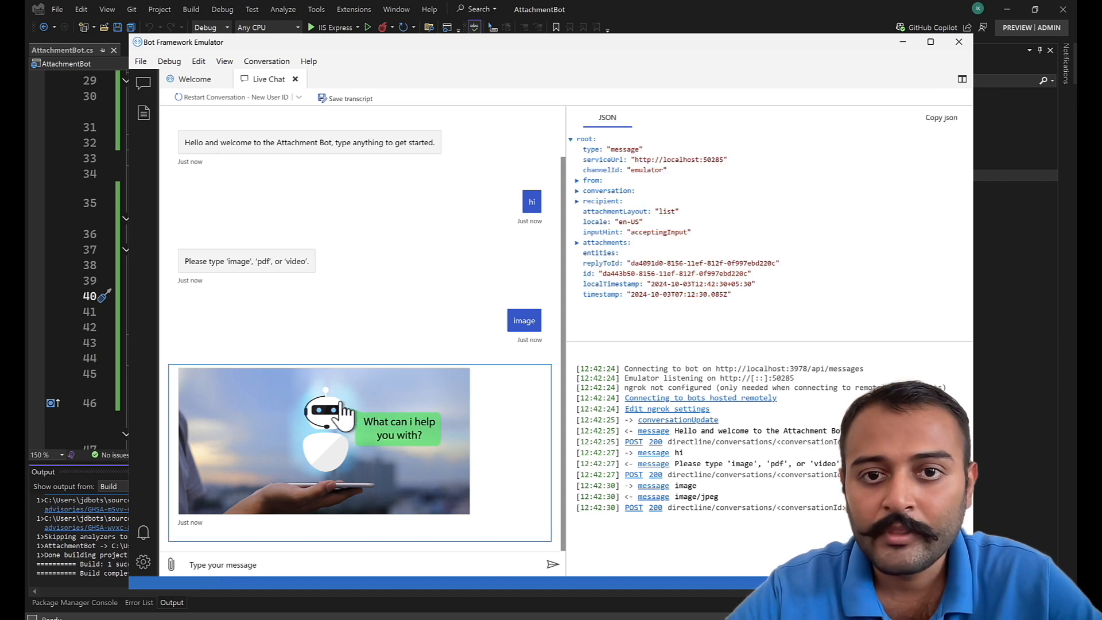
mouse_move(576, 232)
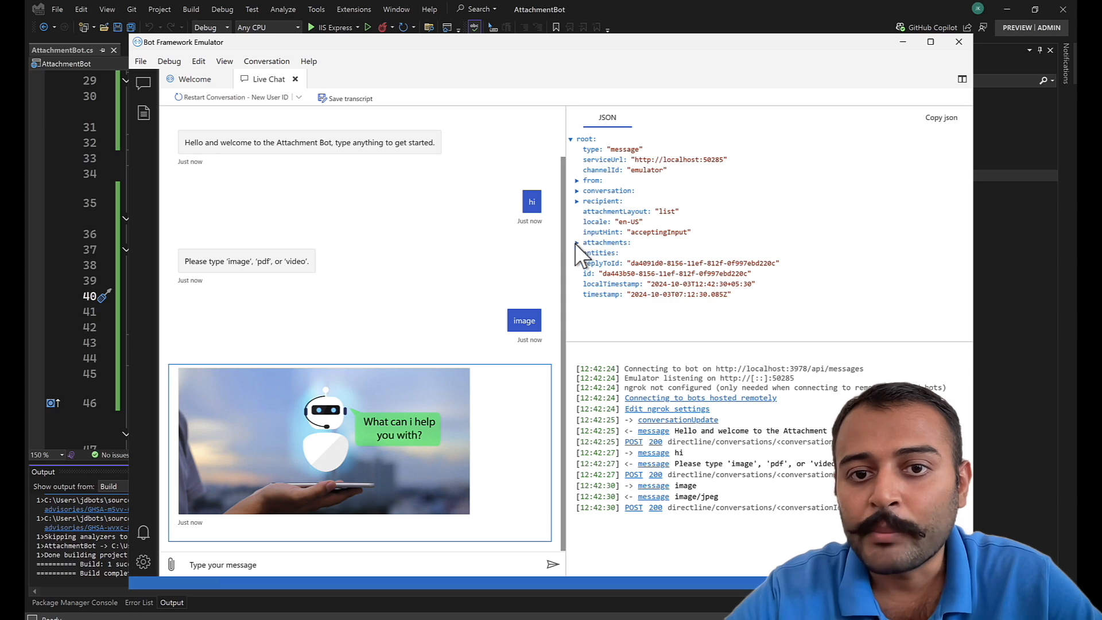
- Expand attachments and item 0 to review the image/jpeg chatbot-3.jpg details
click(577, 242)
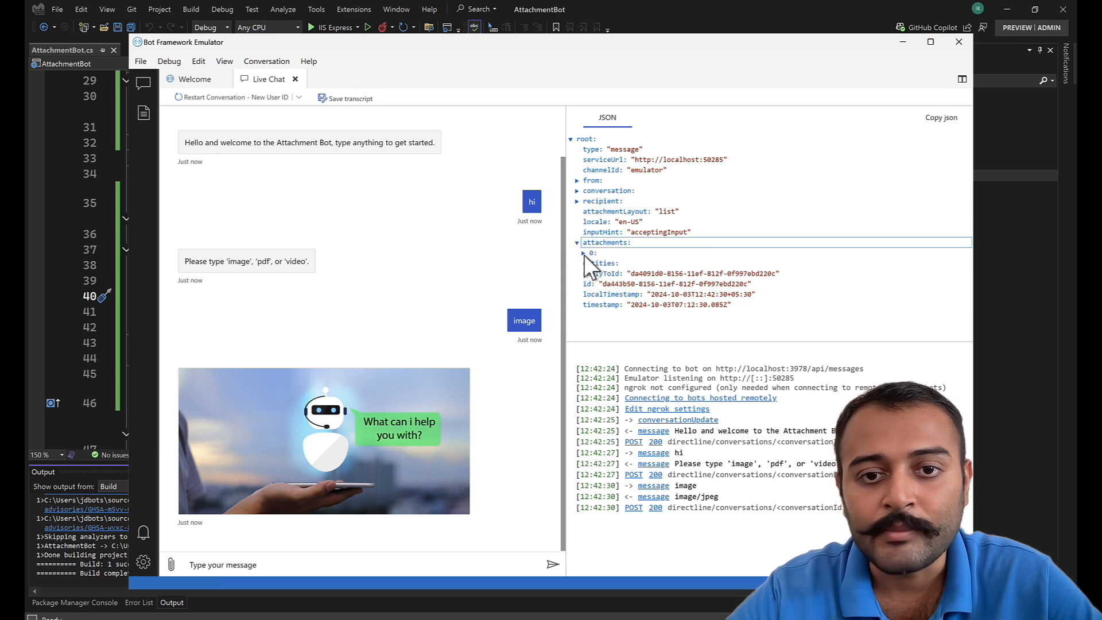
click(583, 253)
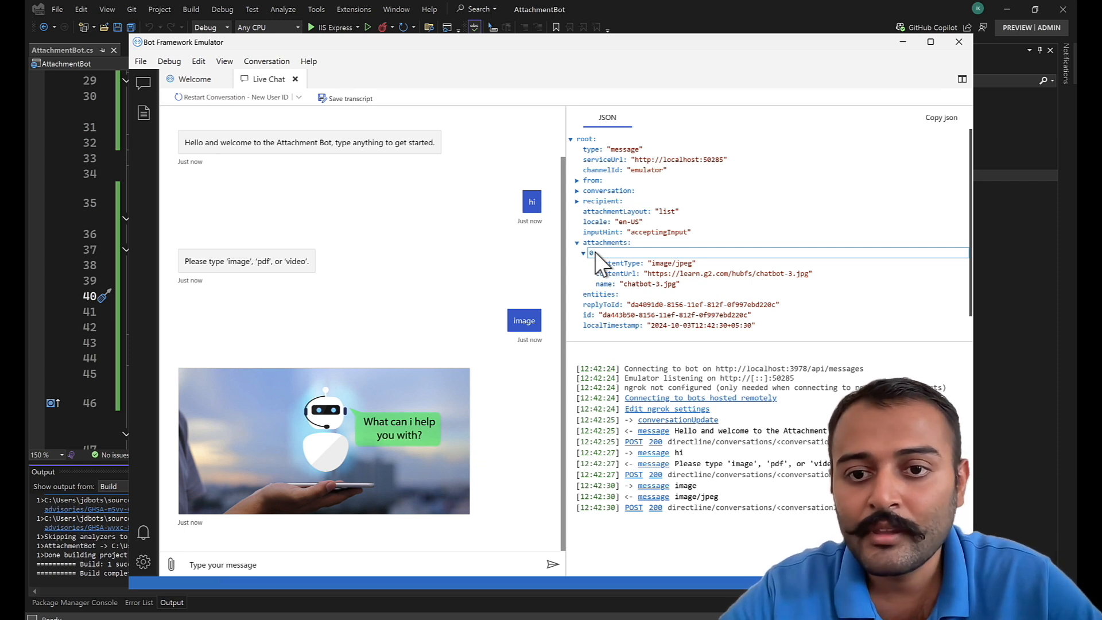
mouse_move(643, 275)
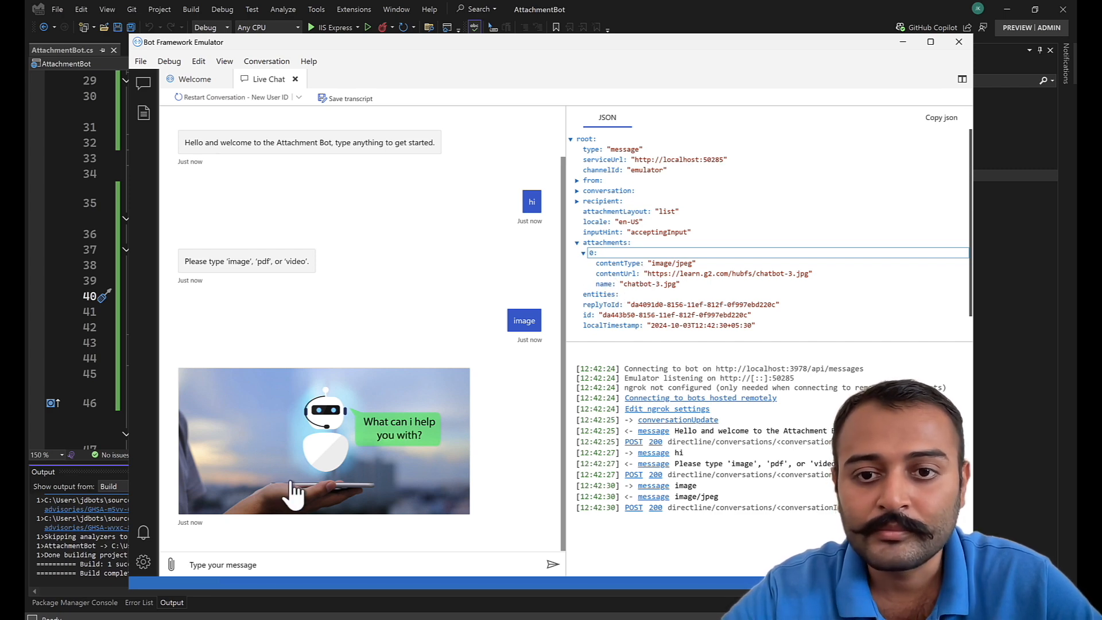
mouse_move(696, 303)
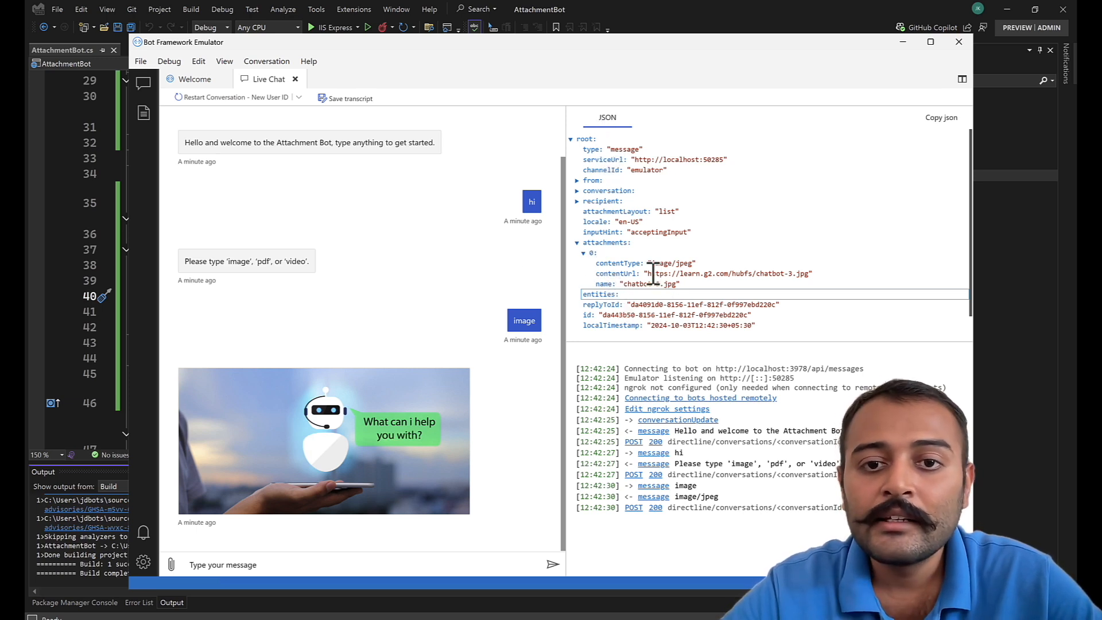
mouse_move(246, 441)
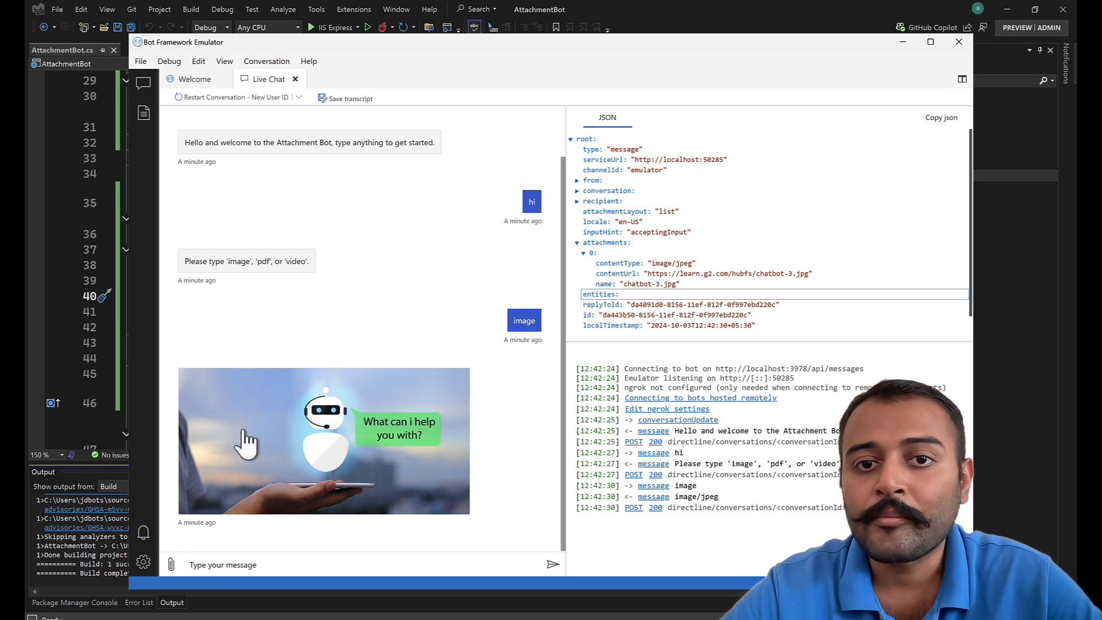
mouse_move(270, 573)
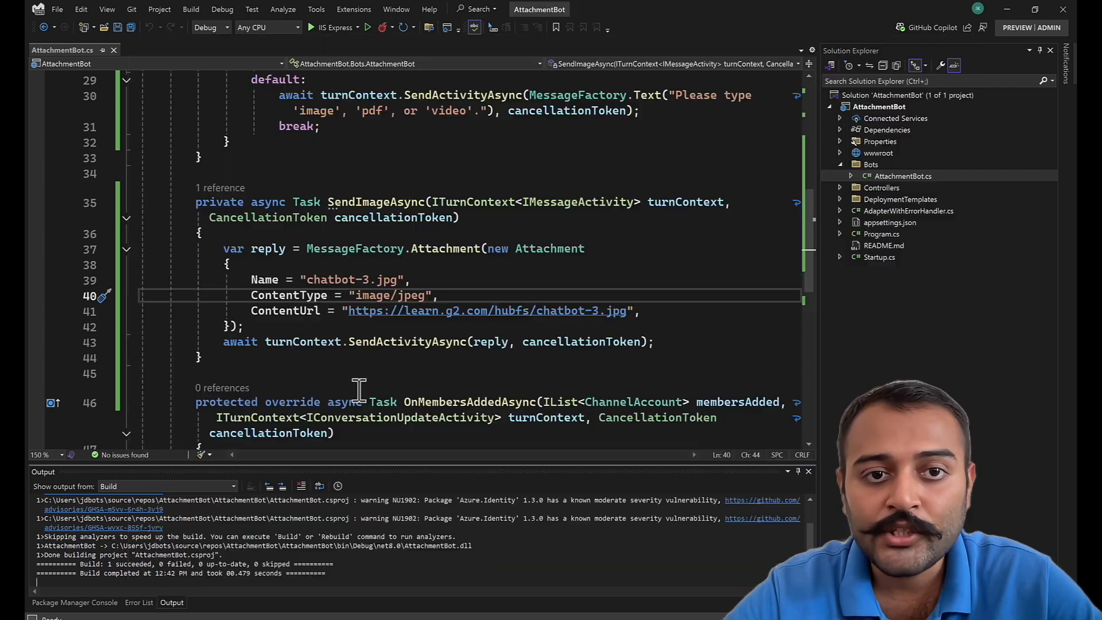
mouse_move(413, 260)
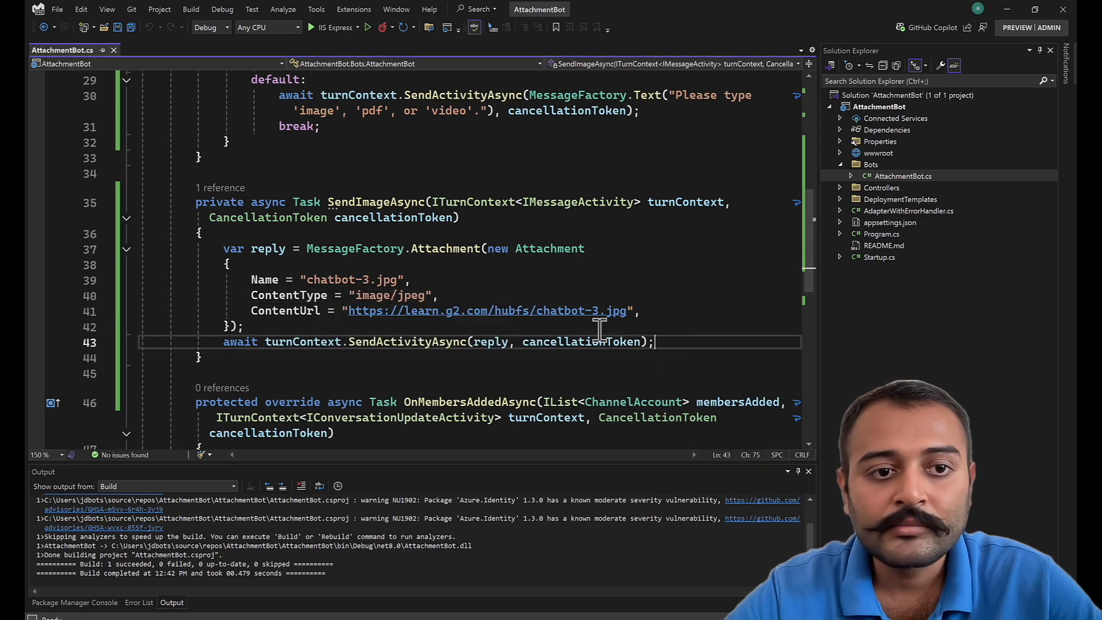
- Add a text reply 'Here is an image for you from the internet.' after the image send
key(enter)
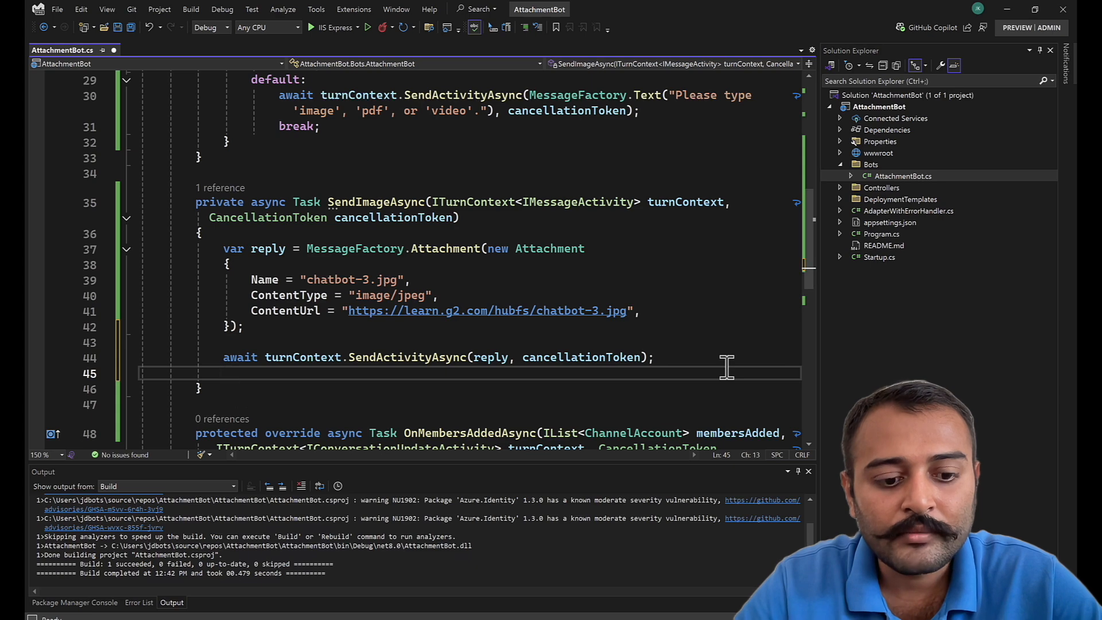
text(await turnContext.SendActivityAsync(MessageFactory.Text("Here is an image for you."), cancellationToken);)
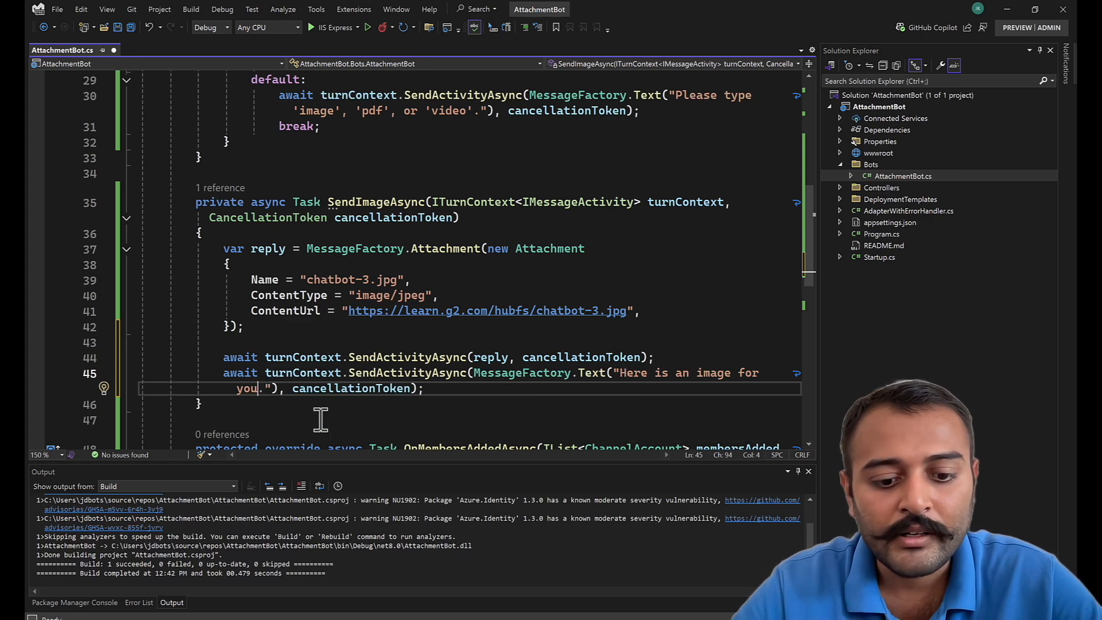
text(from the)
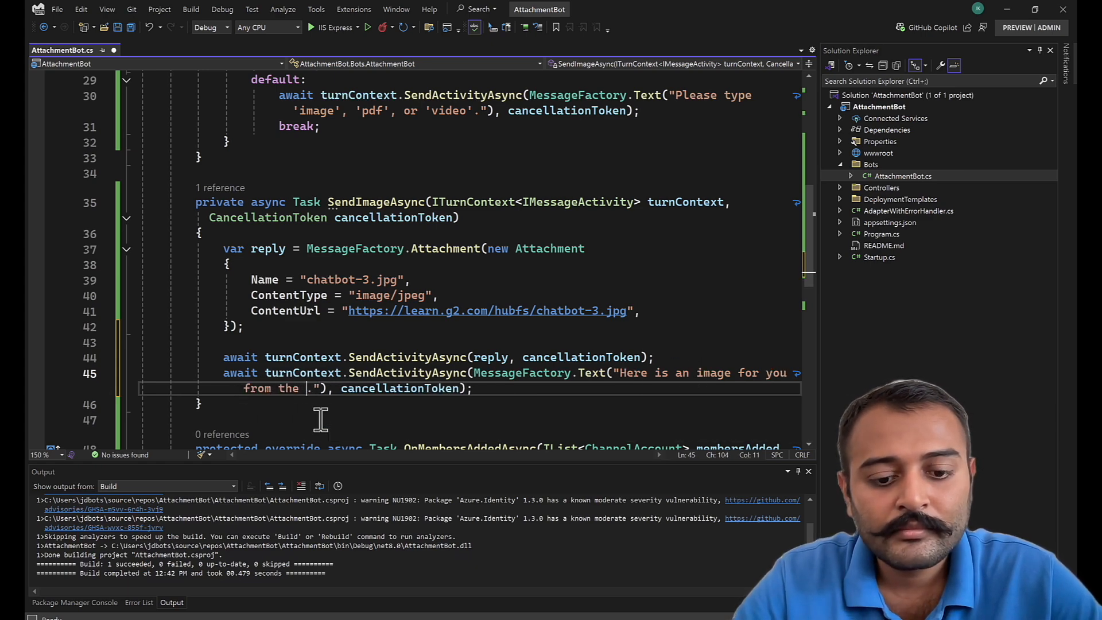
text(internet)
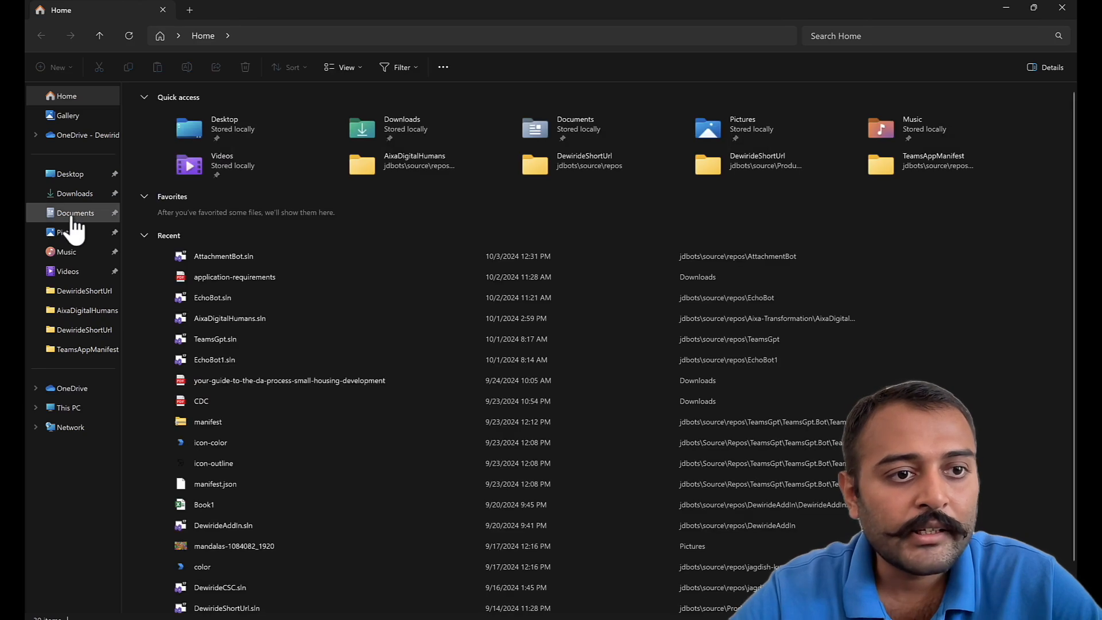
- Browse Downloads, then Pictures, and select the map-of-the-world-2401458_1920 image
click(74, 193)
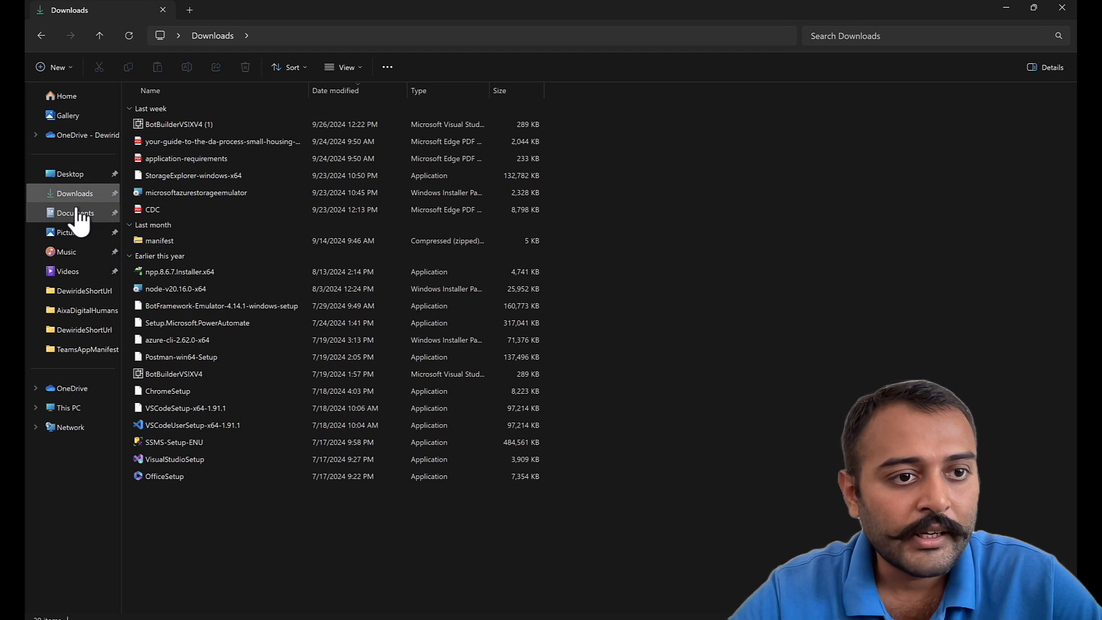
click(69, 232)
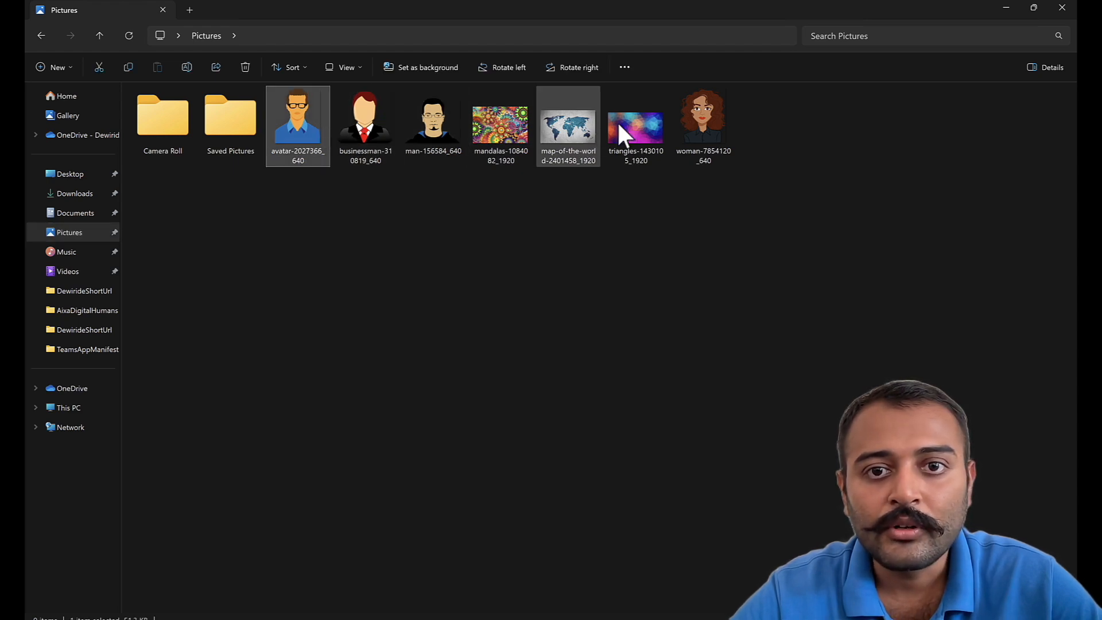
mouse_move(589, 134)
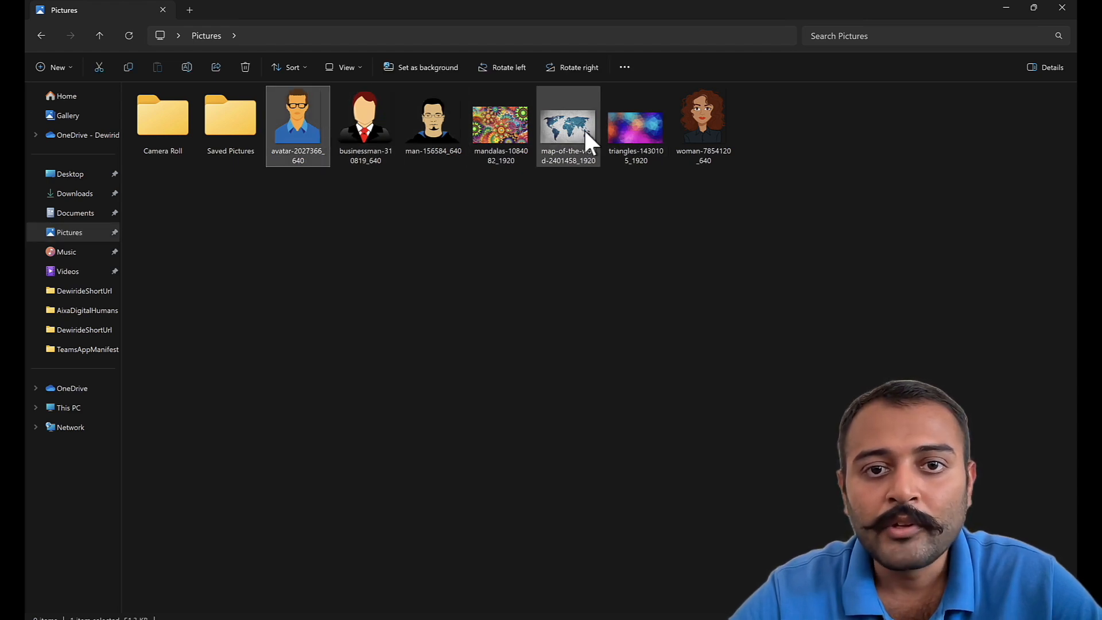
click(568, 127)
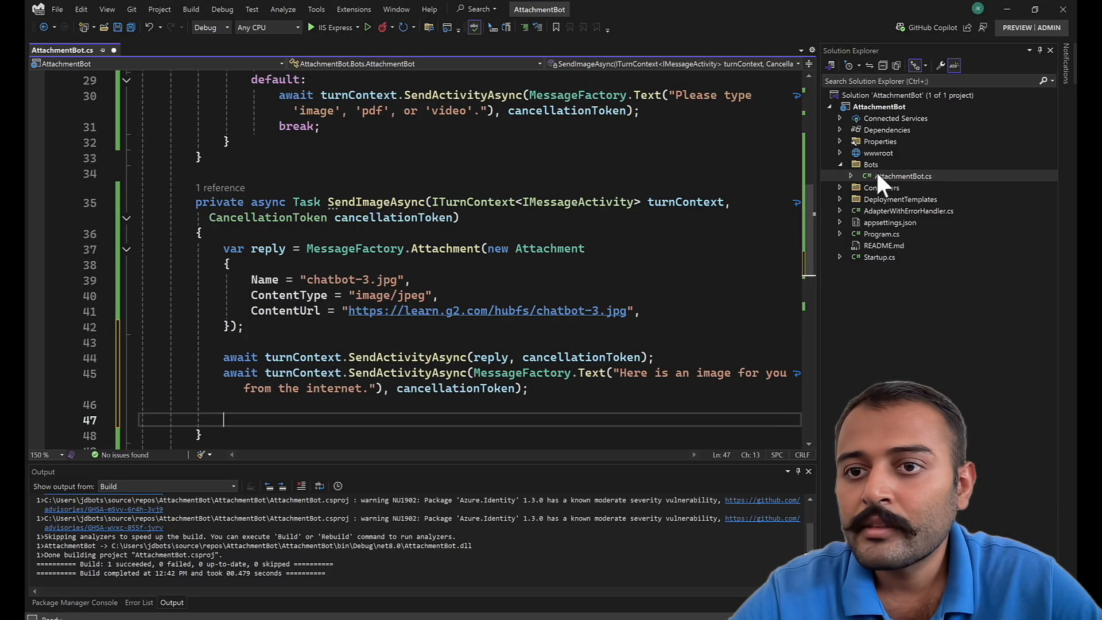
- Create an 'images' folder under wwwroot for the world map picture
click(840, 152)
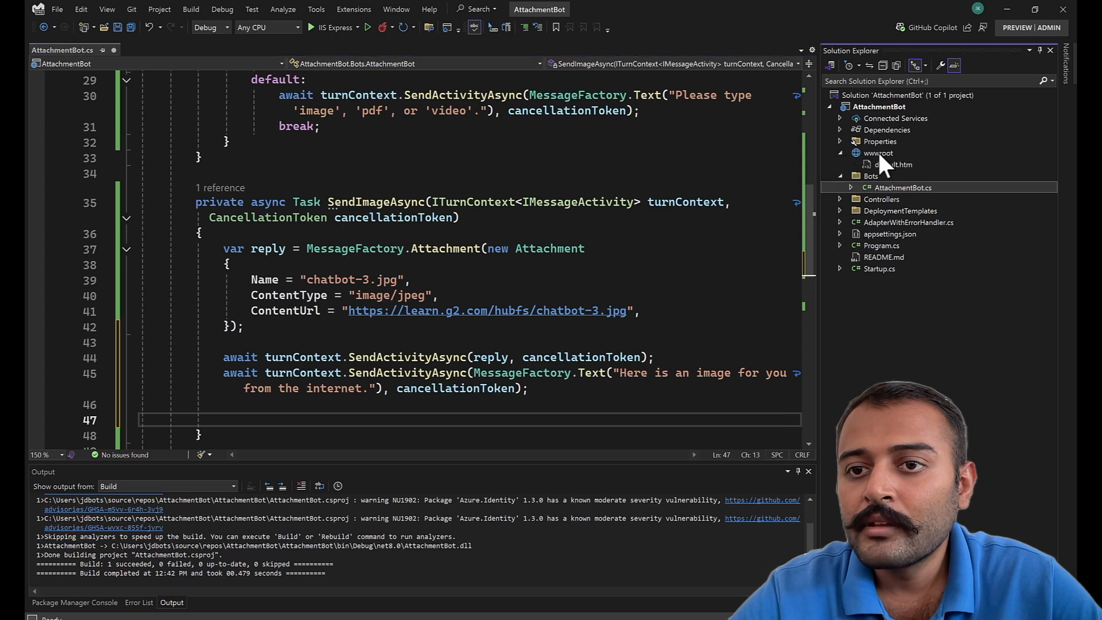
right_click(878, 153)
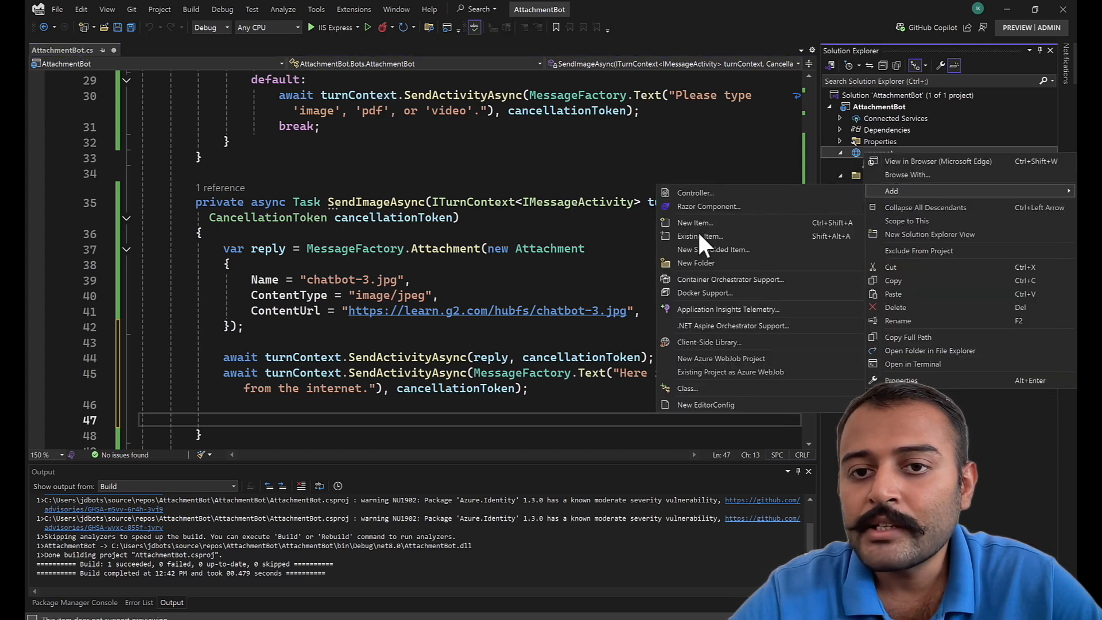
click(695, 263)
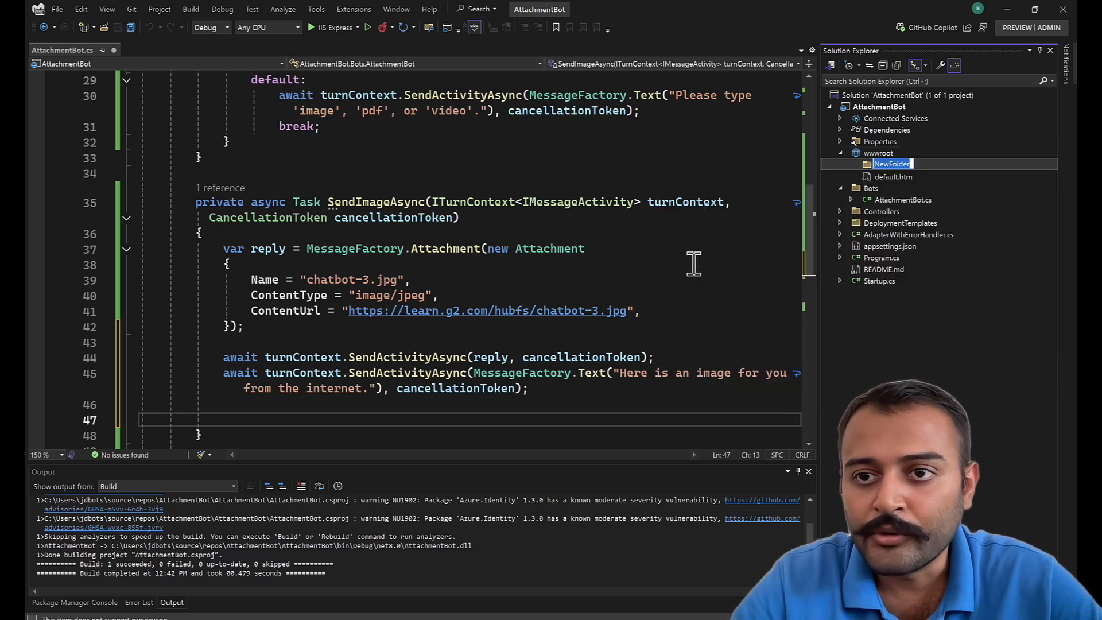
text(images)
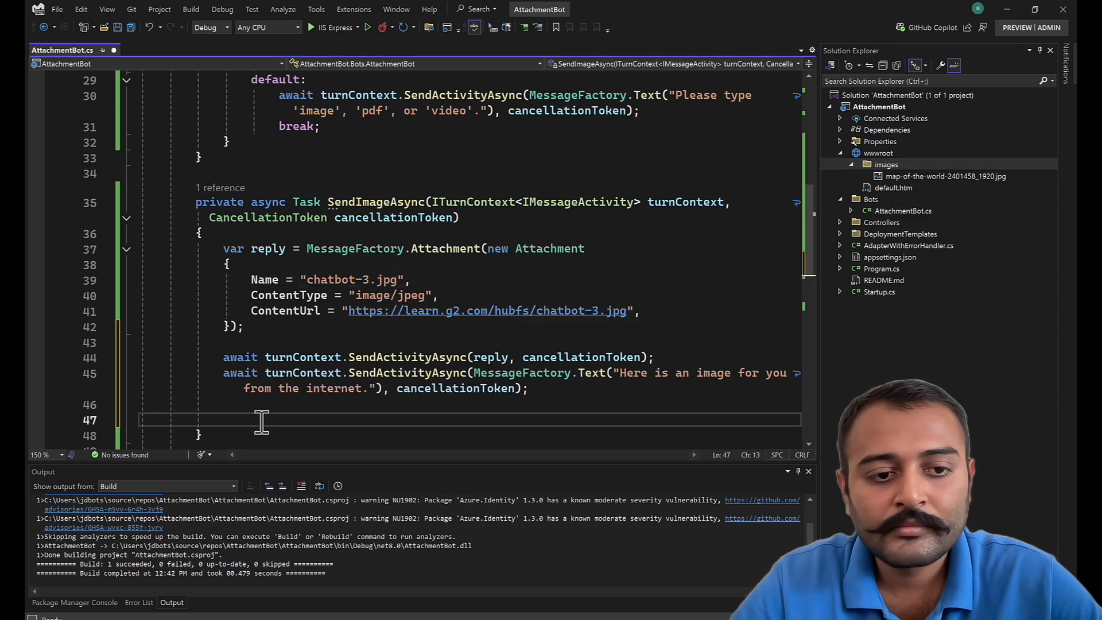
- Add a '// send image' comment and import System.IO to fix the Path error
text(// send local)
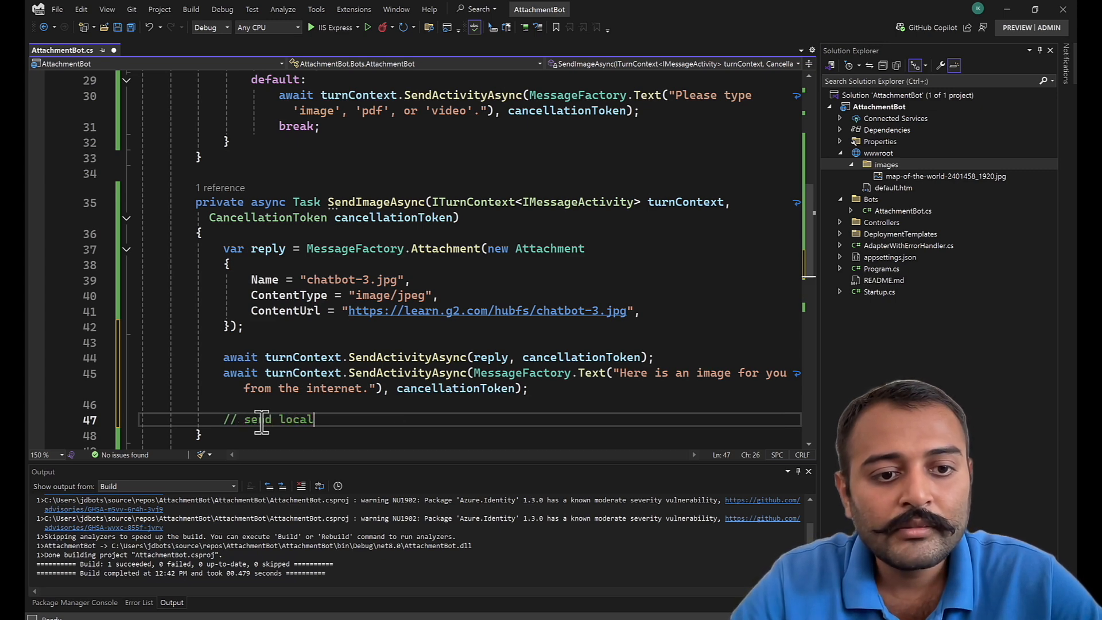
text(image)
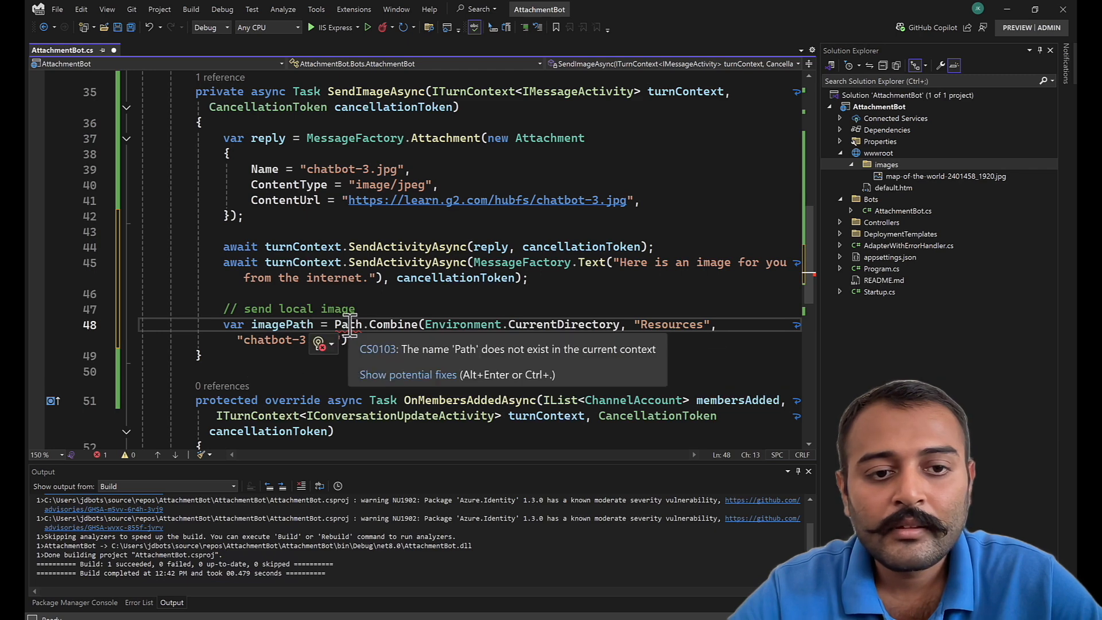
click(320, 344)
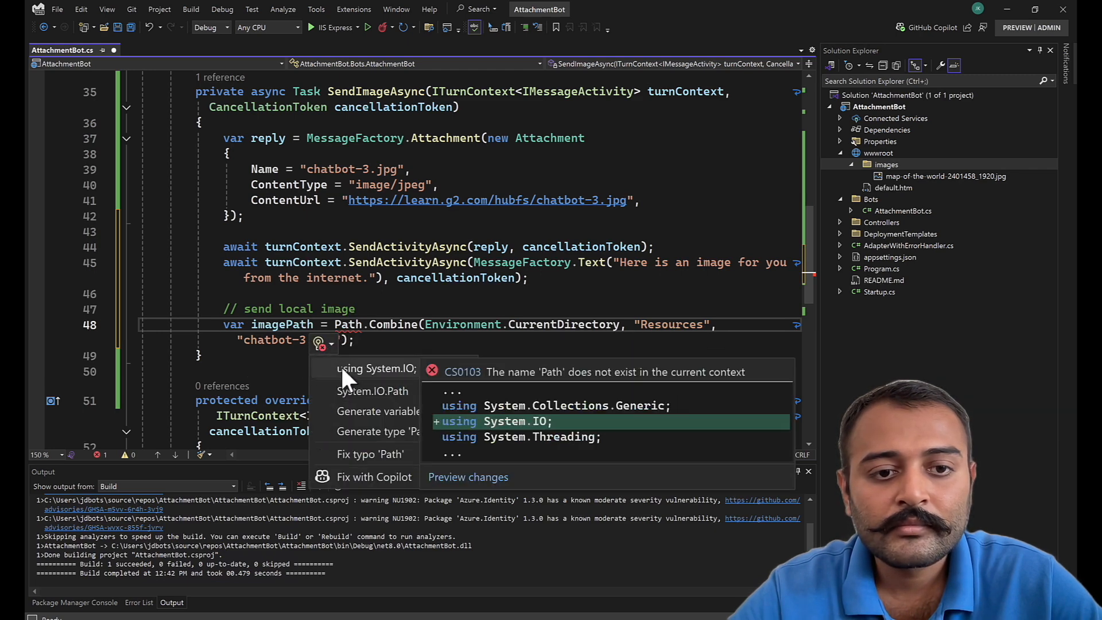
click(376, 369)
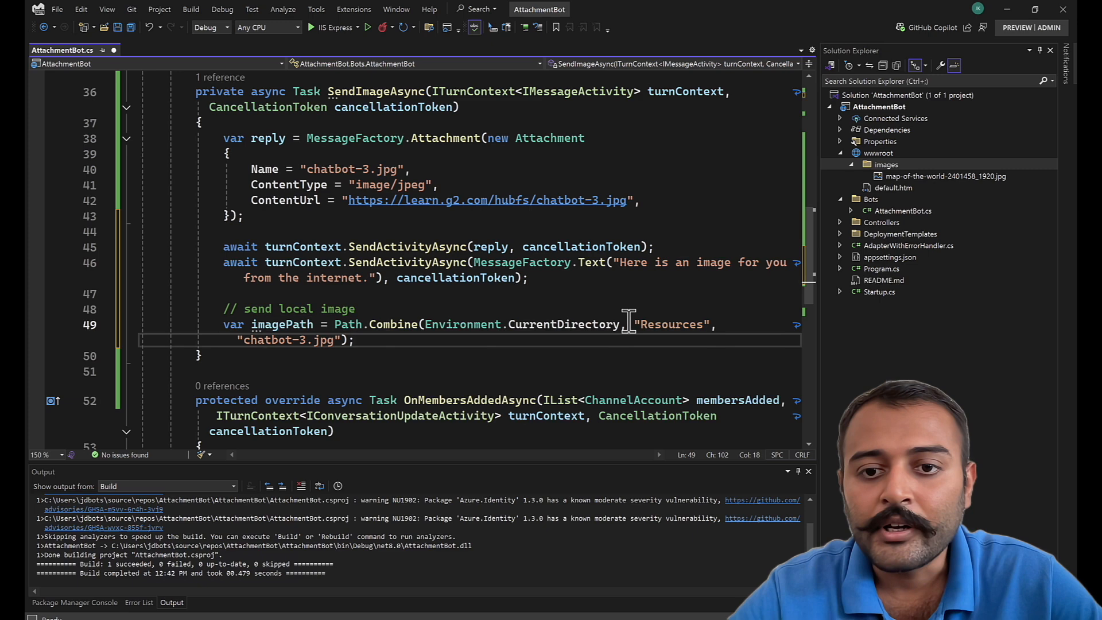
mouse_move(658, 323)
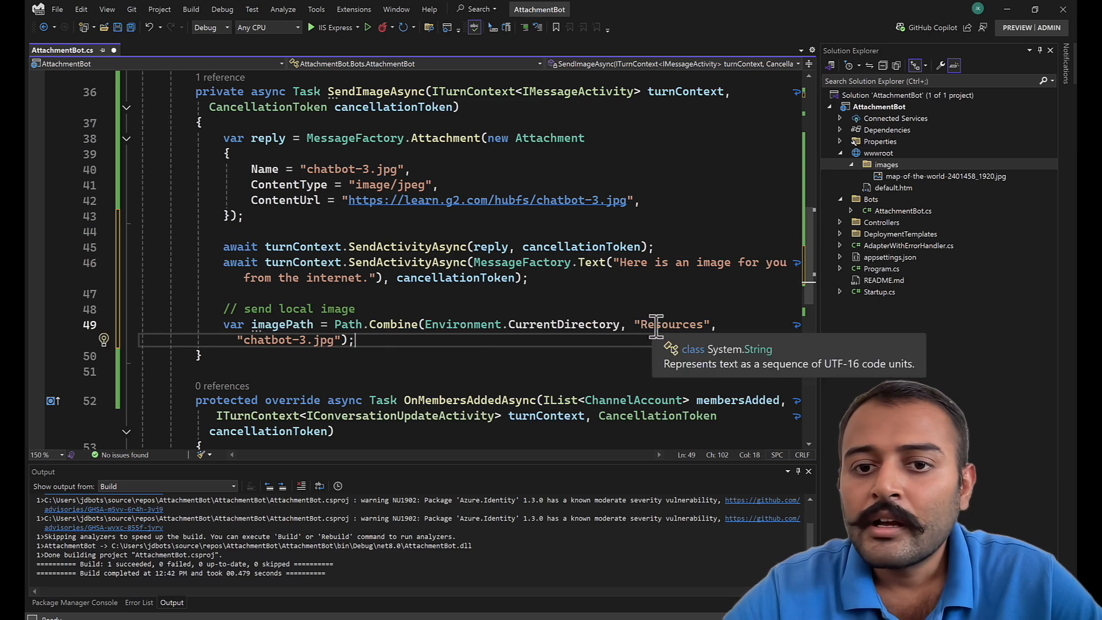
mouse_move(457, 335)
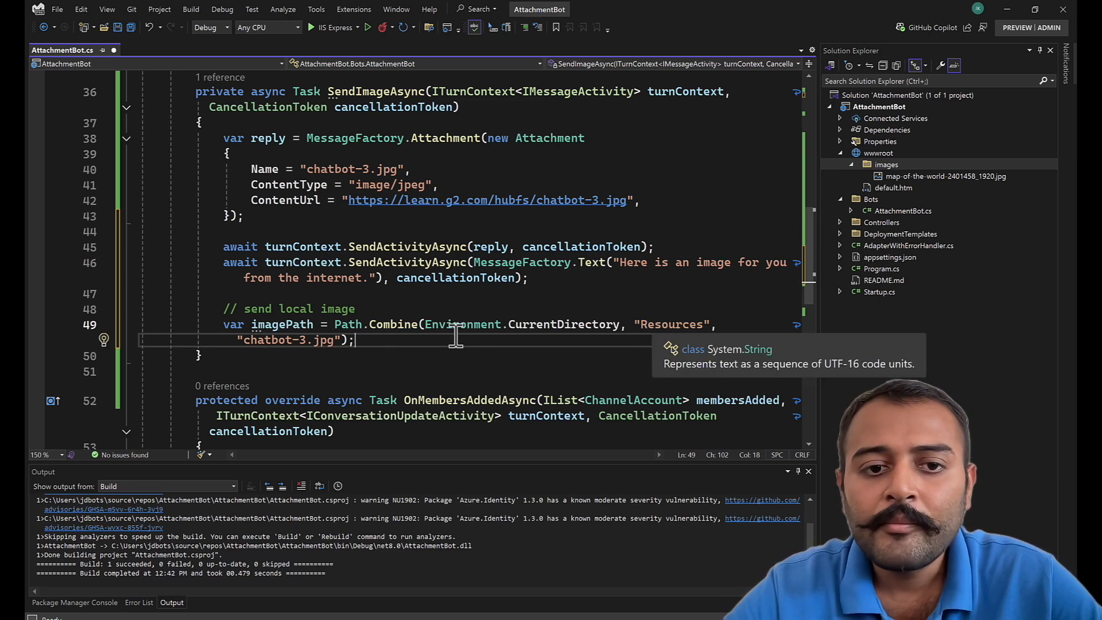
mouse_move(464, 340)
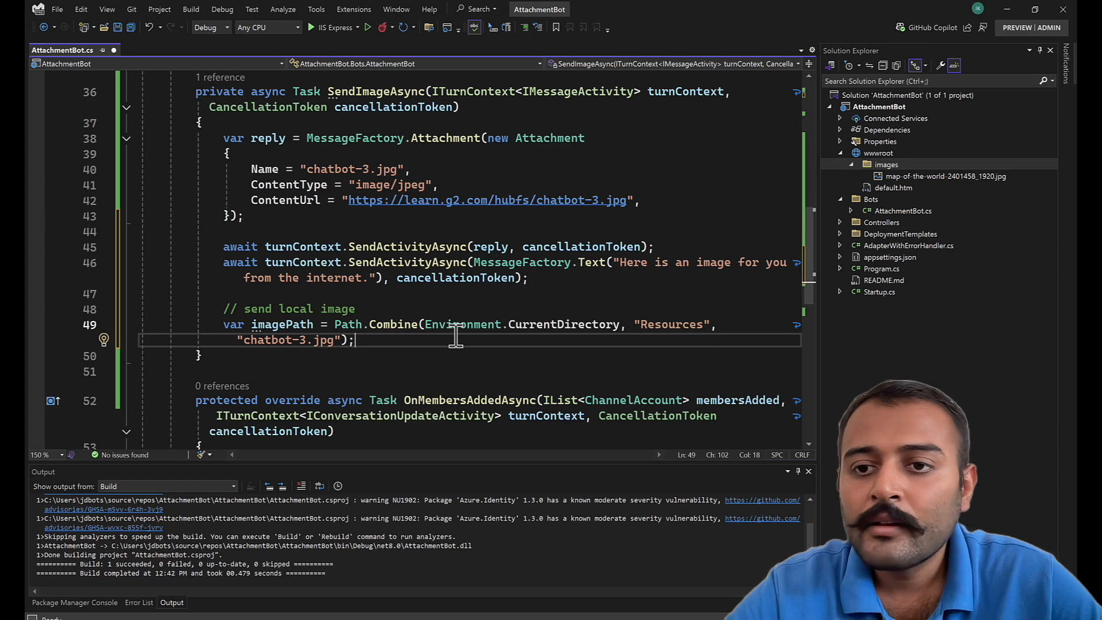
mouse_move(921, 183)
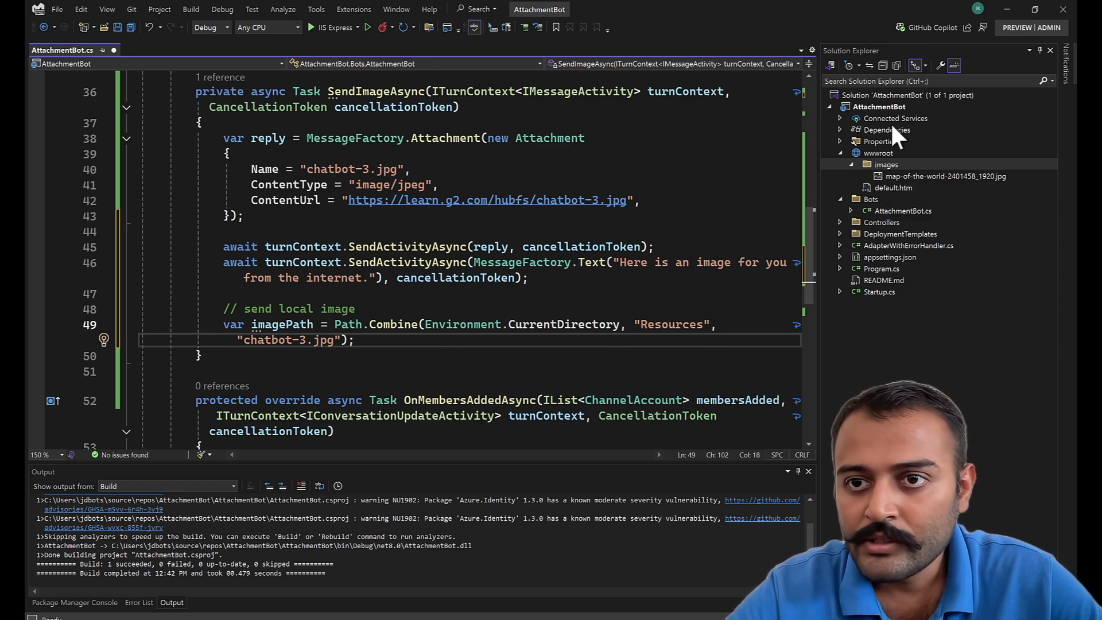
- Add a Resources folder to the project and move the world map image into it
right_click(882, 106)
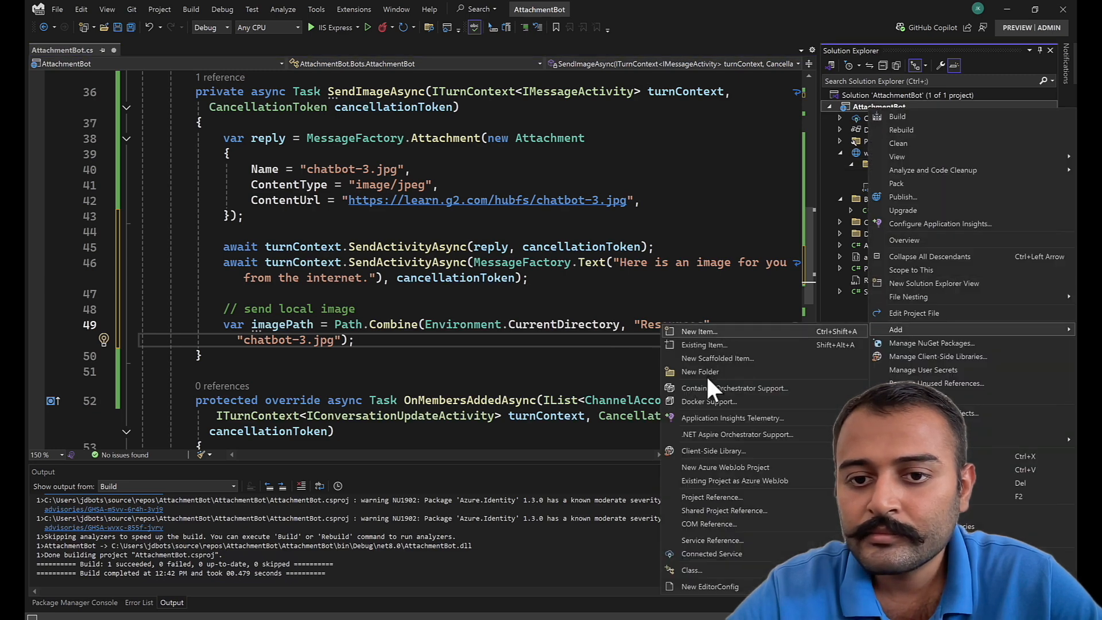
click(700, 371)
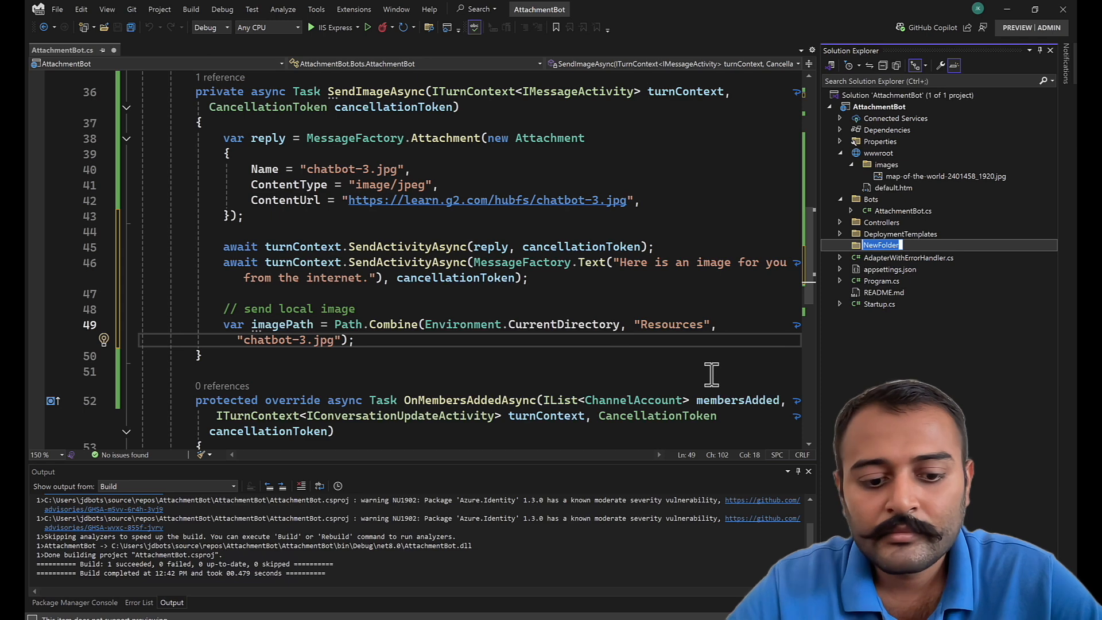
text(Resources)
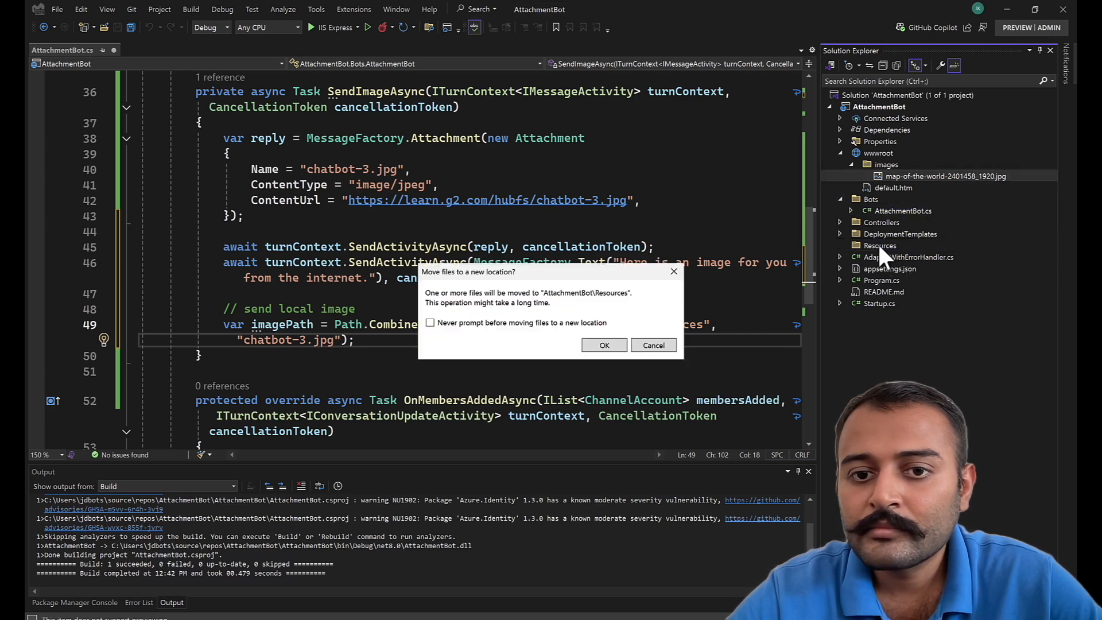
click(604, 346)
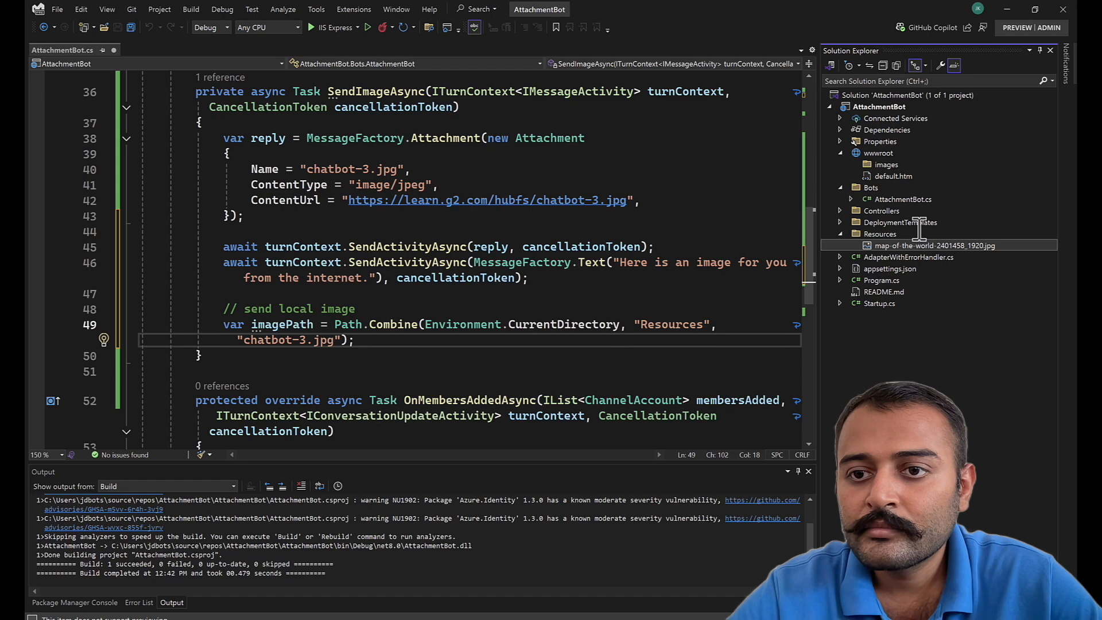
double_click(936, 245)
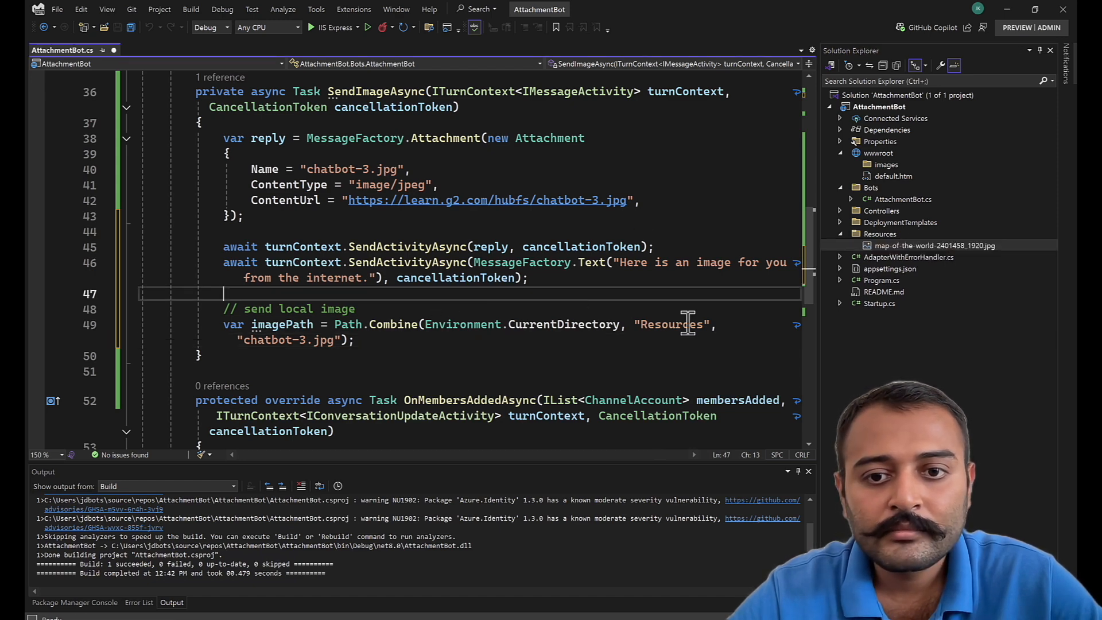
- Read the Resources map image as base64 and send it as localImageReply plus a text message
double_click(282, 340)
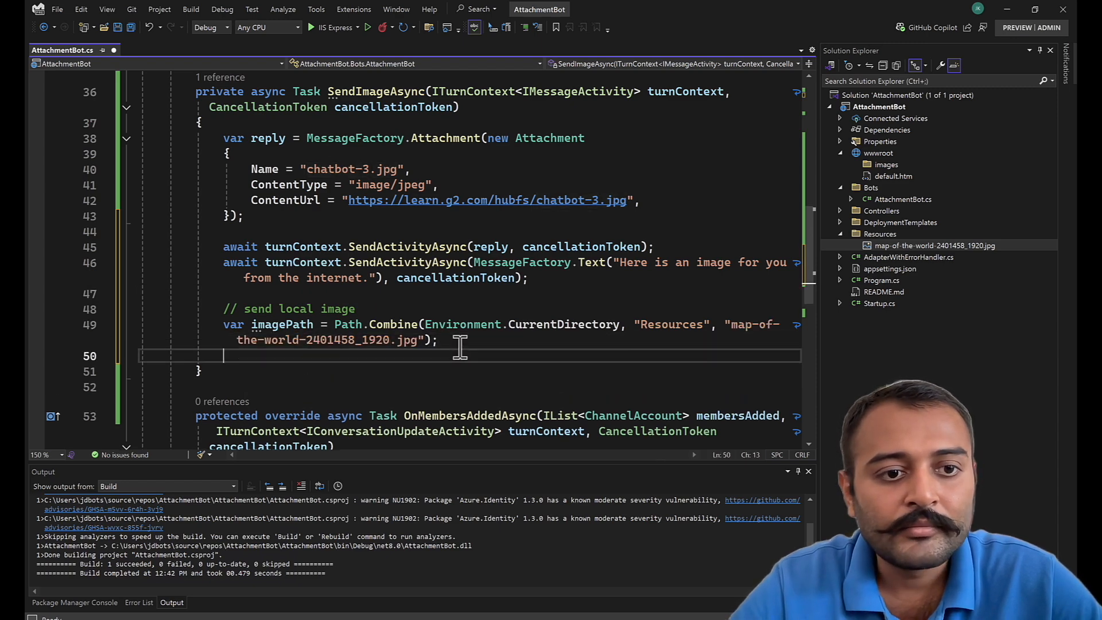
text(var imageData = Convert.ToBase64String(File.ReadAllBytes(imagePath));)
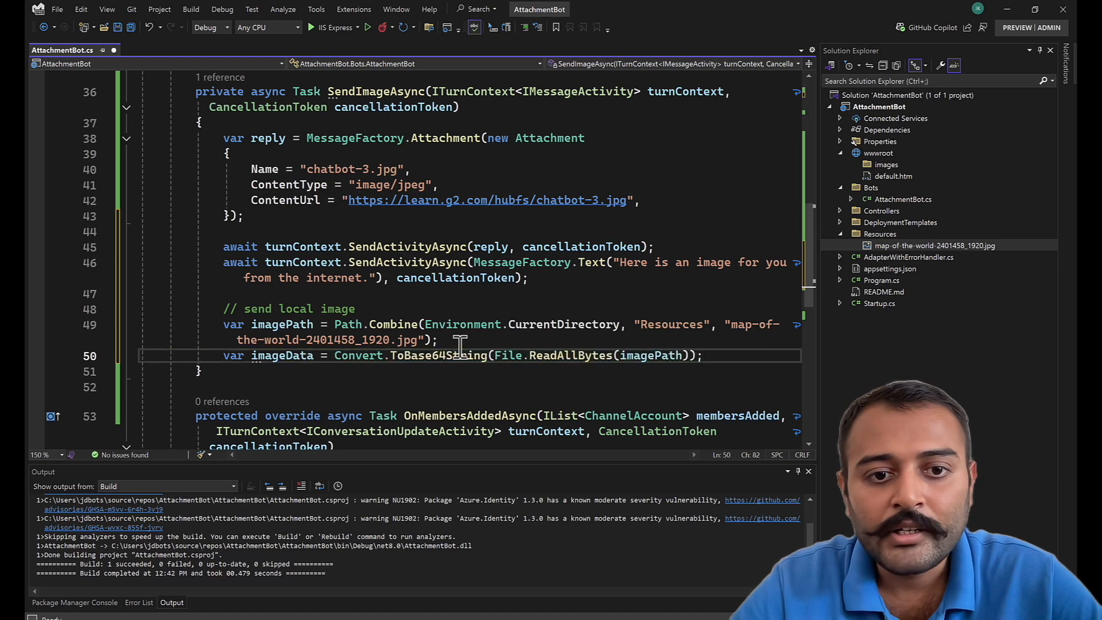
text(var localImageReply = MessageFactory.Attachment(new Attachment)
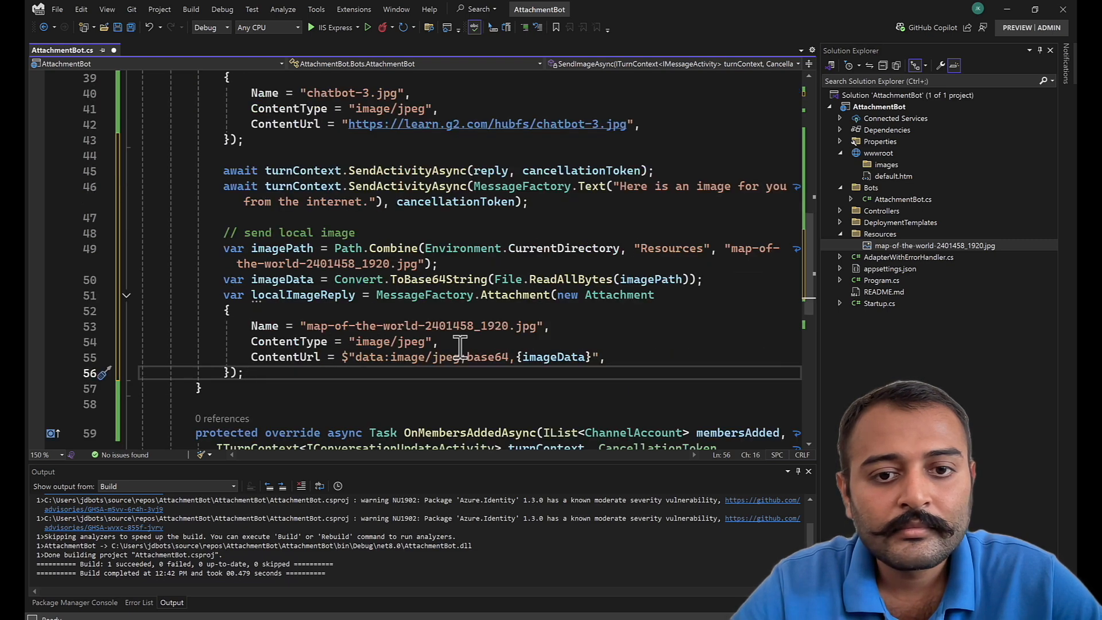
text(await turnContext.SendActivityAsync(localImageReply, cancellationToken);)
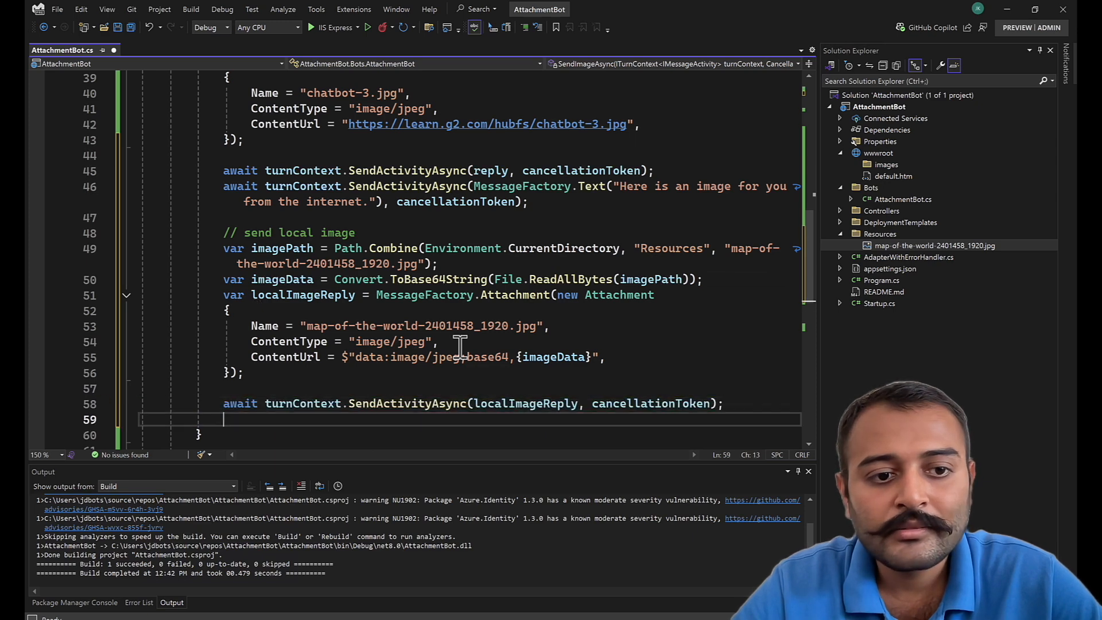
text(await turnContext.SendActivityAsync(MessageFactory.Text("Here is an image for you from the local file system."), cancellationToken);)
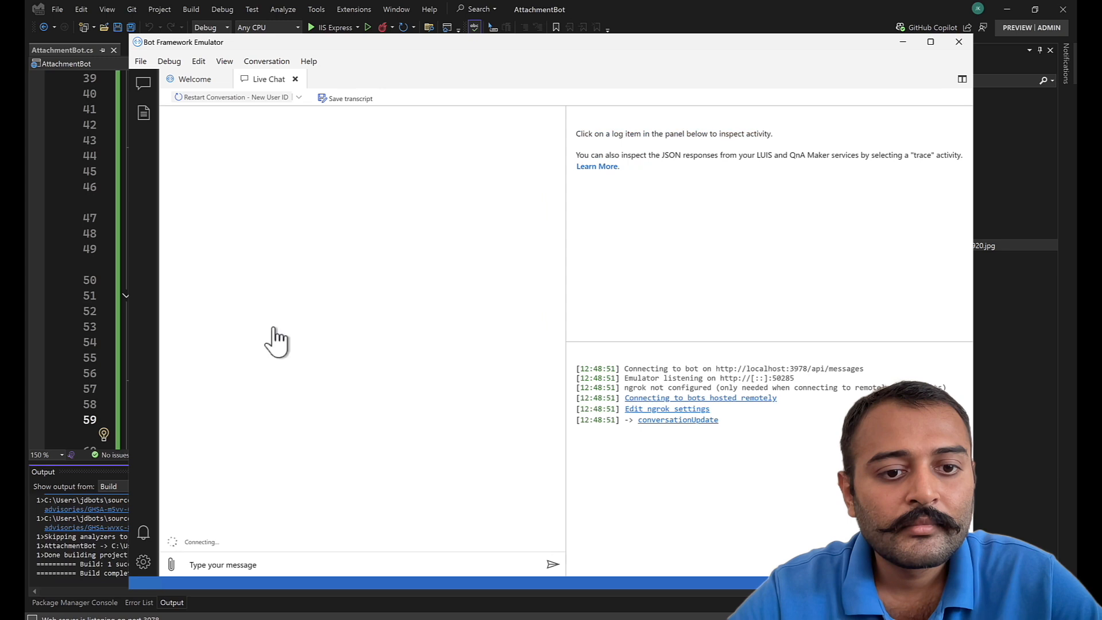
- Send 'image' and inspect the world map reply's attachment JSON showing the base64 contentUrl
text(h)
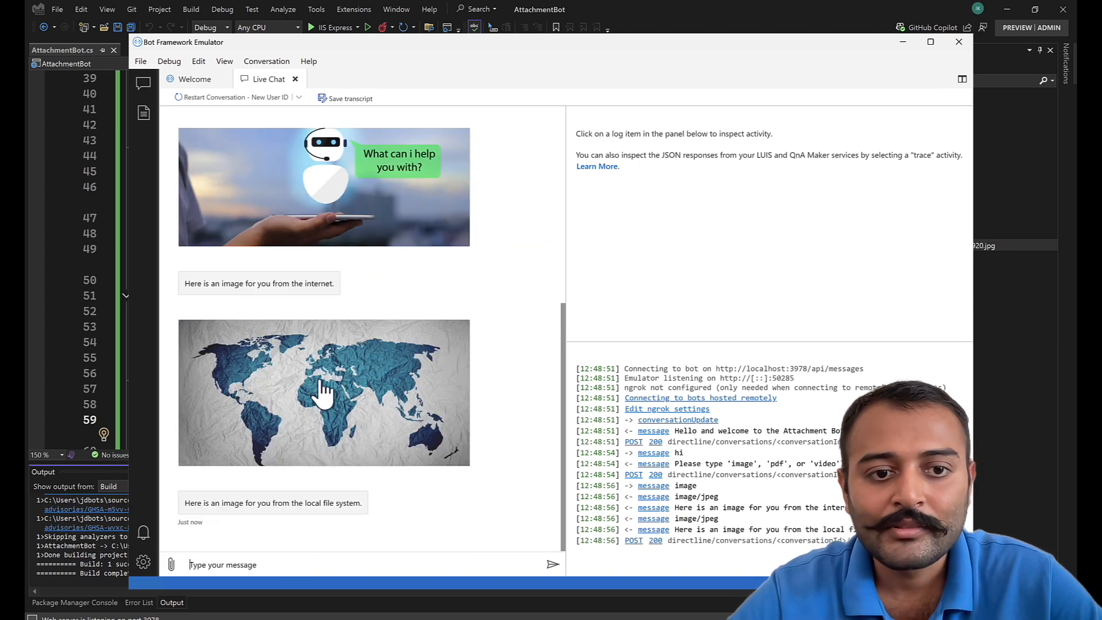
click(323, 391)
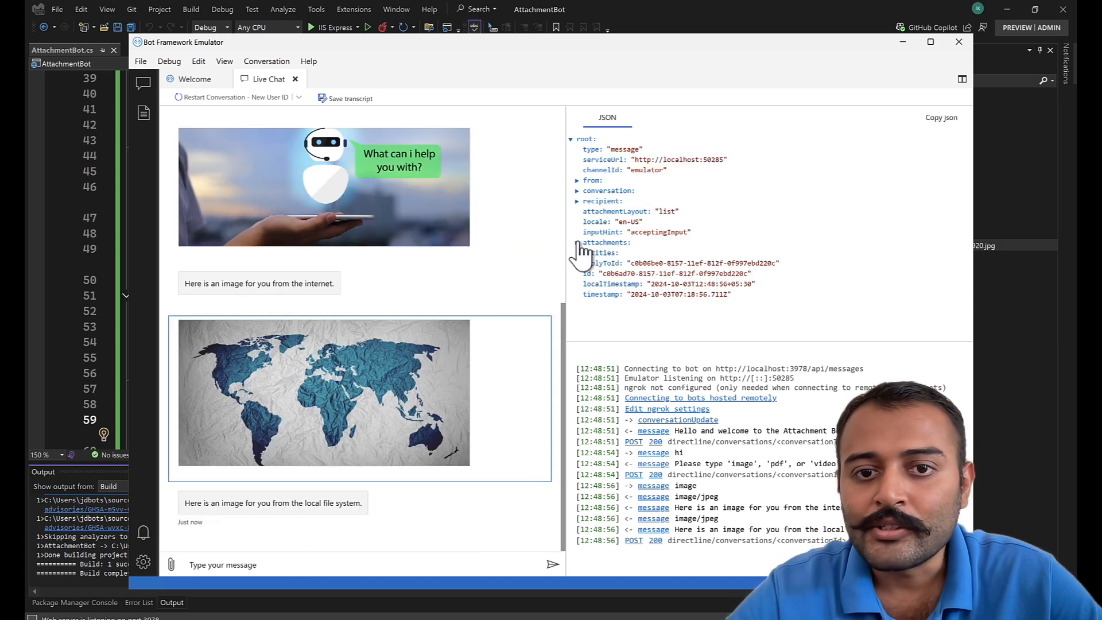
click(579, 242)
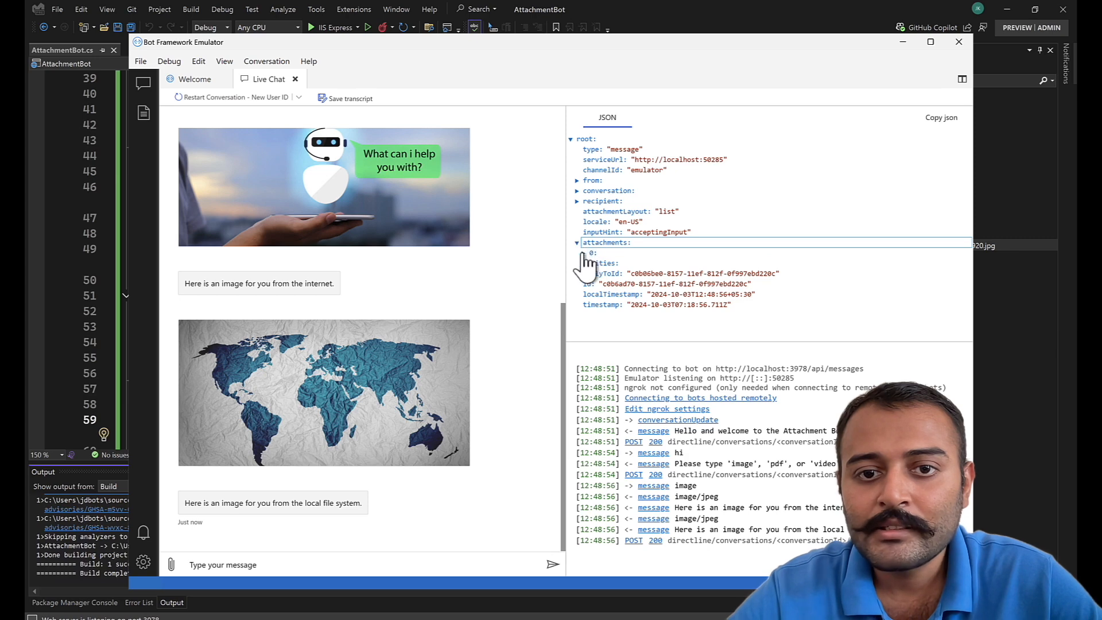
click(584, 252)
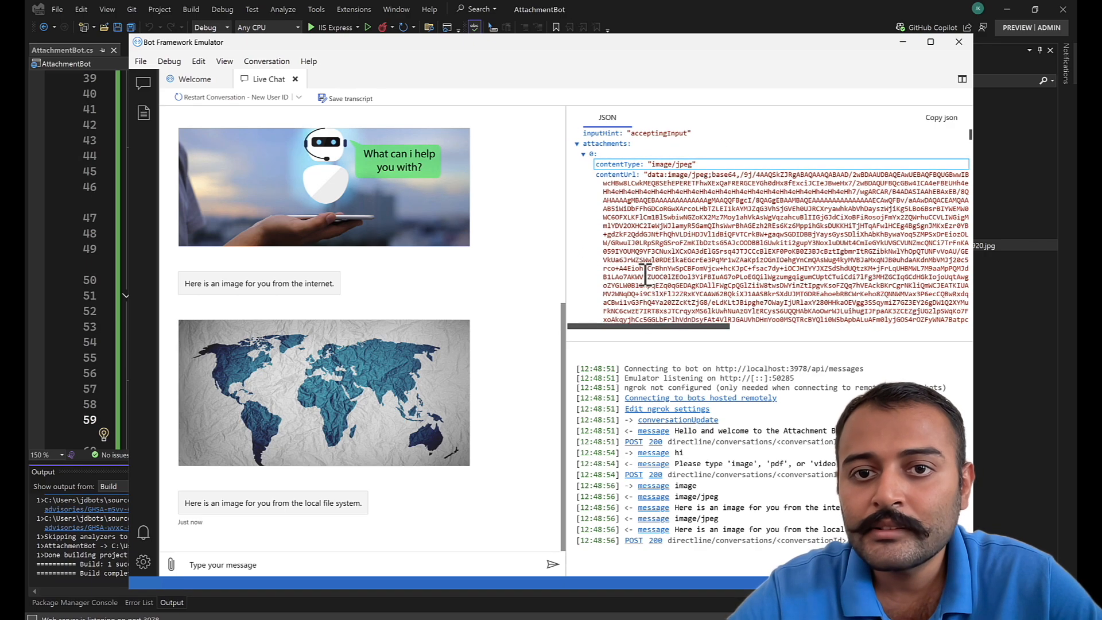
scroll(down, 3)
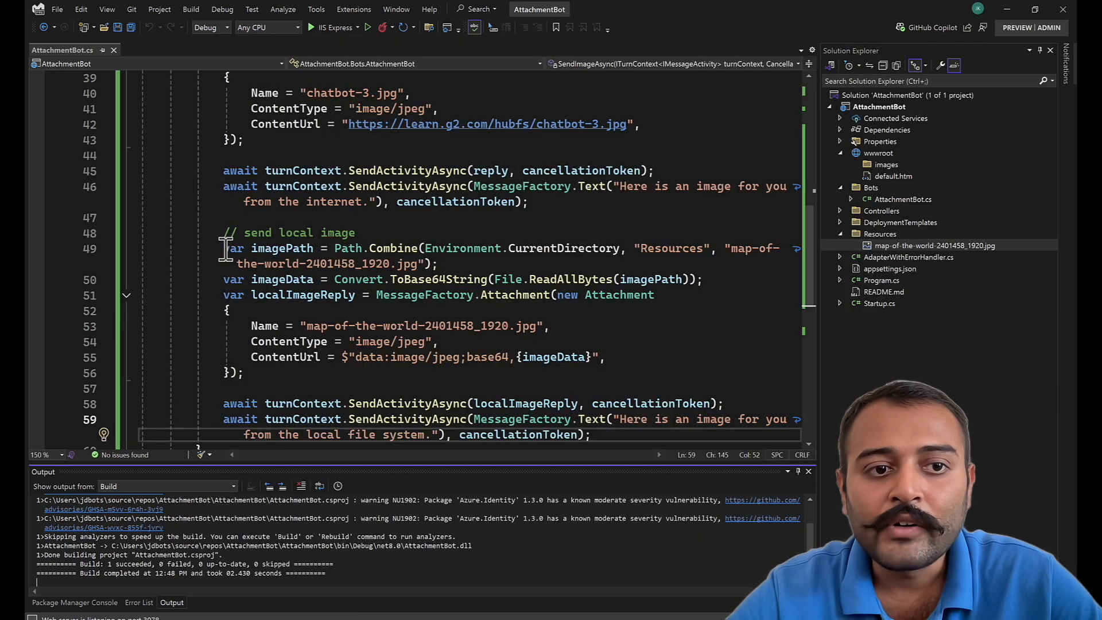
- Highlight the local image path line and attachment block in AttachmentBot.cs to explain them
drag(224, 248, 538, 248)
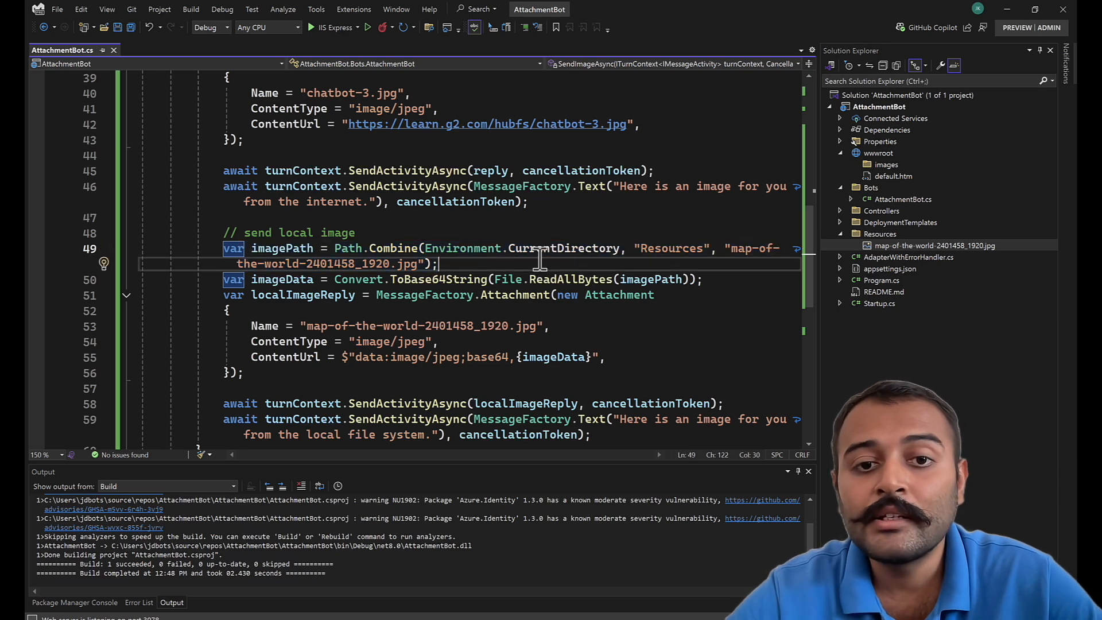
mouse_move(463, 248)
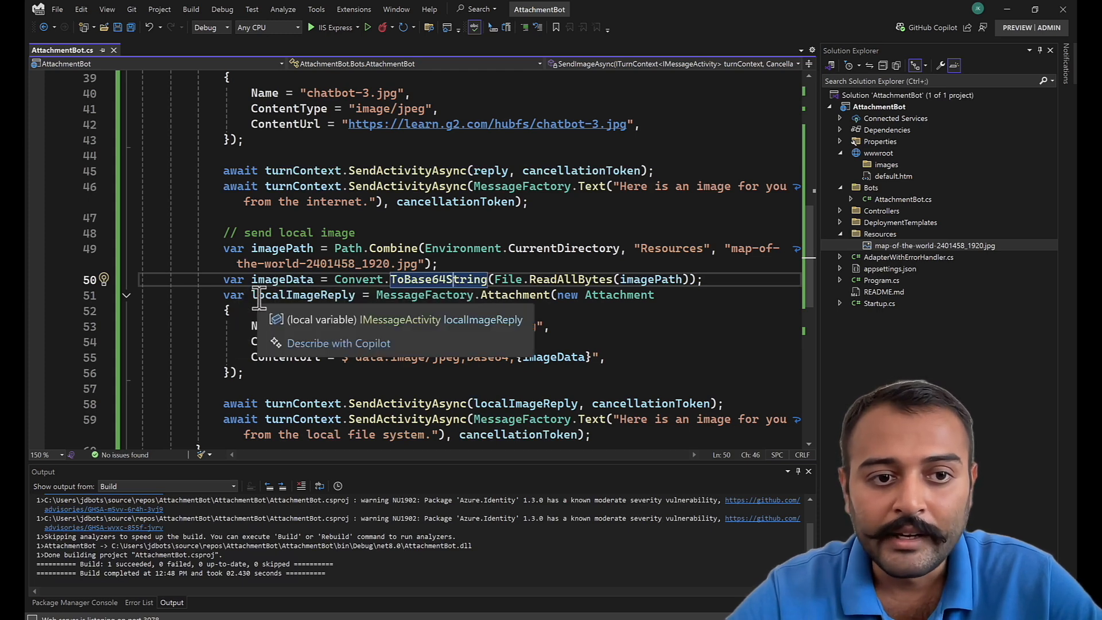
drag(252, 295, 244, 373)
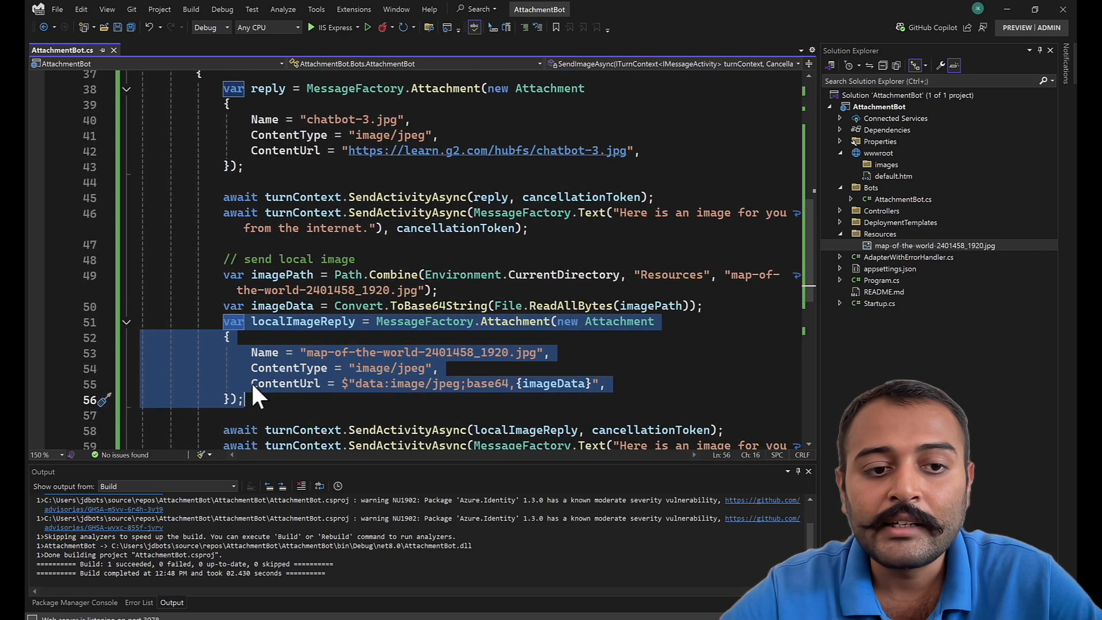
click(633, 383)
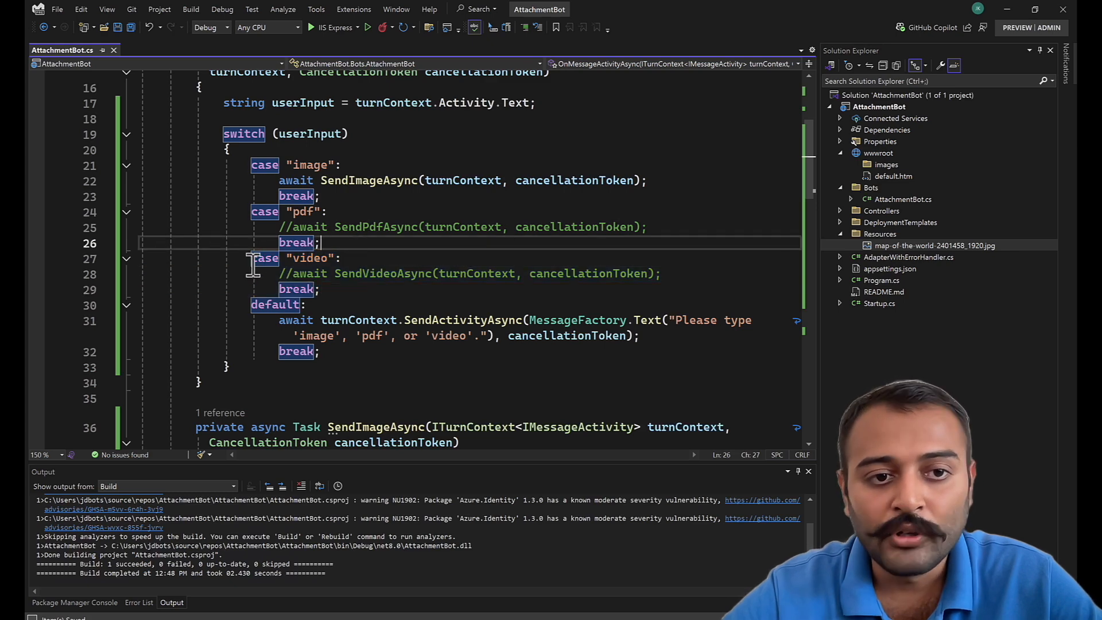
mouse_move(384, 262)
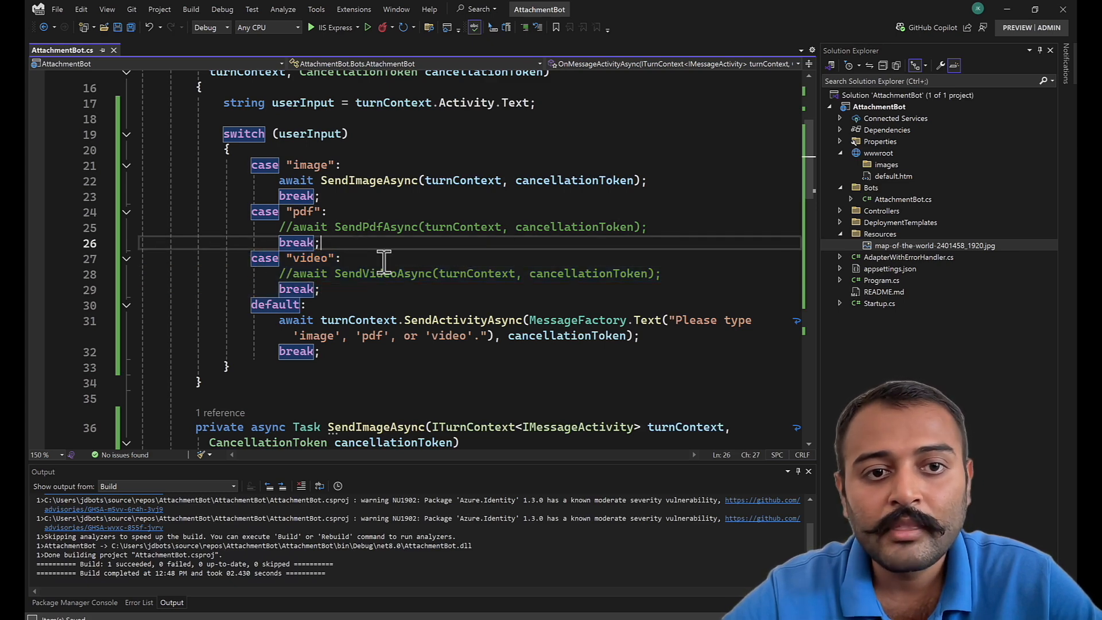